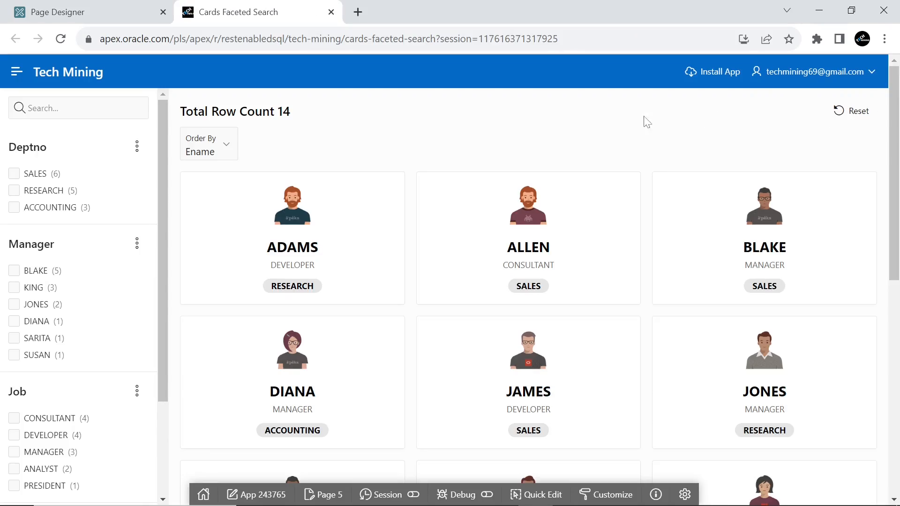
{"action": "mouse_move", "coordinate": [455, 128]}
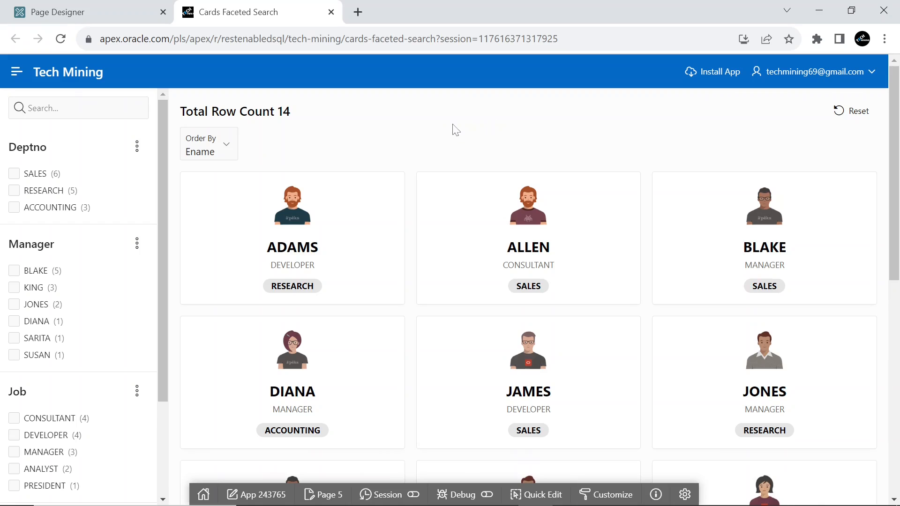
Sort the running employee cards by Job, then return the Order By list to Ename.
{"action": "scroll", "scroll_direction": "down", "scroll_amount": 3}
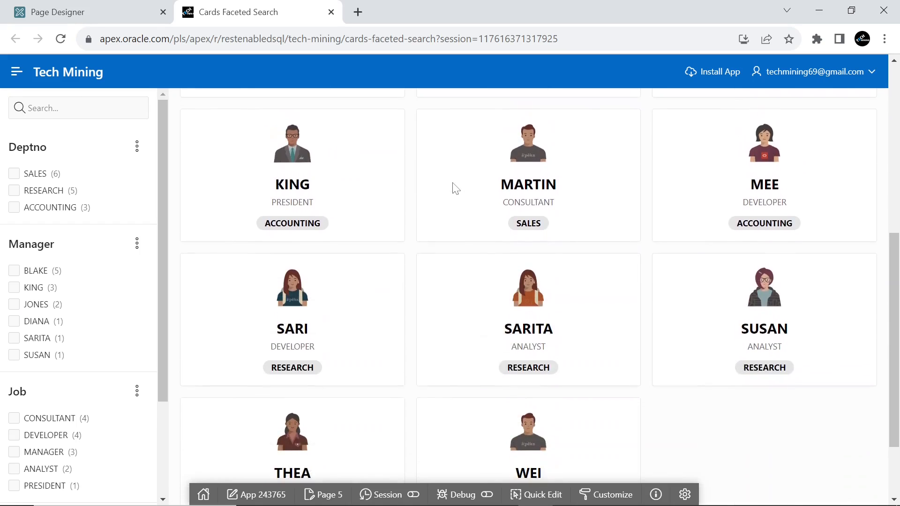
{"action": "scroll", "scroll_direction": "down", "scroll_amount": 3}
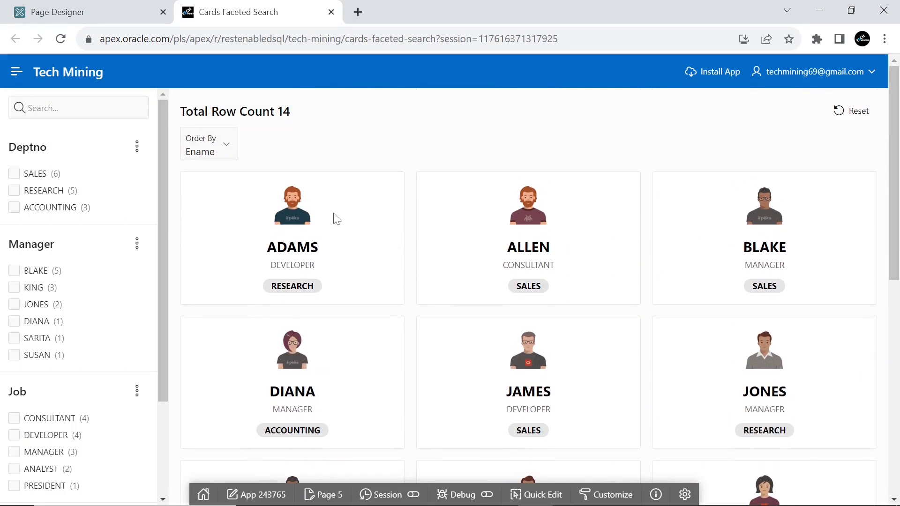
{"action": "left_click", "coordinate": [208, 143]}
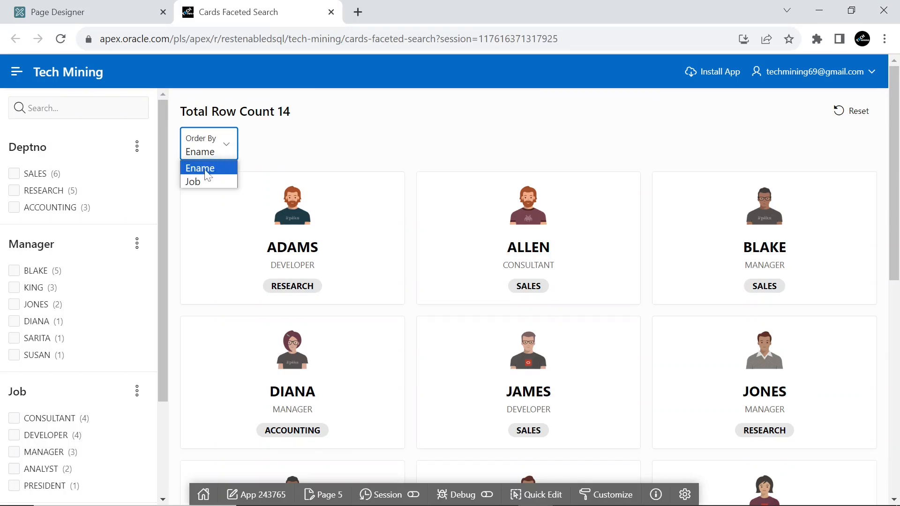
{"action": "left_click", "coordinate": [192, 182]}
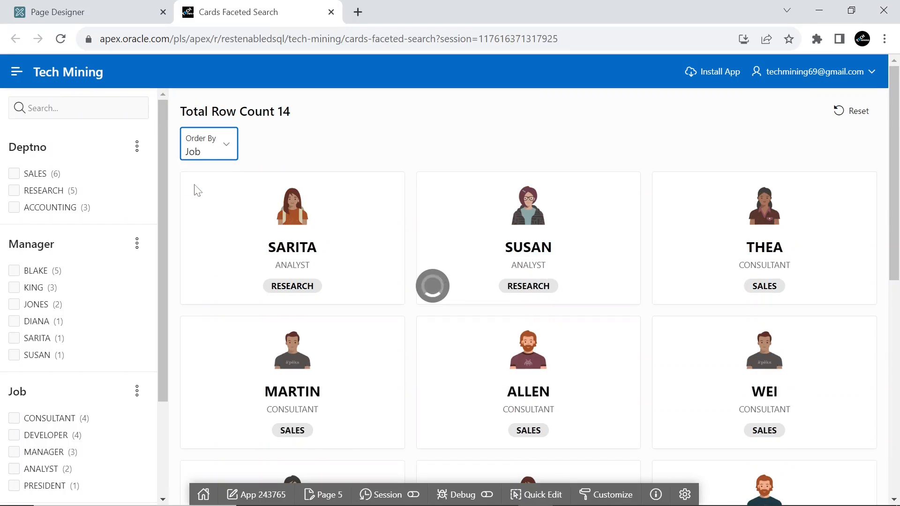
{"action": "left_click", "coordinate": [209, 143]}
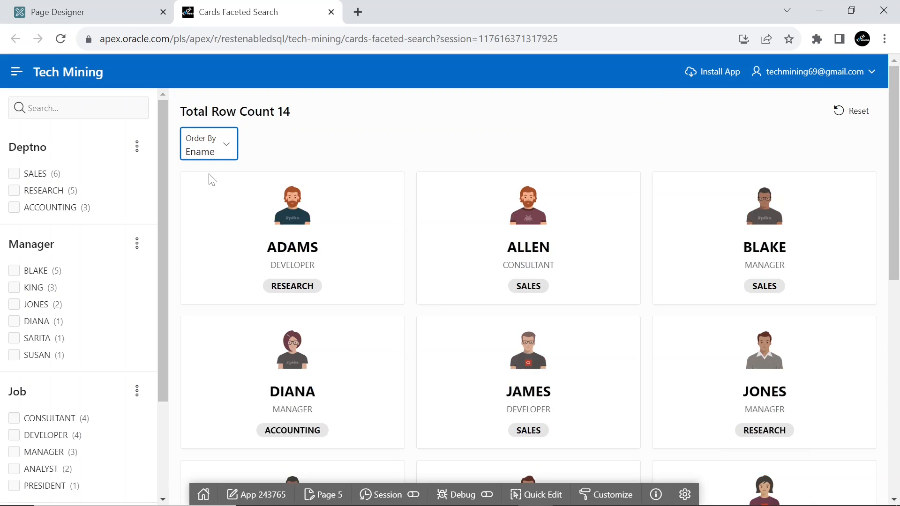
Try the SALES department and ANALYST job facet filters and clear them again.
{"action": "left_click", "coordinate": [14, 174]}
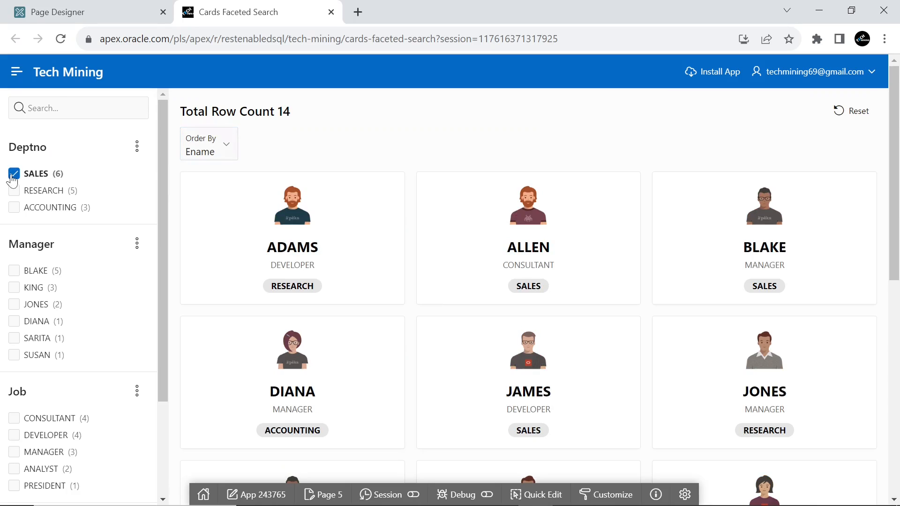
{"action": "left_click", "coordinate": [14, 174]}
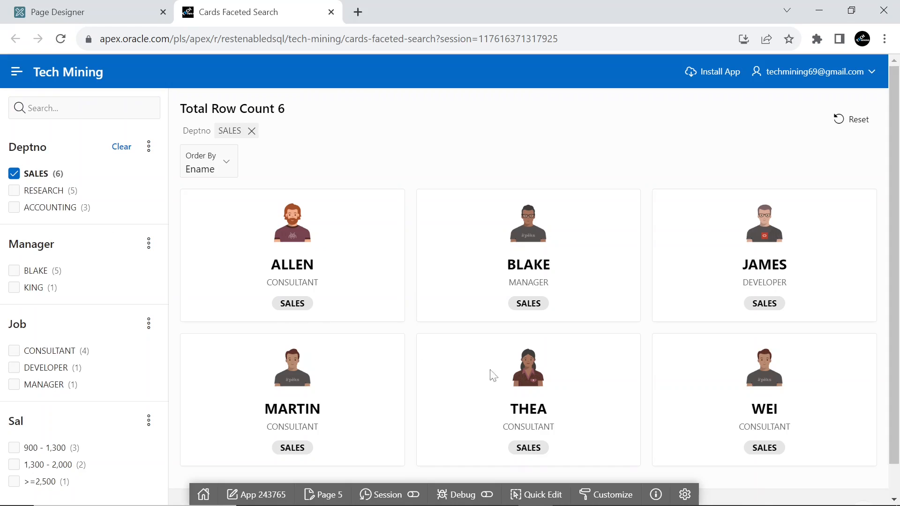
{"action": "mouse_move", "coordinate": [146, 221]}
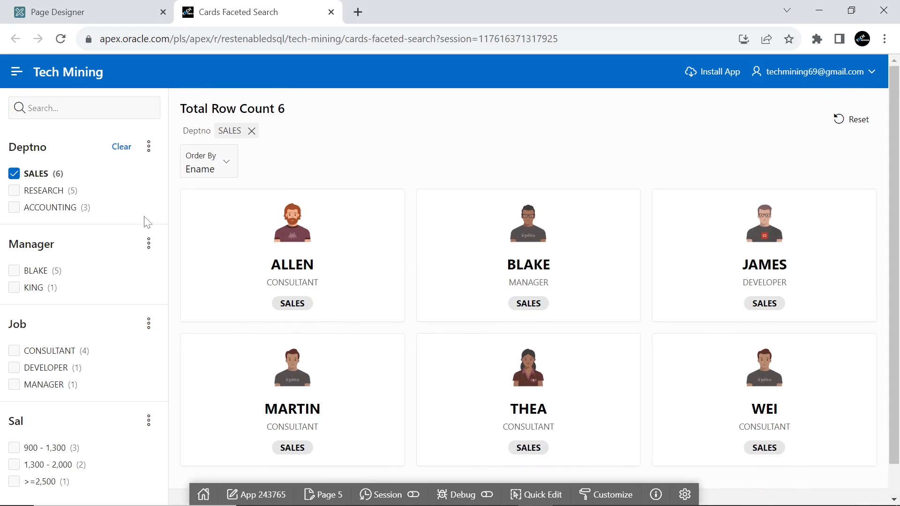
{"action": "left_click", "coordinate": [251, 130]}
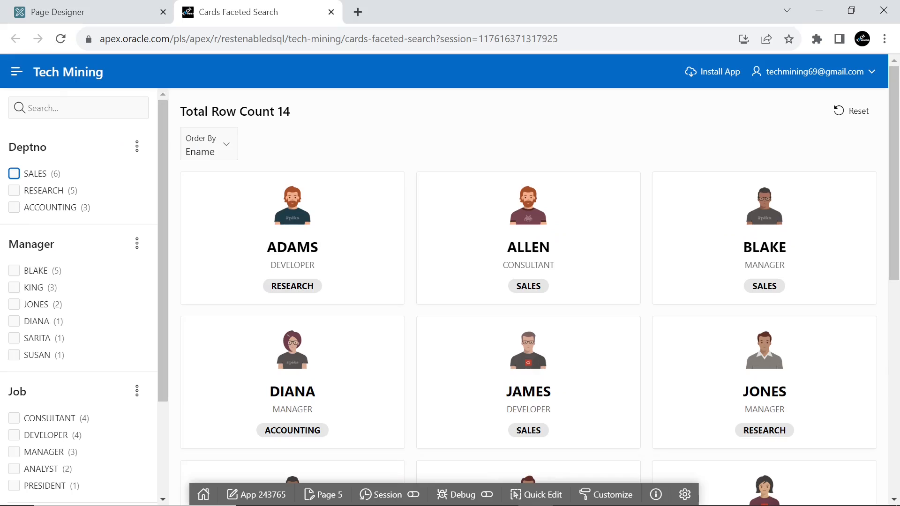
{"action": "left_click", "coordinate": [14, 321]}
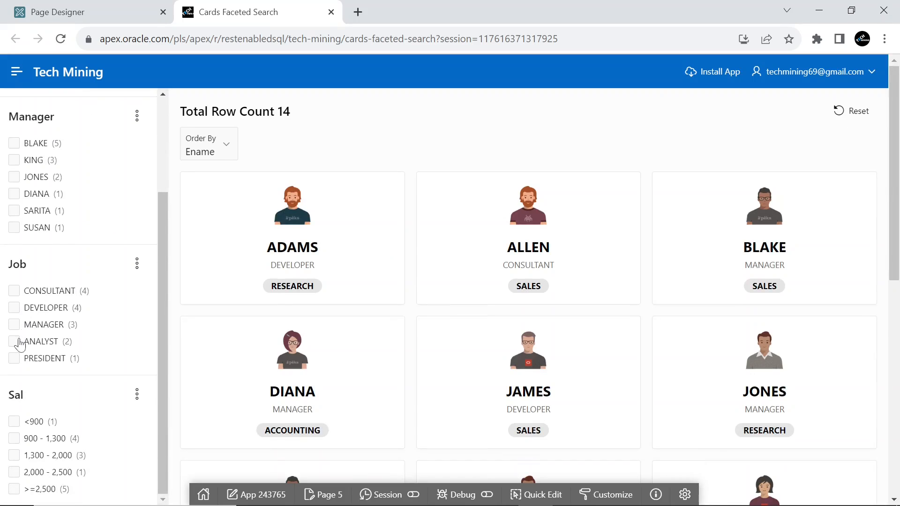
{"action": "left_click", "coordinate": [14, 342]}
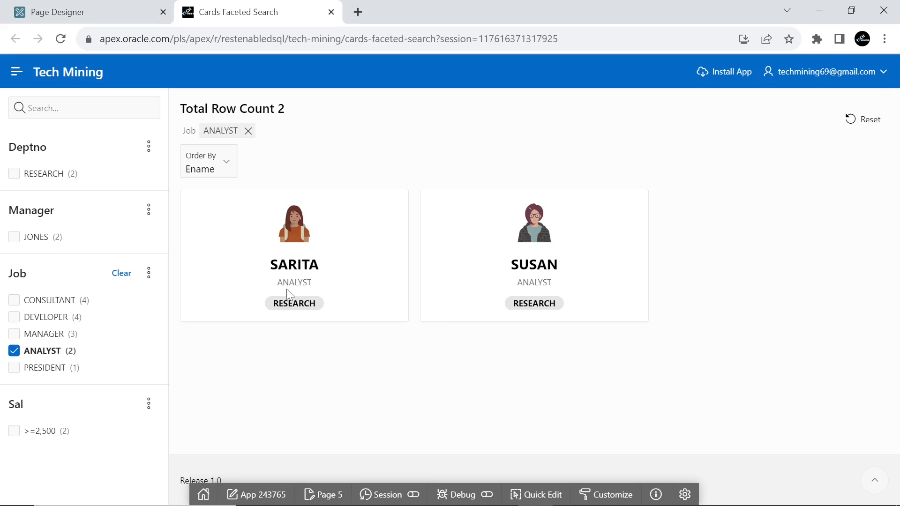
{"action": "left_click", "coordinate": [121, 273]}
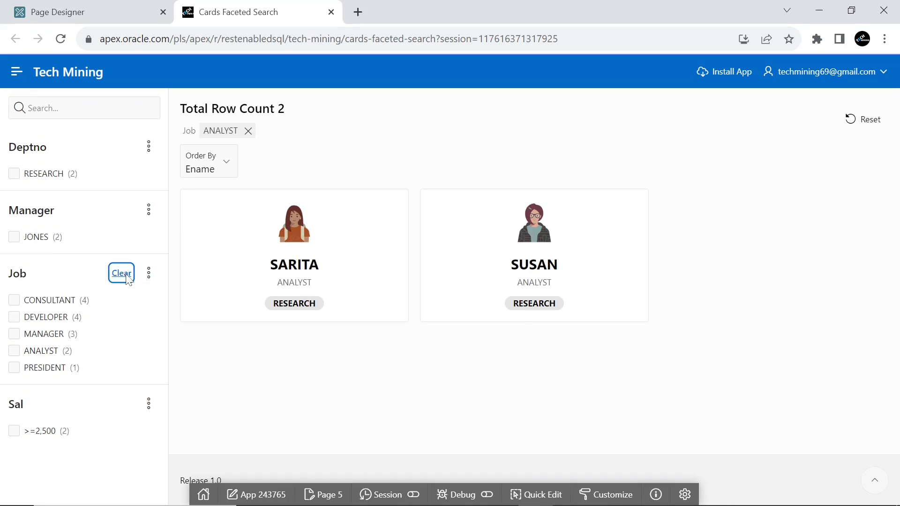
Go to the application's Lists of Values under Shared Components.
{"action": "left_click", "coordinate": [121, 273]}
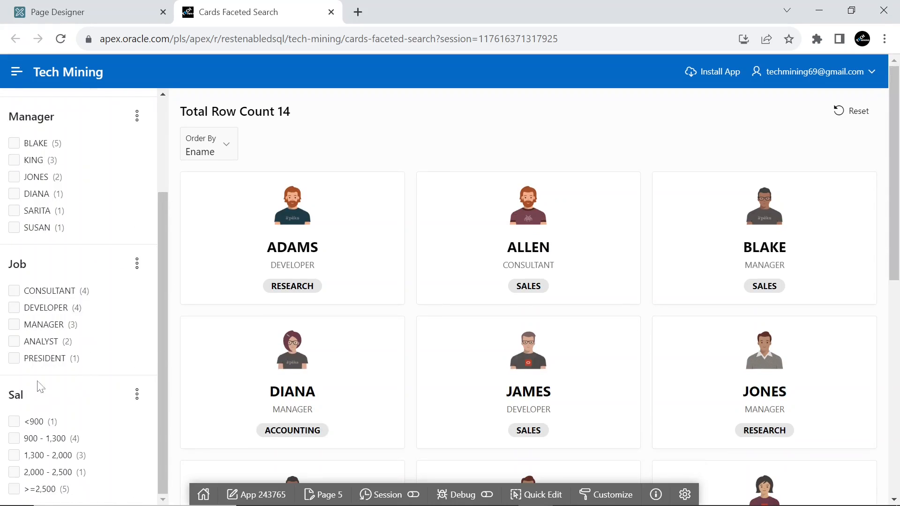
{"action": "left_click", "coordinate": [13, 455]}
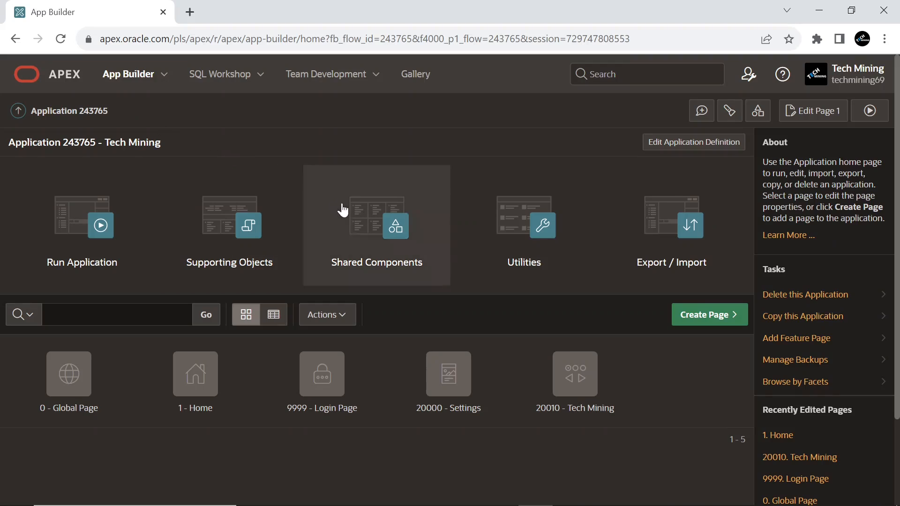
{"action": "left_click", "coordinate": [376, 224]}
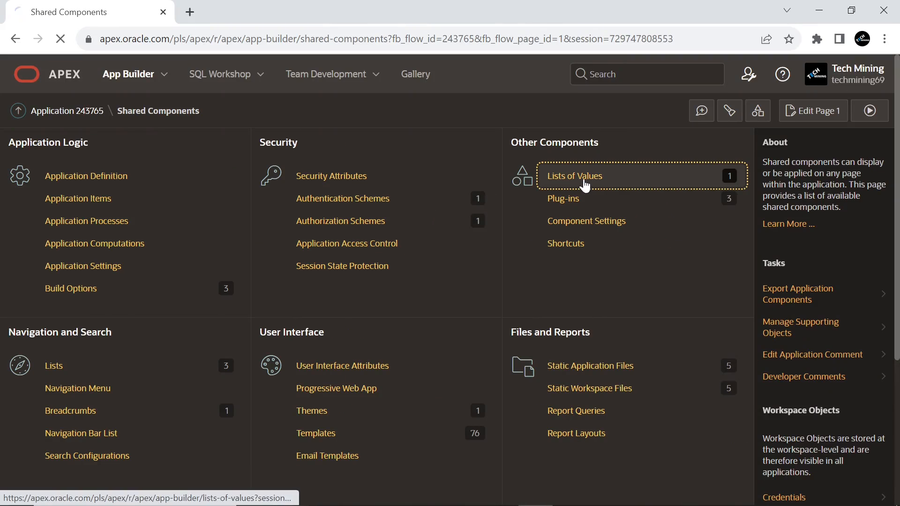
{"action": "left_click", "coordinate": [575, 176]}
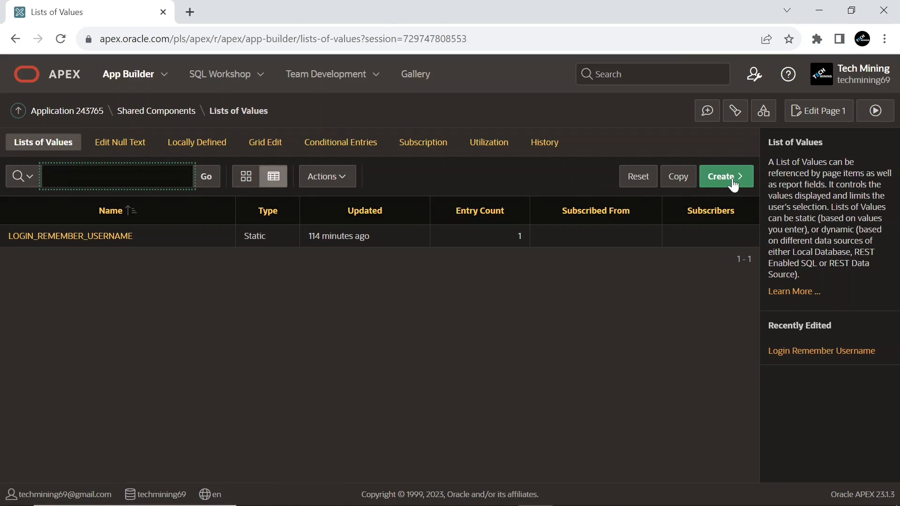
Start a new dynamic list of values from scratch named DEPT.DNAME.
{"action": "left_click", "coordinate": [725, 177]}
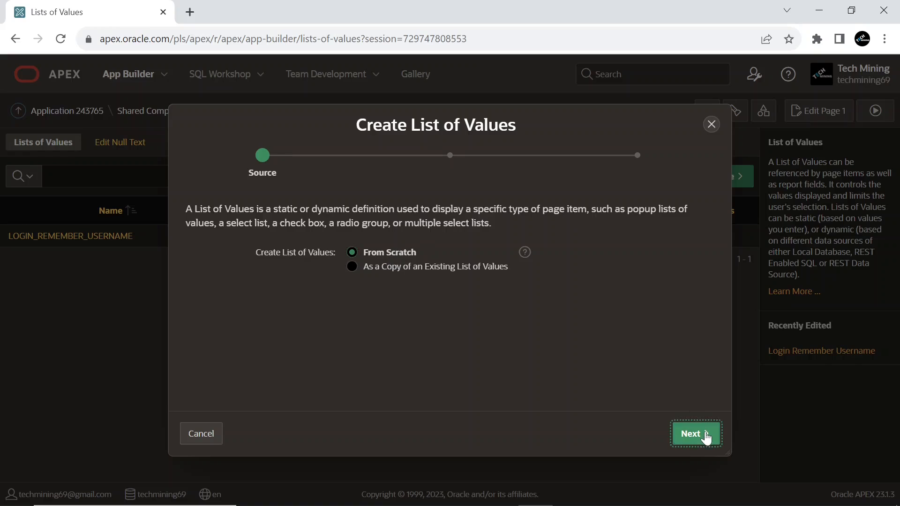
{"action": "left_click", "coordinate": [695, 433]}
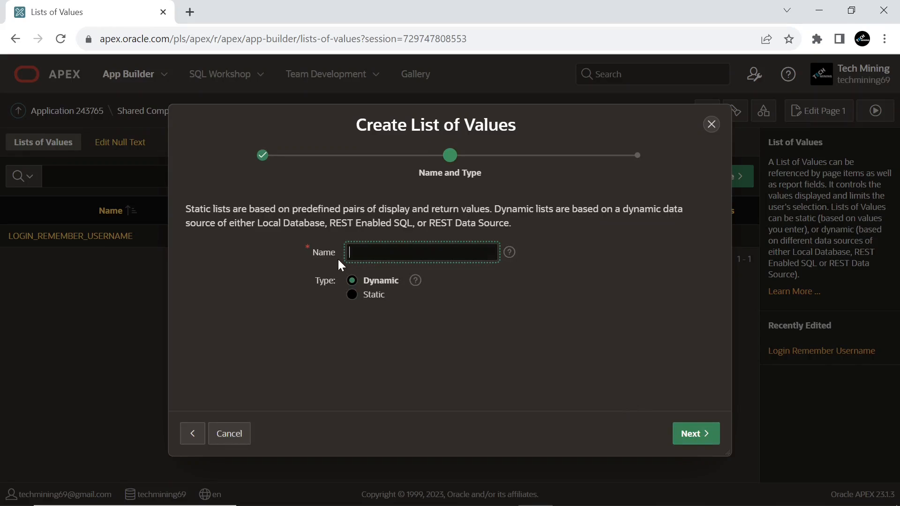
{"action": "type", "text": "DEPT.DNAME"}
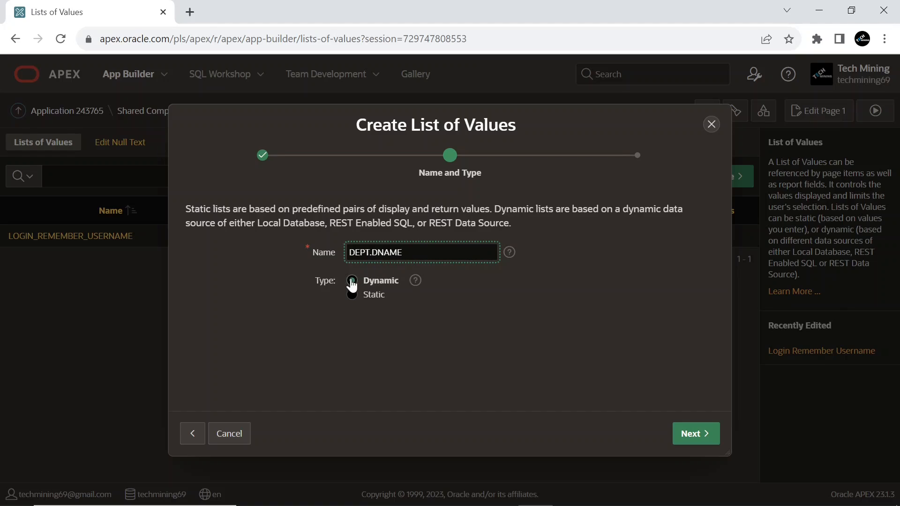
{"action": "left_click", "coordinate": [695, 433]}
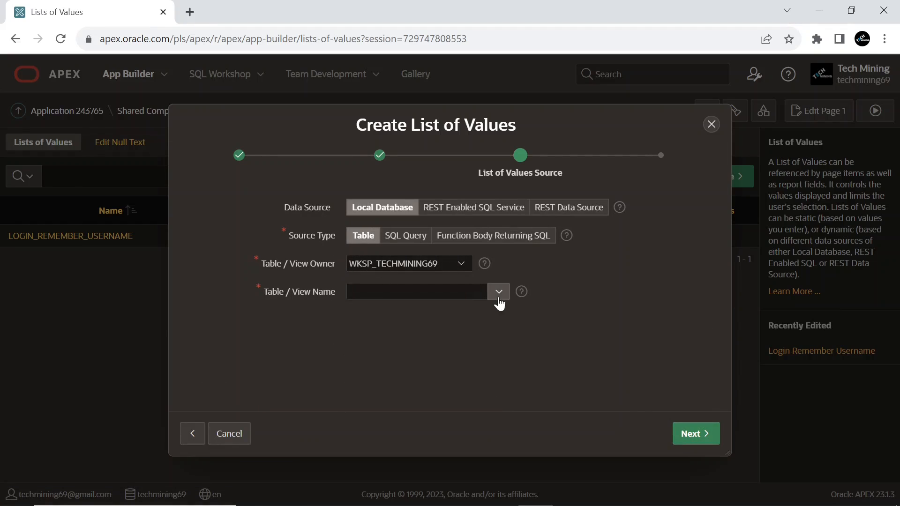
Source it from table EBA_DEMO_CARD_DEPT returning DEPTNO, displaying DNAME, and create it.
{"action": "left_click", "coordinate": [497, 292]}
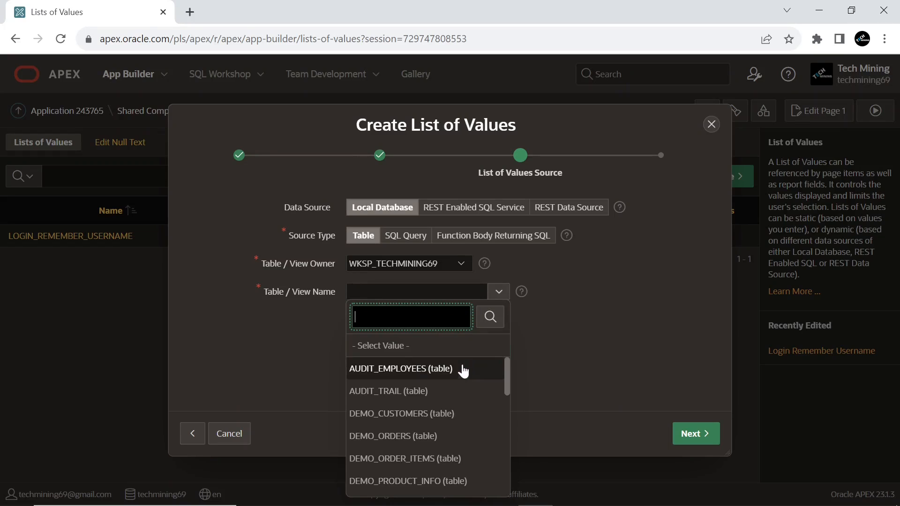
{"action": "scroll", "scroll_direction": "down", "scroll_amount": 3}
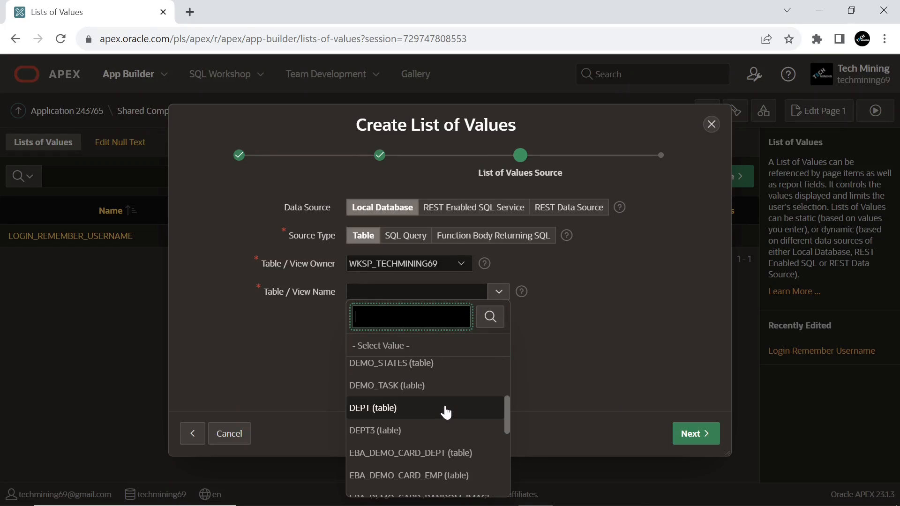
{"action": "left_click", "coordinate": [410, 453]}
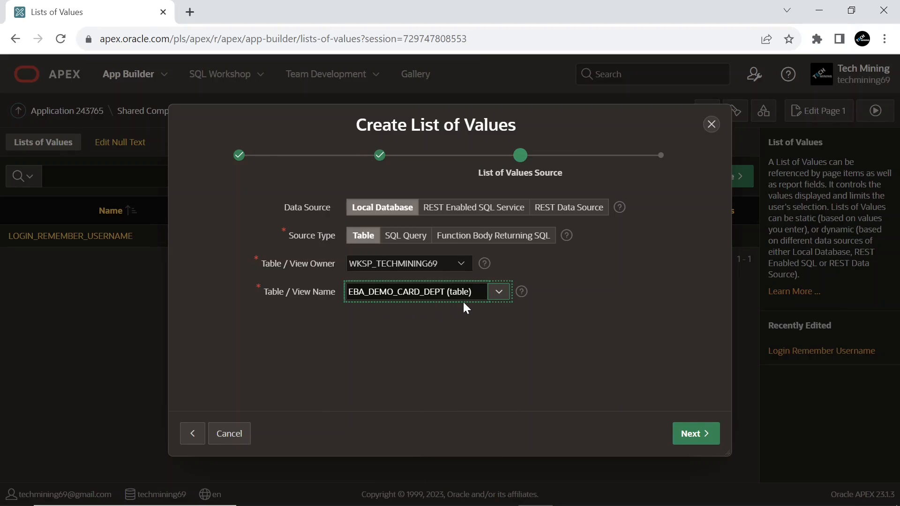
{"action": "mouse_move", "coordinate": [455, 309]}
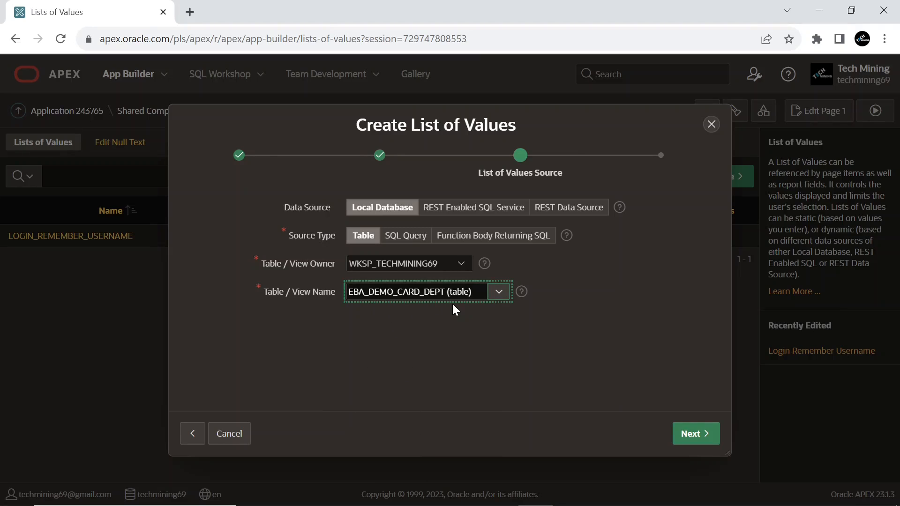
{"action": "left_click", "coordinate": [695, 433]}
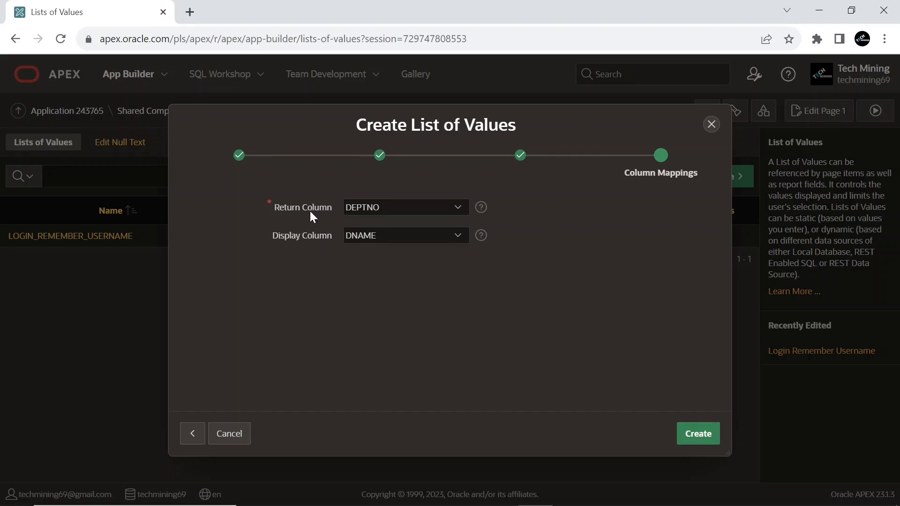
{"action": "mouse_move", "coordinate": [656, 376]}
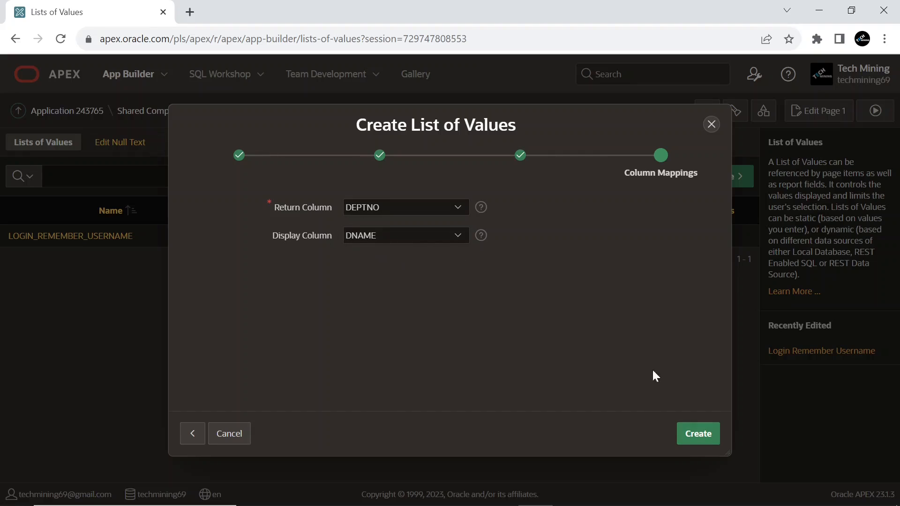
{"action": "left_click", "coordinate": [697, 433]}
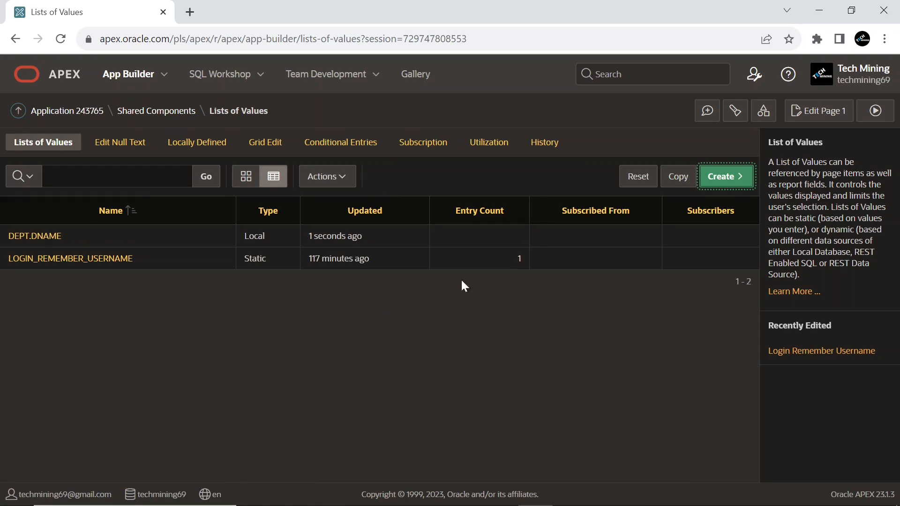
Start a new list of values from scratch named EMP.MGR on the local database.
{"action": "left_click", "coordinate": [726, 176]}
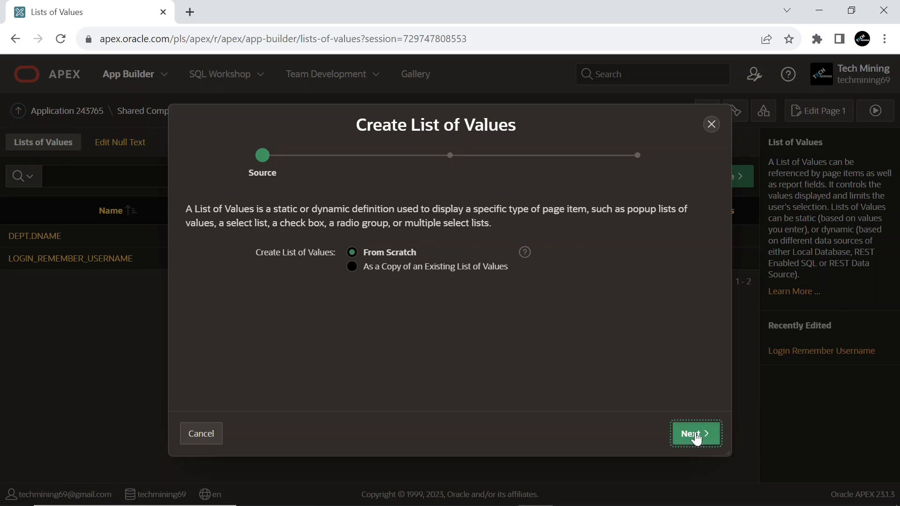
{"action": "left_click", "coordinate": [694, 433]}
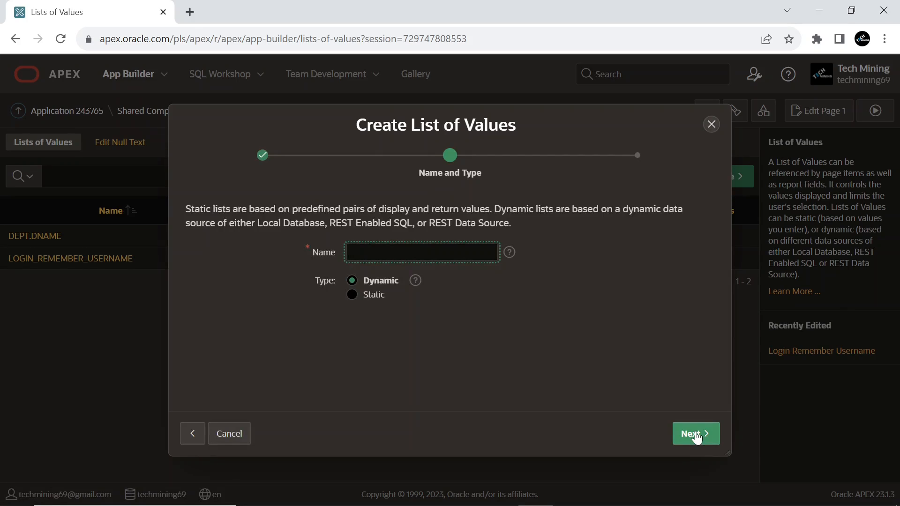
{"action": "type", "text": "EMP.MGR"}
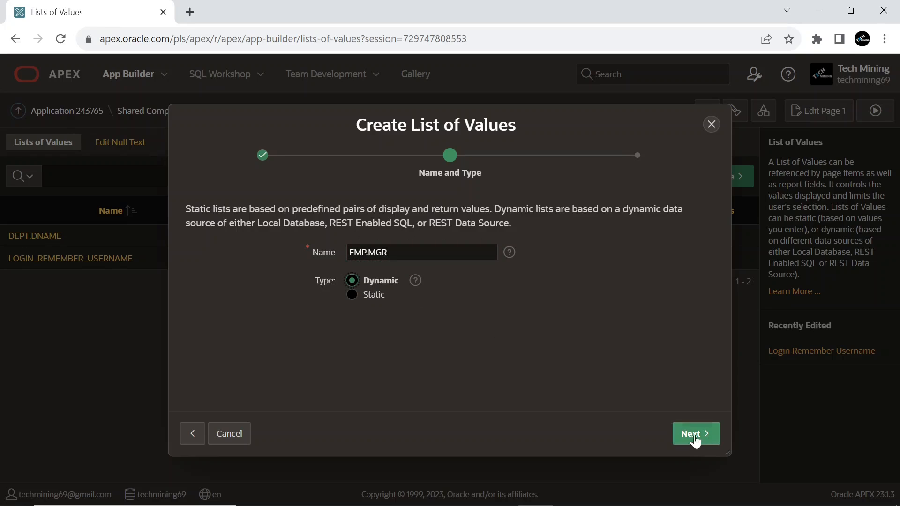
{"action": "left_click", "coordinate": [696, 433]}
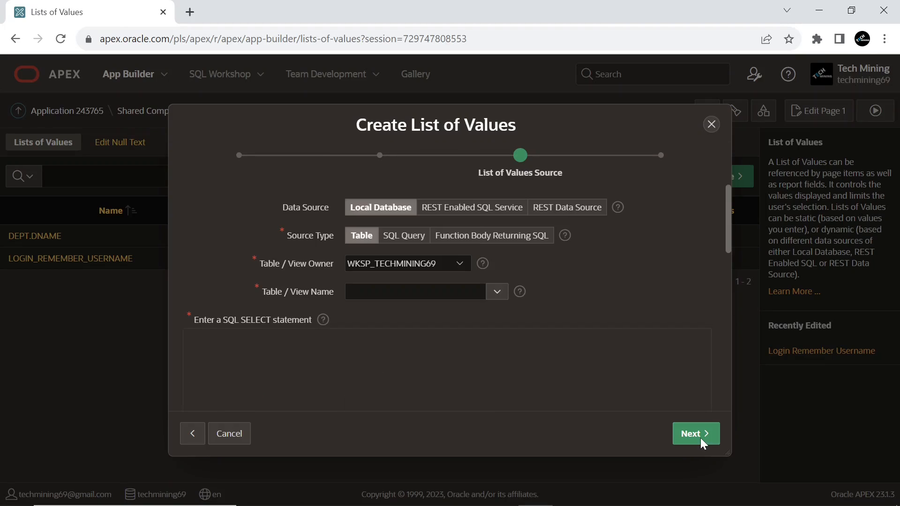
{"action": "left_click", "coordinate": [695, 433]}
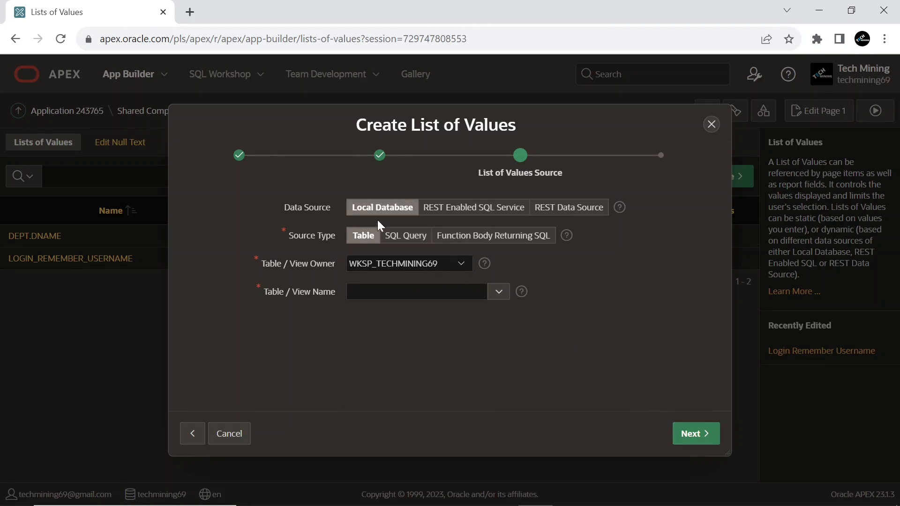
Source it from table EBA_DEMO_CARD_EMP returning EMPNO, displaying ENAME, and create it.
{"action": "left_click", "coordinate": [497, 292]}
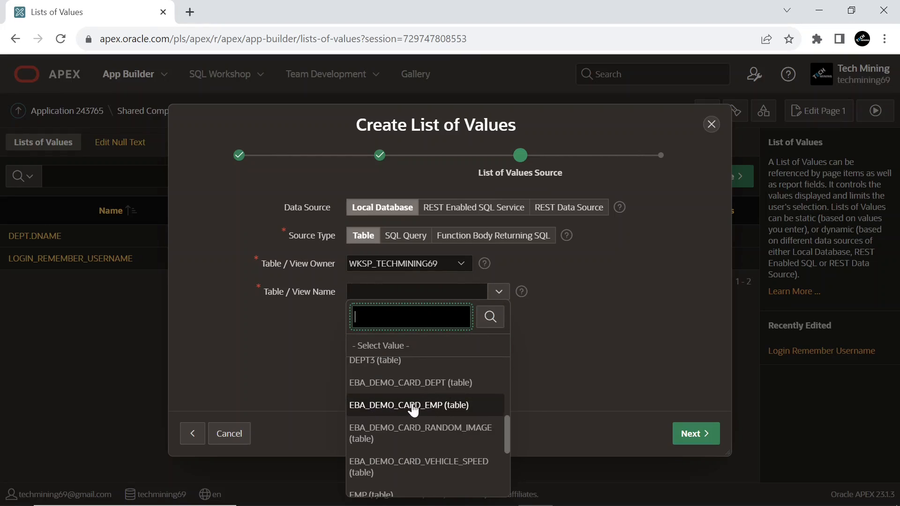
{"action": "left_click", "coordinate": [409, 405]}
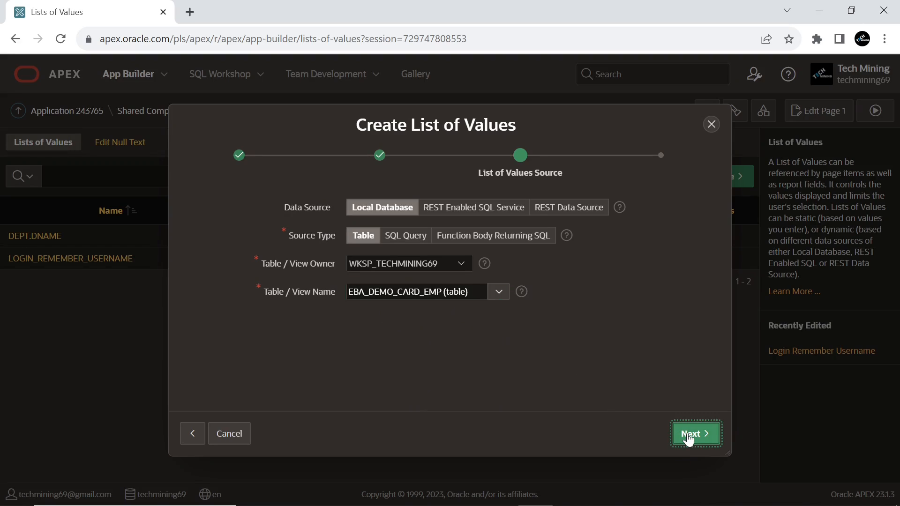
{"action": "left_click", "coordinate": [695, 434]}
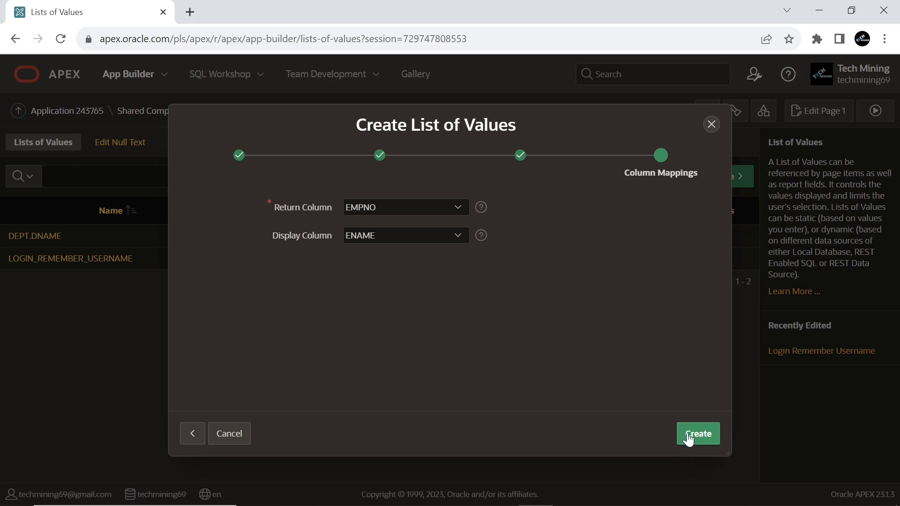
{"action": "mouse_move", "coordinate": [377, 218]}
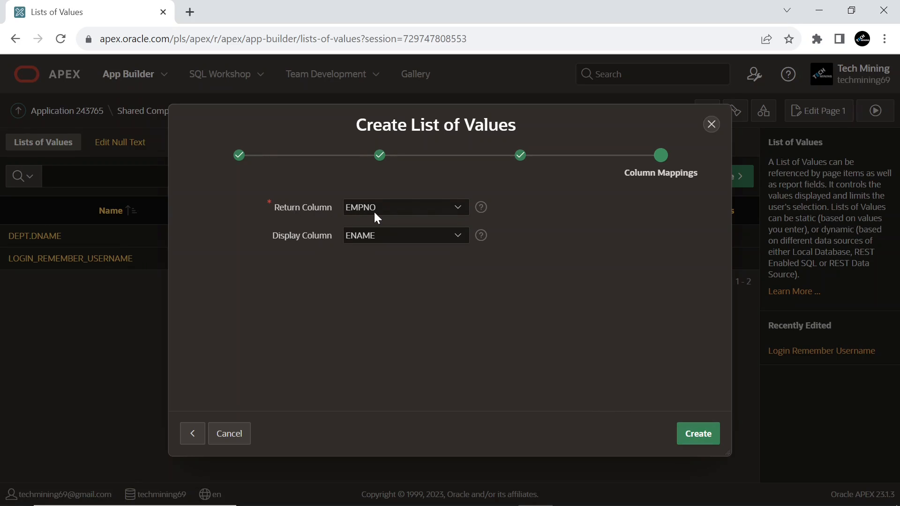
{"action": "mouse_move", "coordinate": [531, 343]}
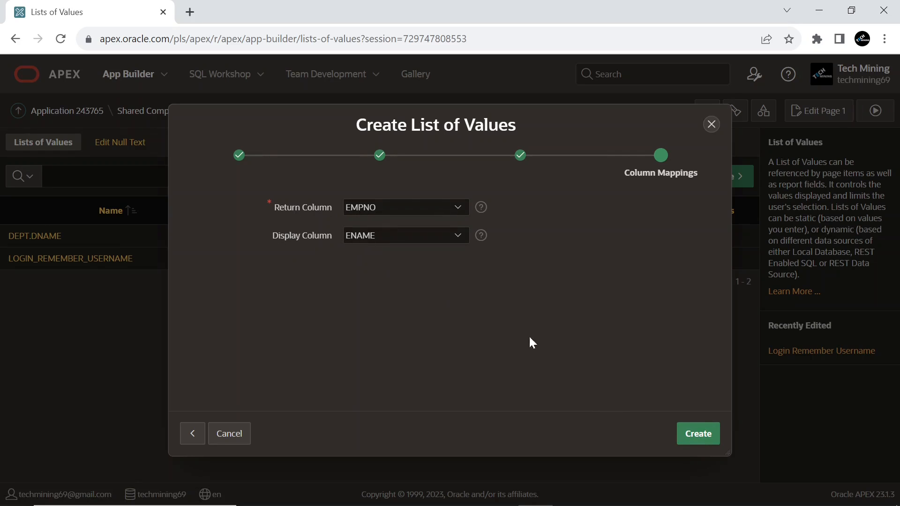
{"action": "left_click", "coordinate": [698, 433]}
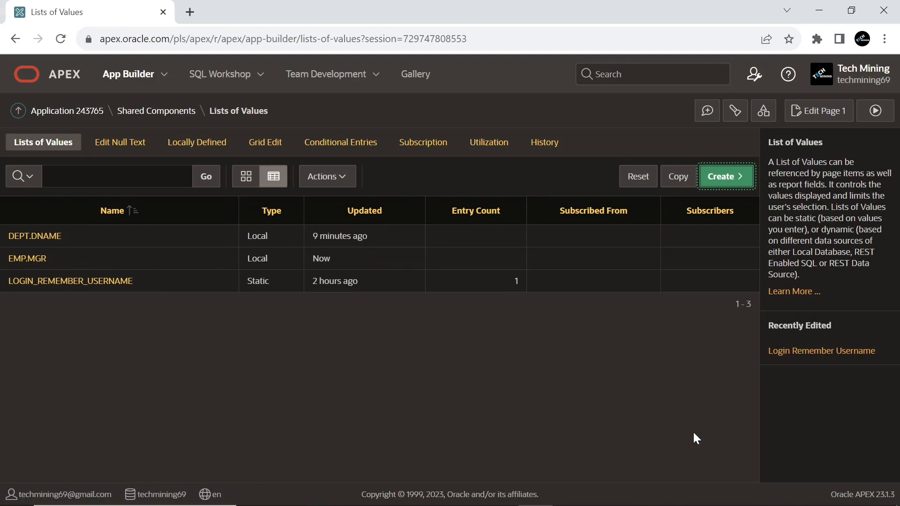
{"action": "mouse_move", "coordinate": [34, 236]}
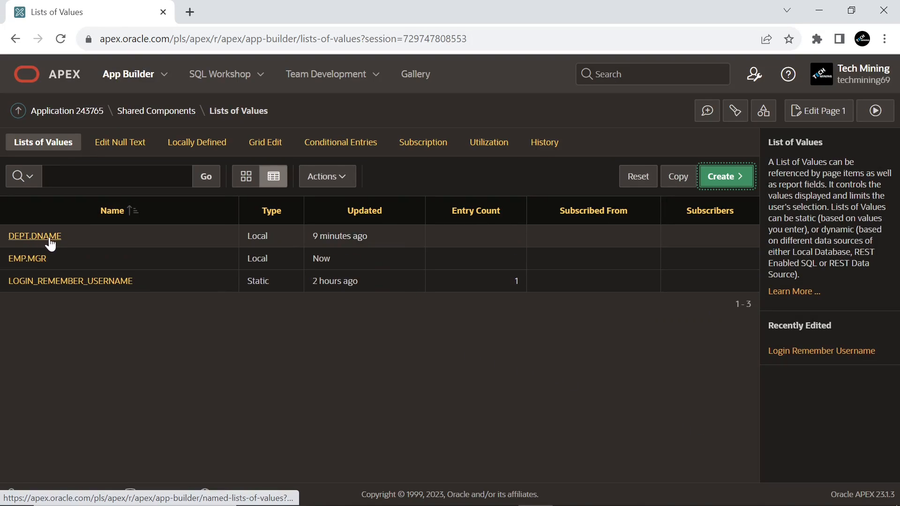
Set DEPT.DNAME's default sort to Use Order By from Query and apply the changes.
{"action": "left_click", "coordinate": [117, 176]}
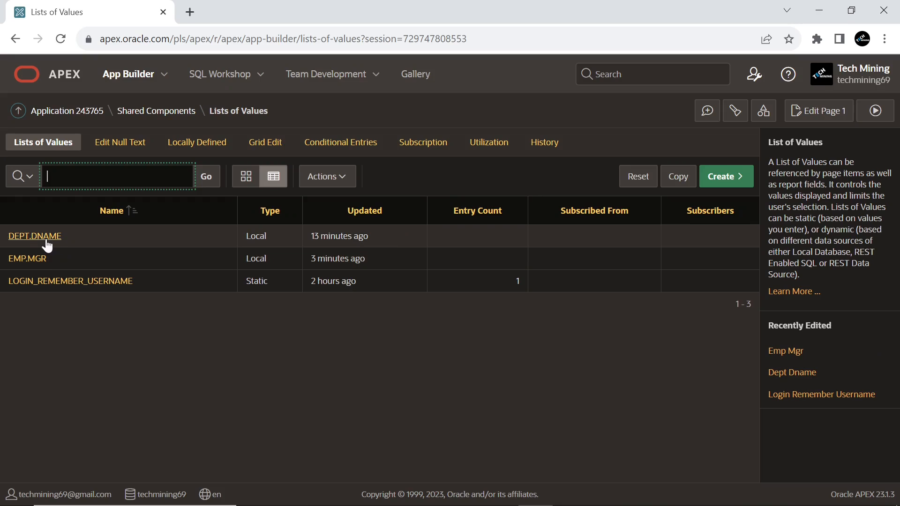
{"action": "left_click", "coordinate": [33, 236]}
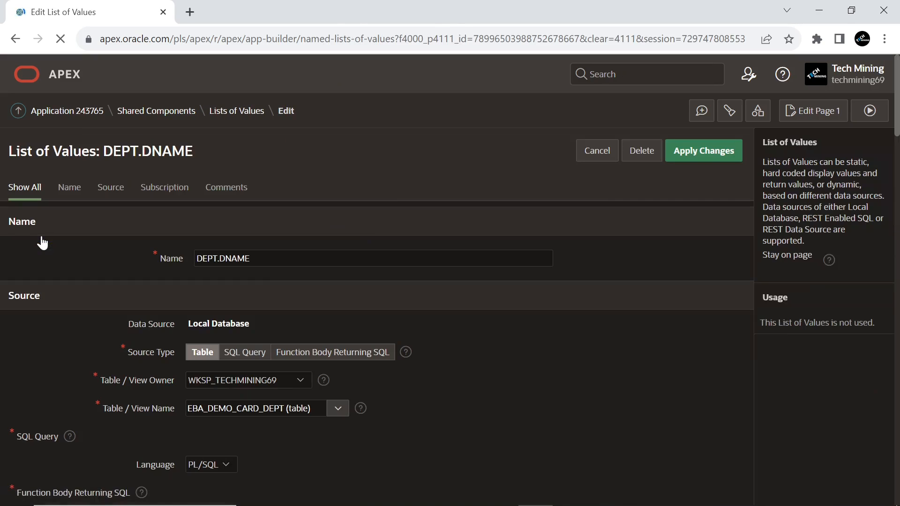
{"action": "scroll", "scroll_direction": "down", "scroll_amount": 3}
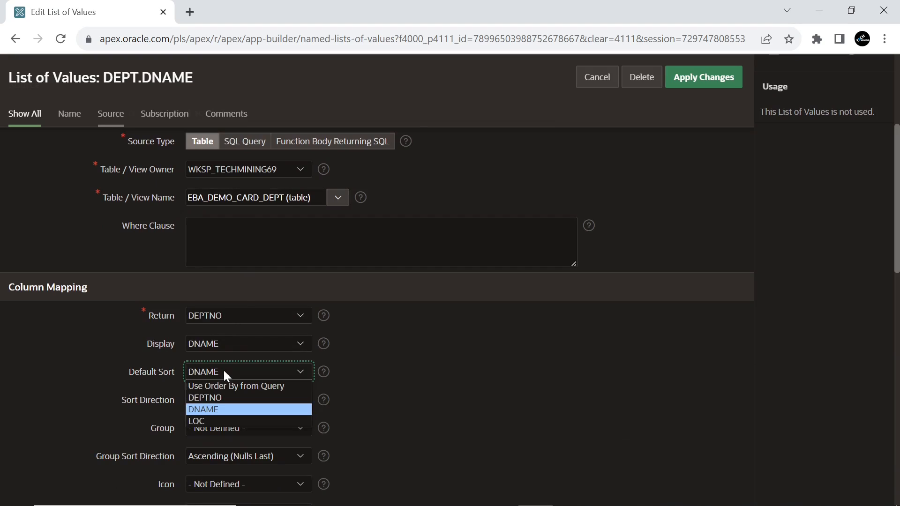
{"action": "left_click", "coordinate": [235, 386]}
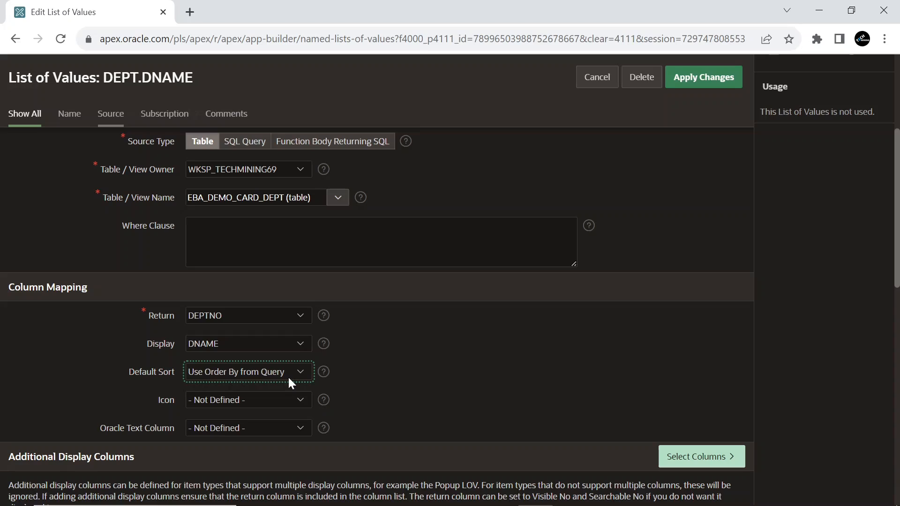
{"action": "scroll", "scroll_direction": "down", "scroll_amount": 3}
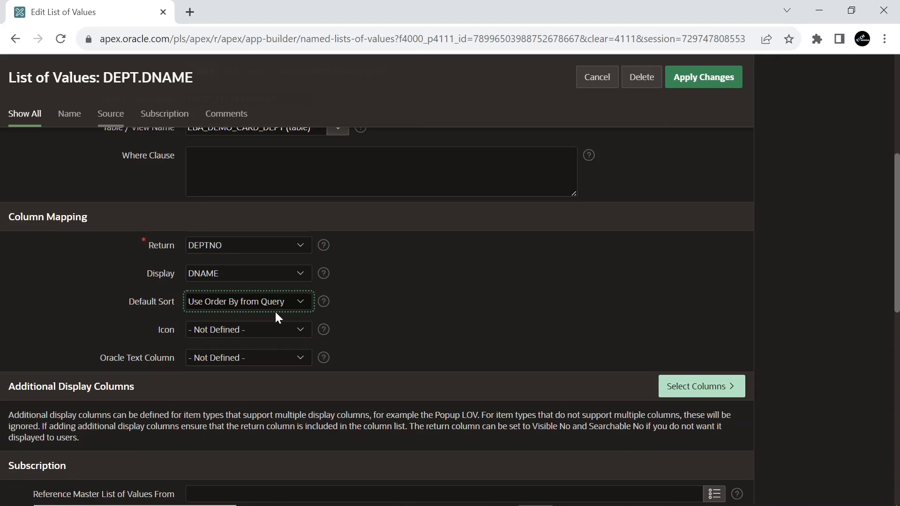
{"action": "left_click", "coordinate": [703, 76]}
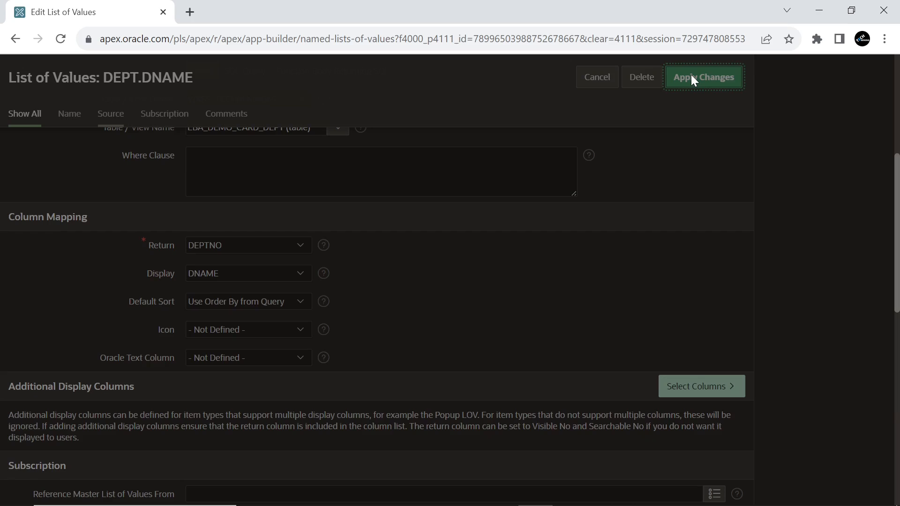
{"action": "left_click", "coordinate": [703, 77]}
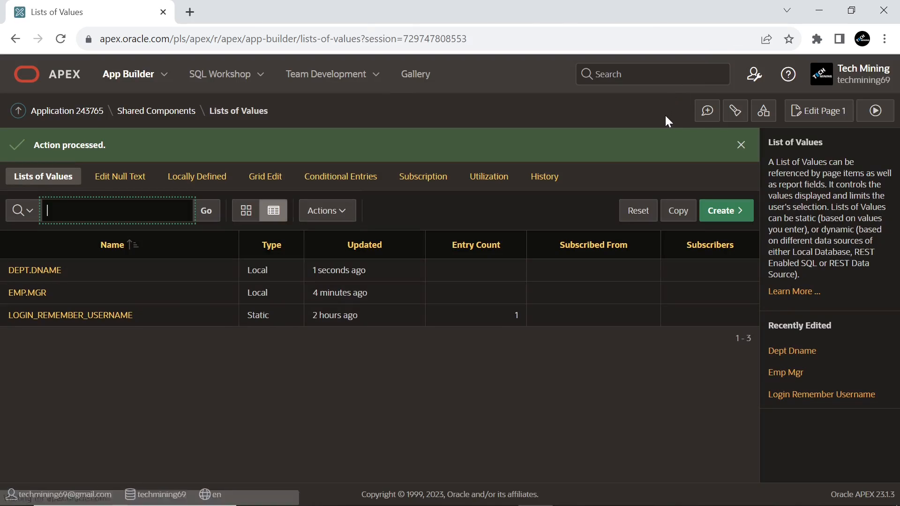
Dismiss the success message, return to application 243765 home and start creating a page.
{"action": "left_click", "coordinate": [739, 145]}
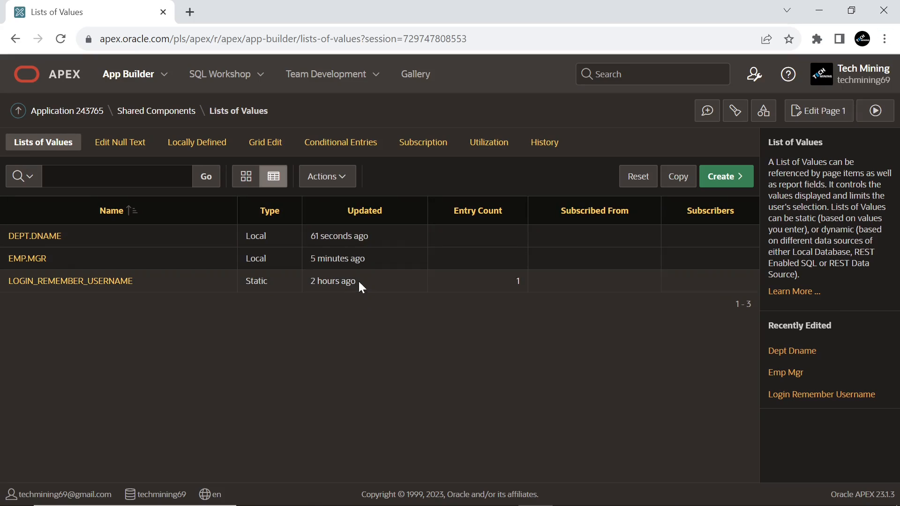
{"action": "left_click", "coordinate": [67, 110]}
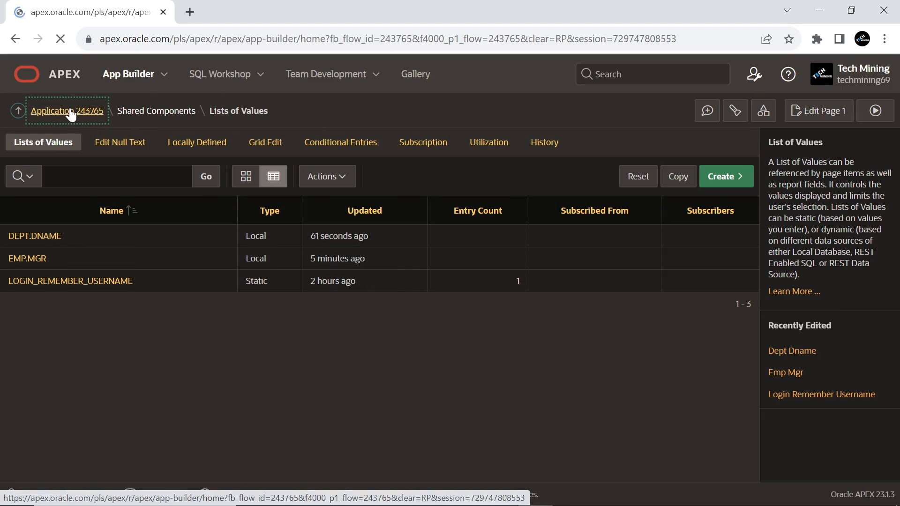
{"action": "left_click", "coordinate": [56, 110]}
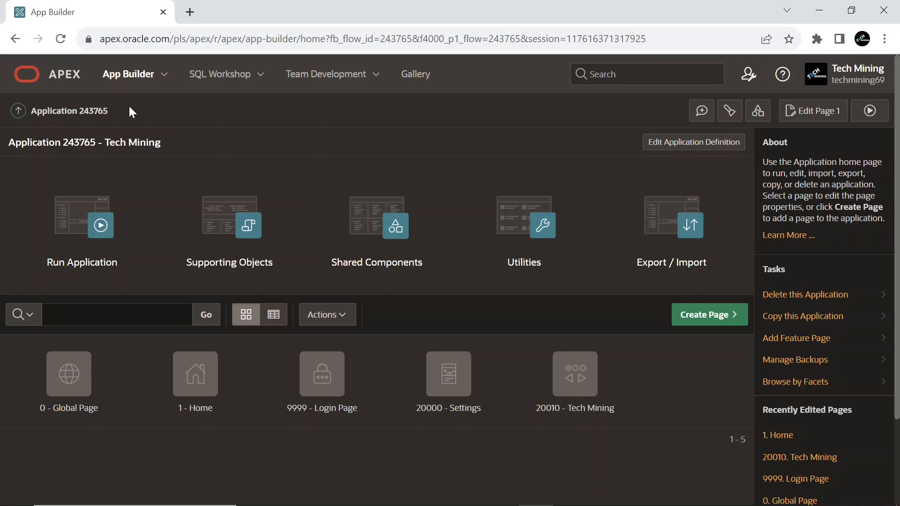
{"action": "left_click", "coordinate": [704, 315]}
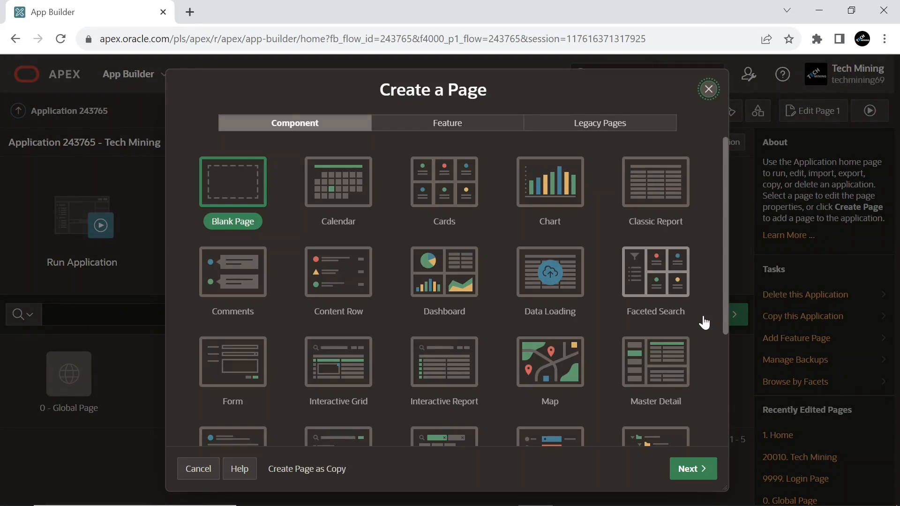
Choose a Faceted Search page named 'Cards Faceted Search' on table EBA_DEMO_CARD_EMP.
{"action": "left_click", "coordinate": [655, 272]}
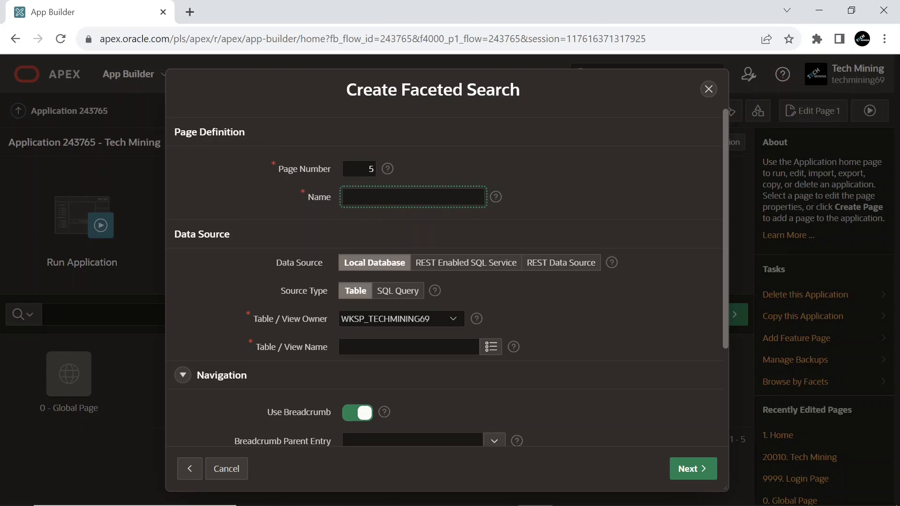
{"action": "type", "text": "Cards Faceted Search"}
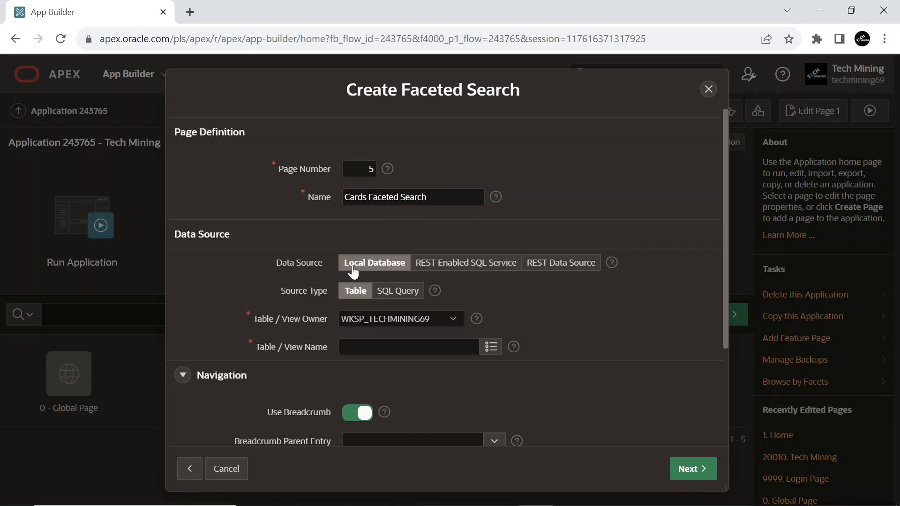
{"action": "left_click", "coordinate": [373, 263]}
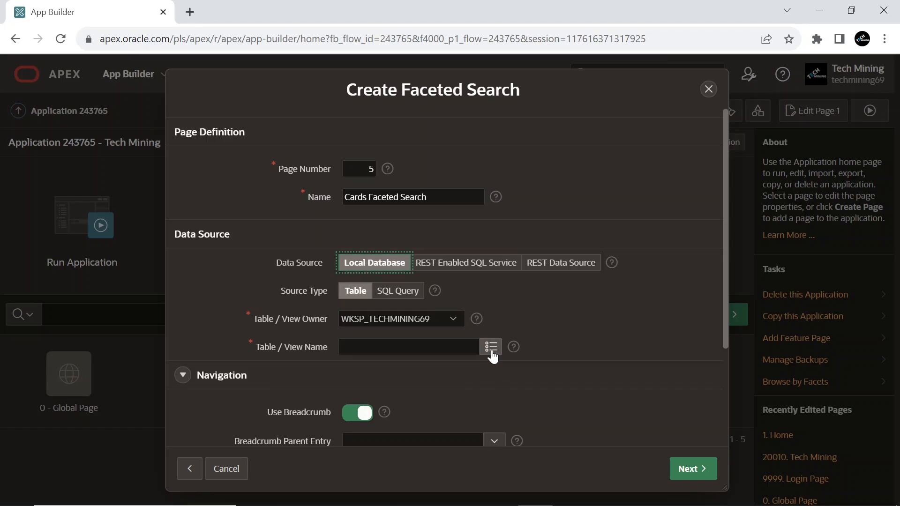
{"action": "left_click", "coordinate": [490, 346]}
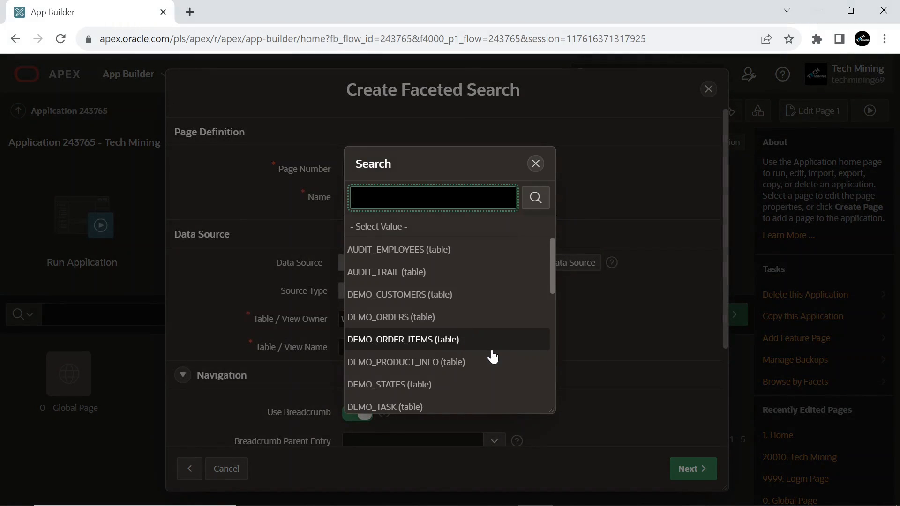
{"action": "scroll", "scroll_direction": "down", "scroll_amount": 3}
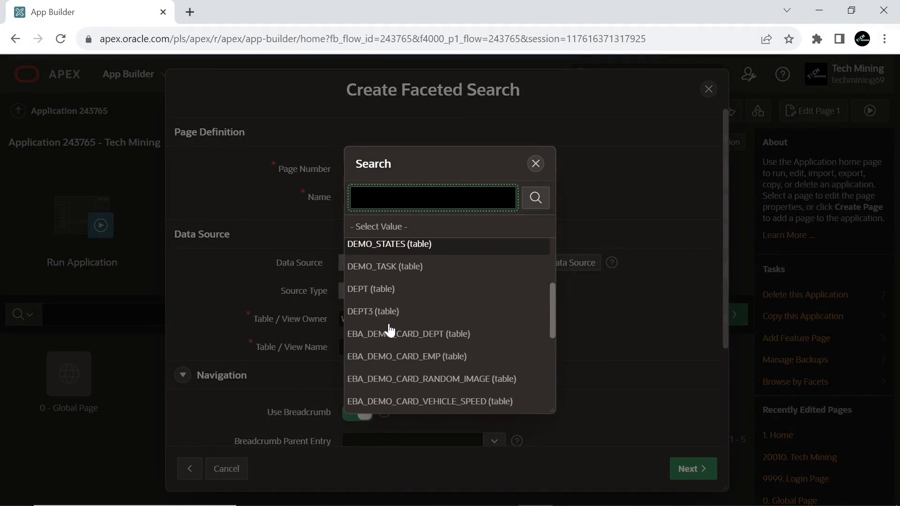
{"action": "mouse_move", "coordinate": [398, 347]}
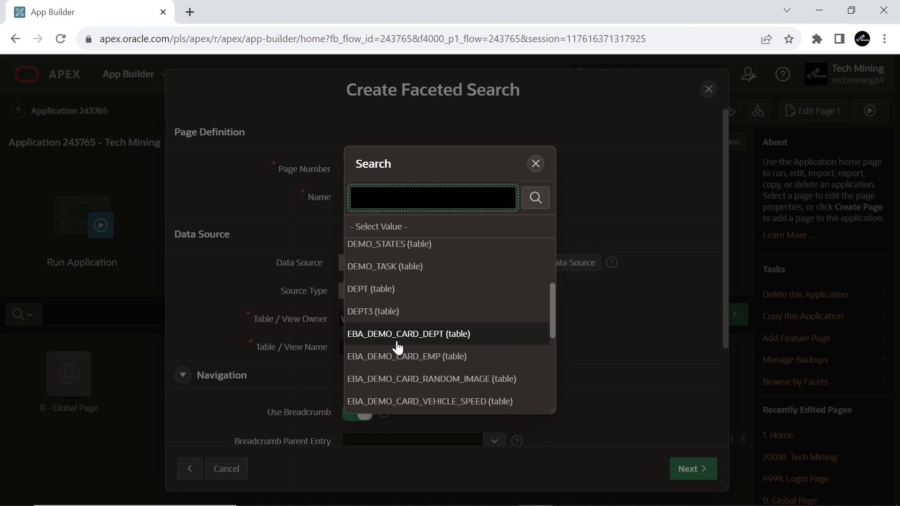
{"action": "left_click", "coordinate": [406, 356]}
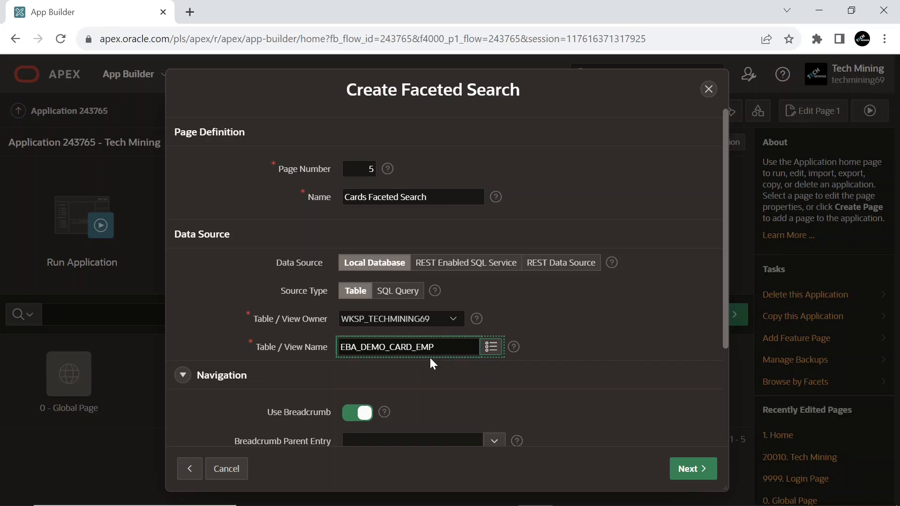
Turn off the breadcrumb, nest the page under Home and continue to facet selection.
{"action": "scroll", "scroll_direction": "down", "scroll_amount": 3}
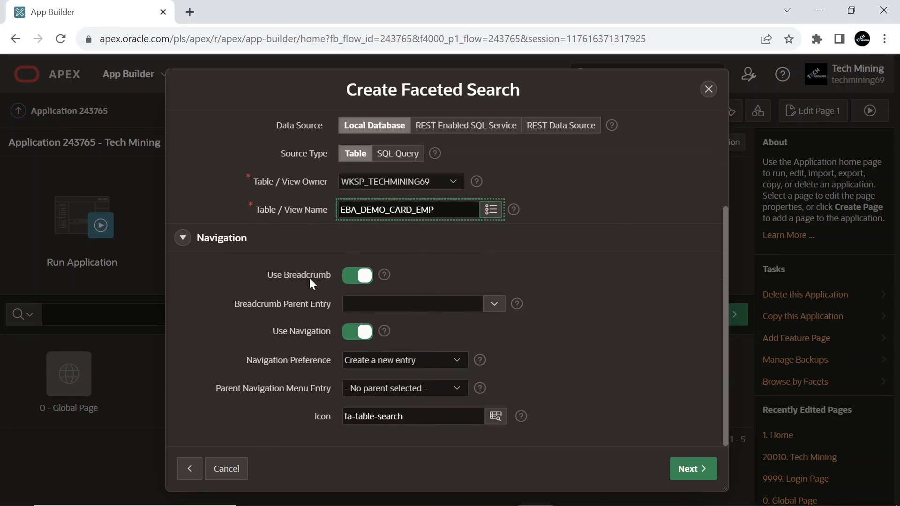
{"action": "left_click", "coordinate": [358, 275]}
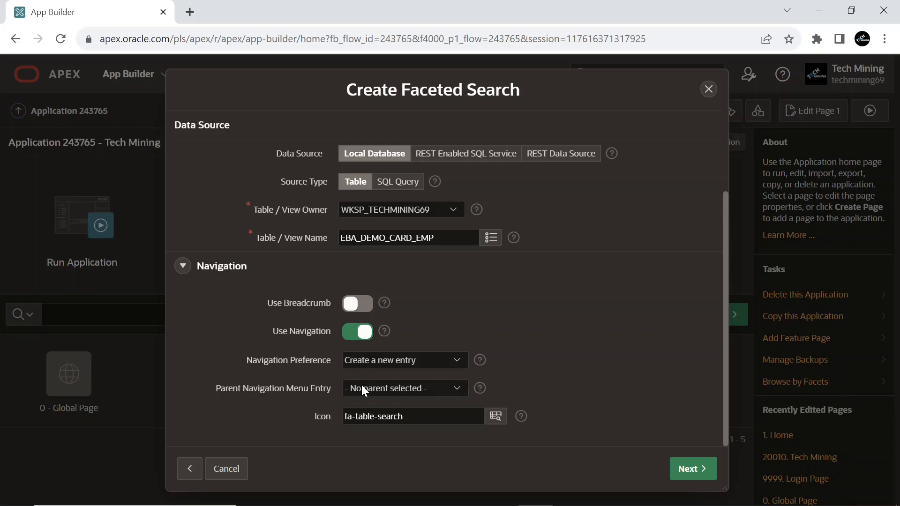
{"action": "left_click", "coordinate": [405, 388]}
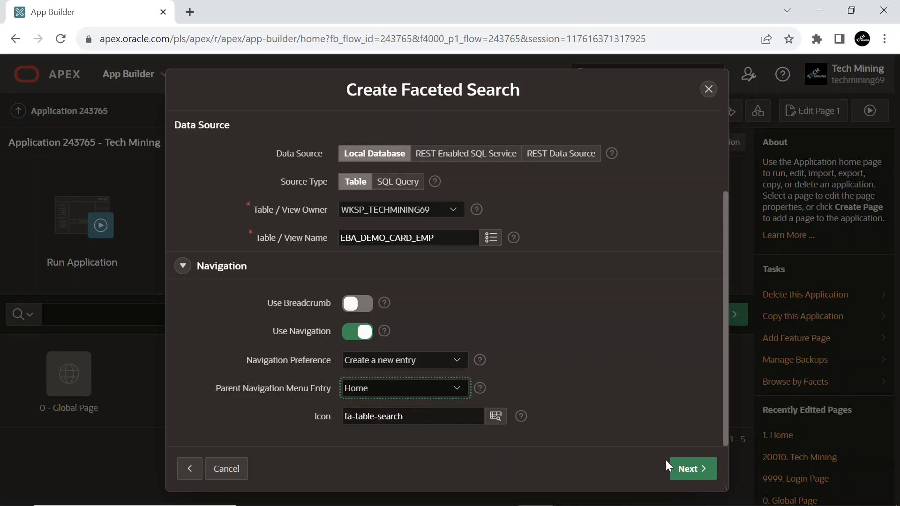
{"action": "left_click", "coordinate": [693, 468]}
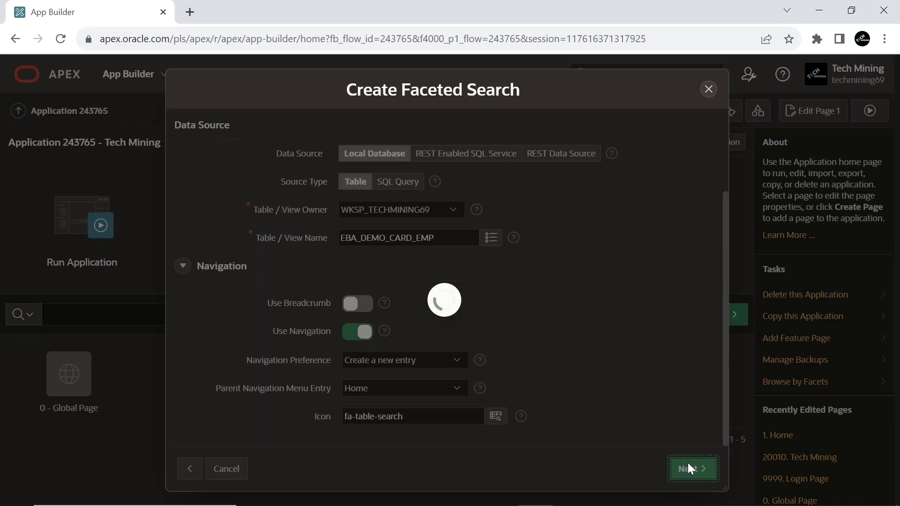
{"action": "left_click", "coordinate": [692, 469]}
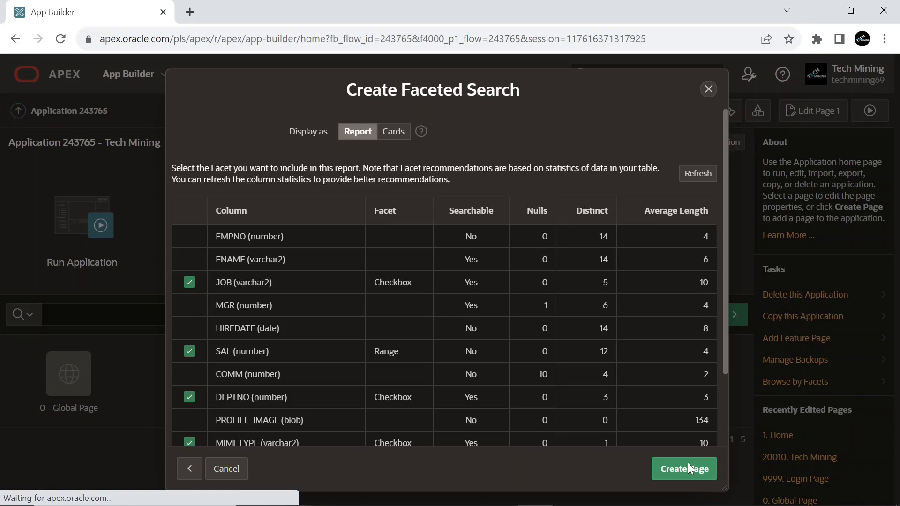
Display results as grid cards with ENAME title and JOB body, and create the page.
{"action": "scroll", "scroll_direction": "down", "scroll_amount": 3}
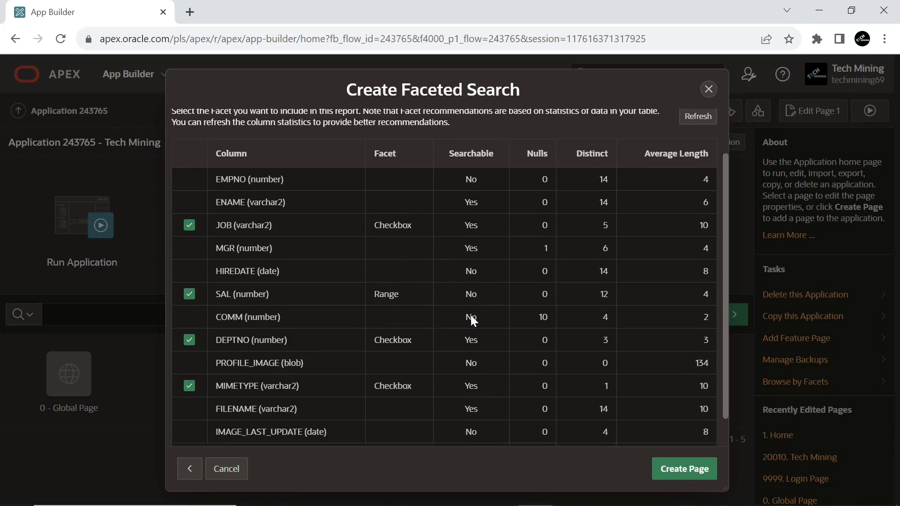
{"action": "scroll", "scroll_direction": "down", "scroll_amount": 3}
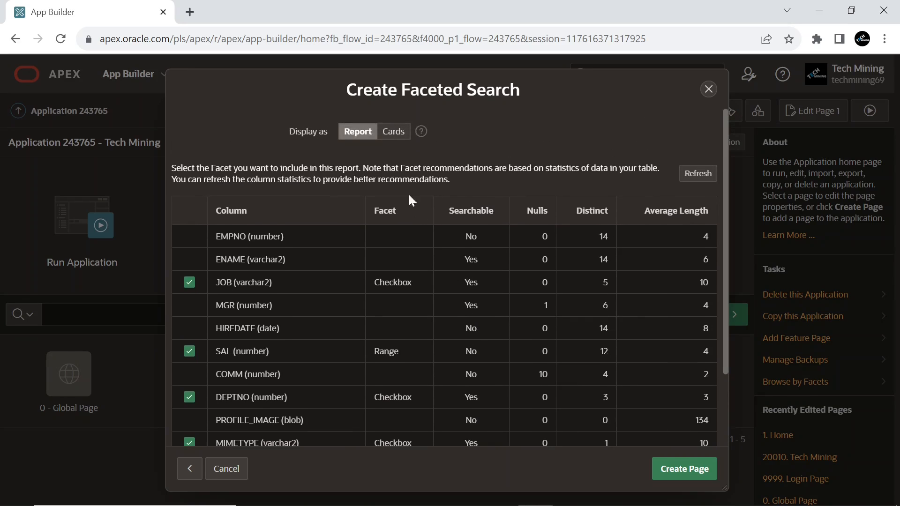
{"action": "left_click", "coordinate": [393, 131]}
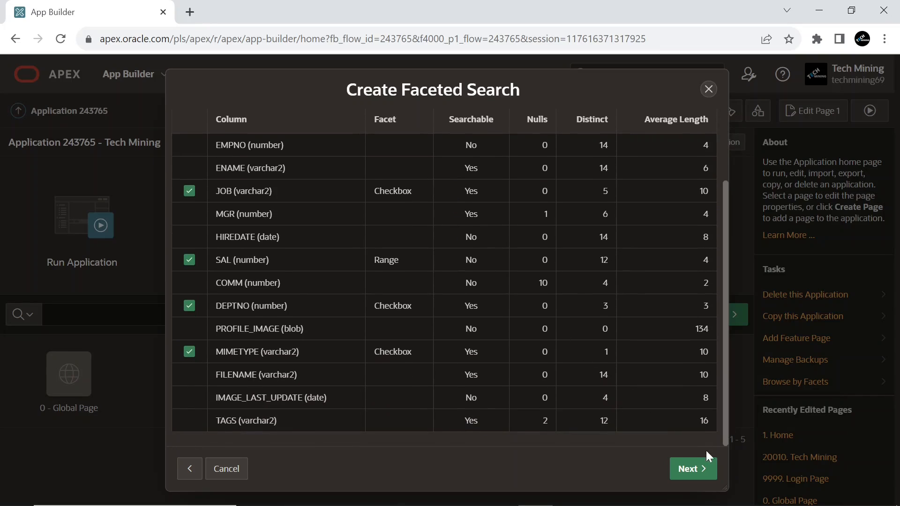
{"action": "left_click", "coordinate": [693, 468]}
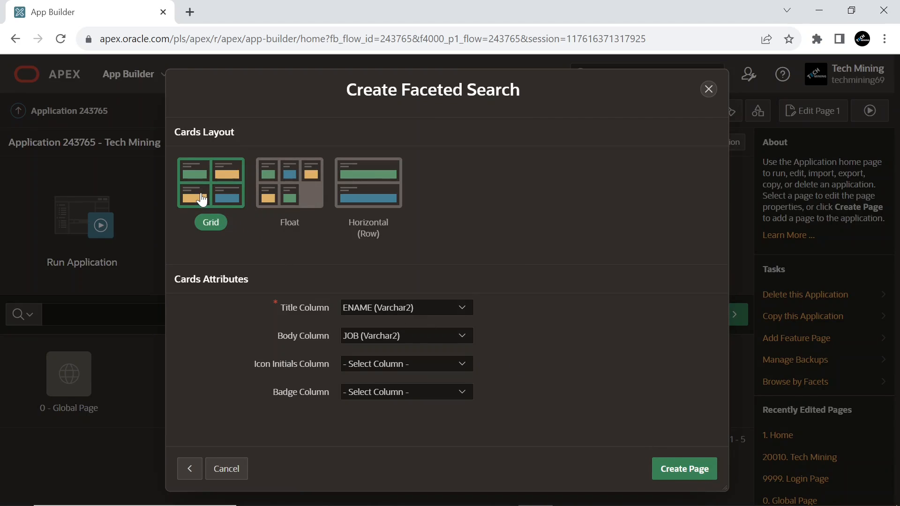
{"action": "left_click", "coordinate": [210, 184]}
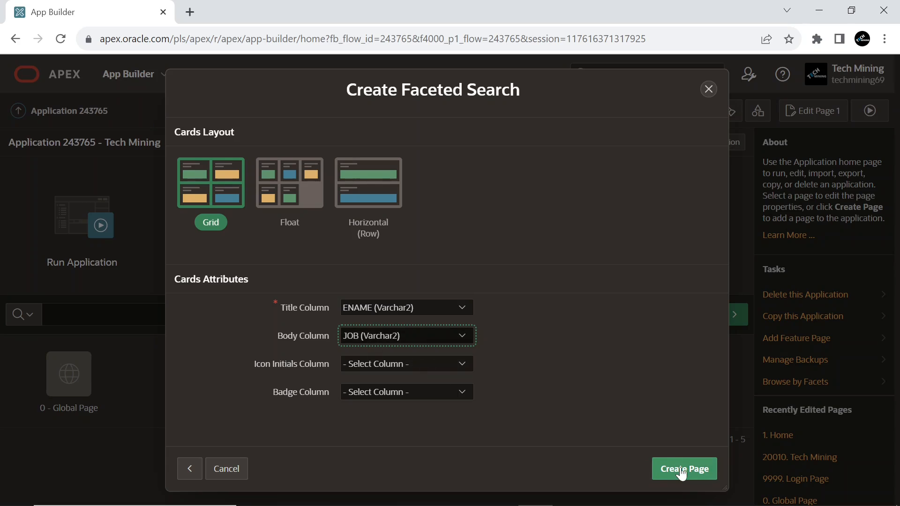
{"action": "left_click", "coordinate": [683, 468]}
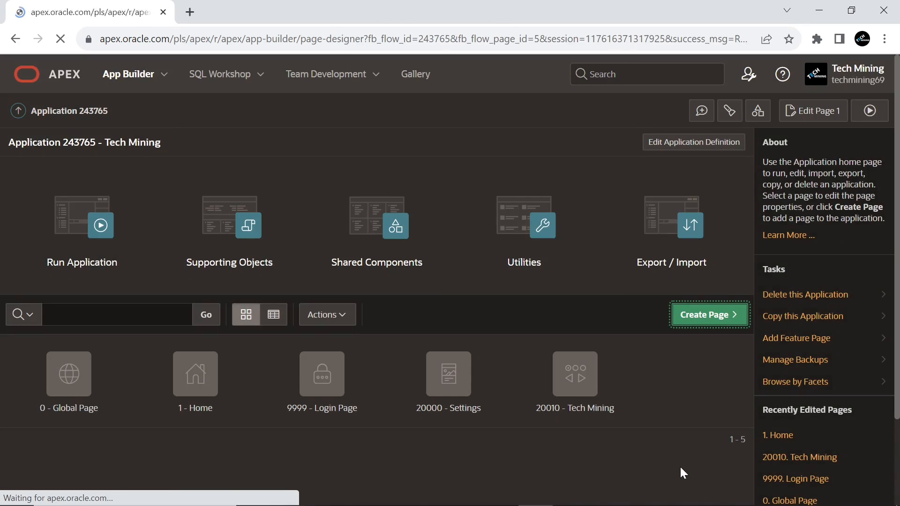
Review the P5_DEPTNO facet's List of Values DEPT.DNAME and Source properties.
{"action": "left_click", "coordinate": [708, 315]}
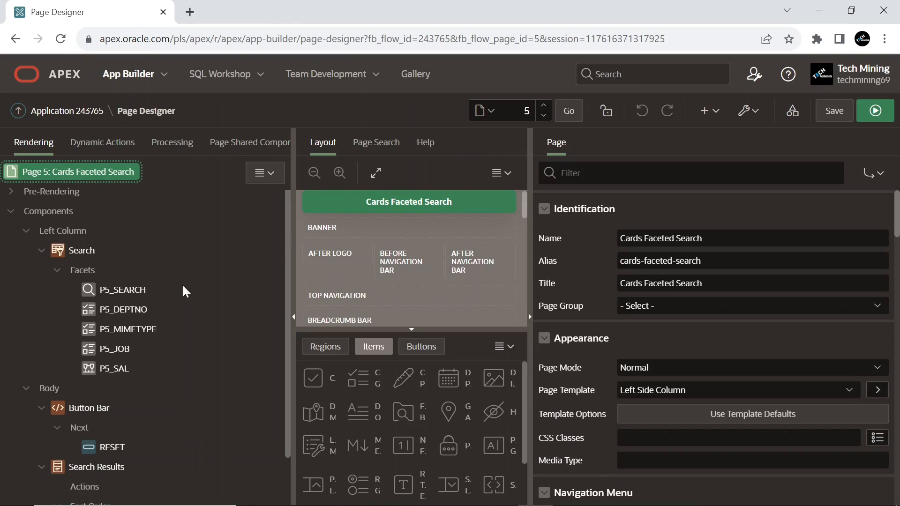
{"action": "left_click", "coordinate": [121, 309]}
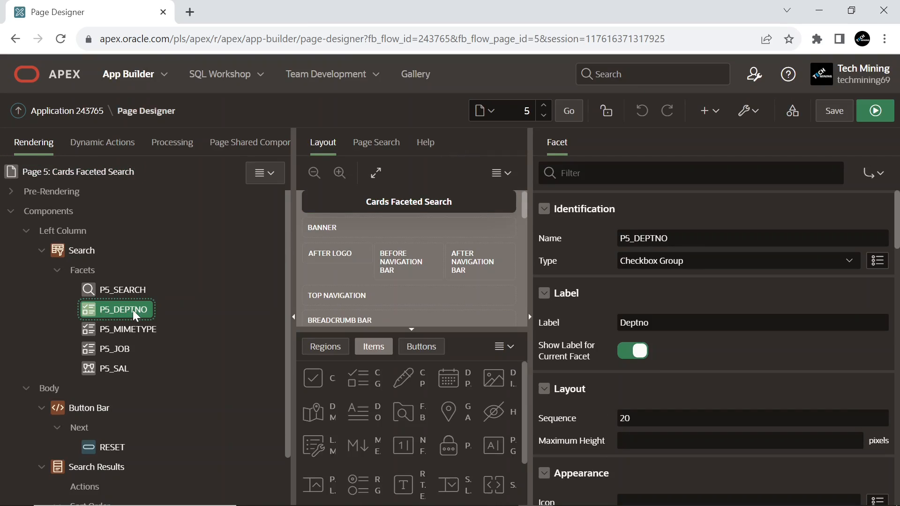
{"action": "scroll", "scroll_direction": "down", "scroll_amount": 3}
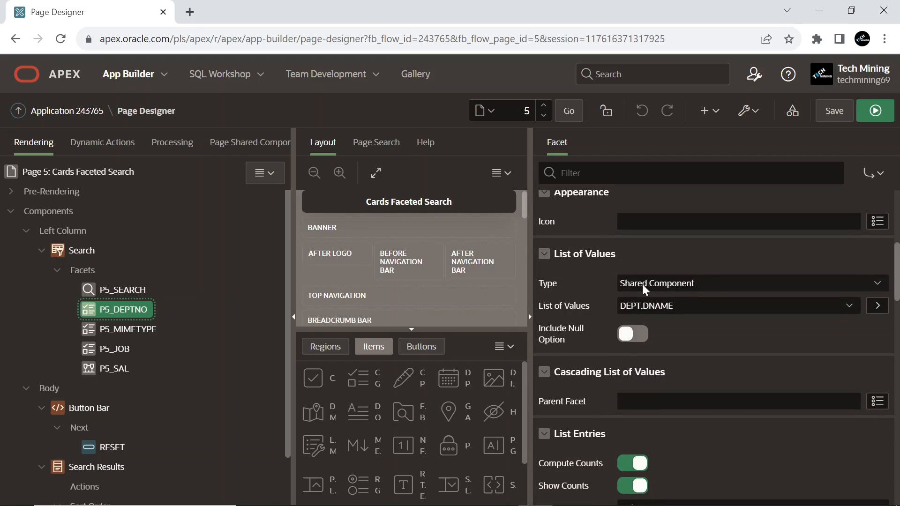
{"action": "mouse_move", "coordinate": [616, 313]}
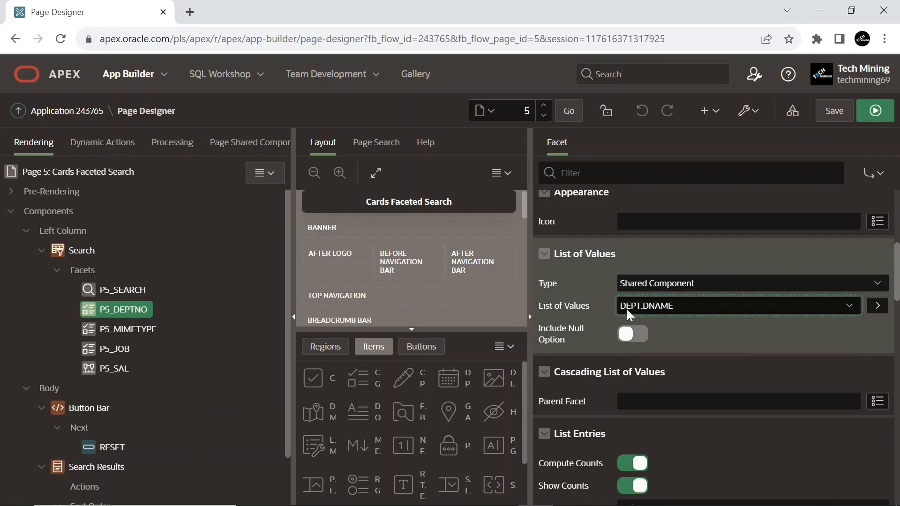
{"action": "mouse_move", "coordinate": [666, 314]}
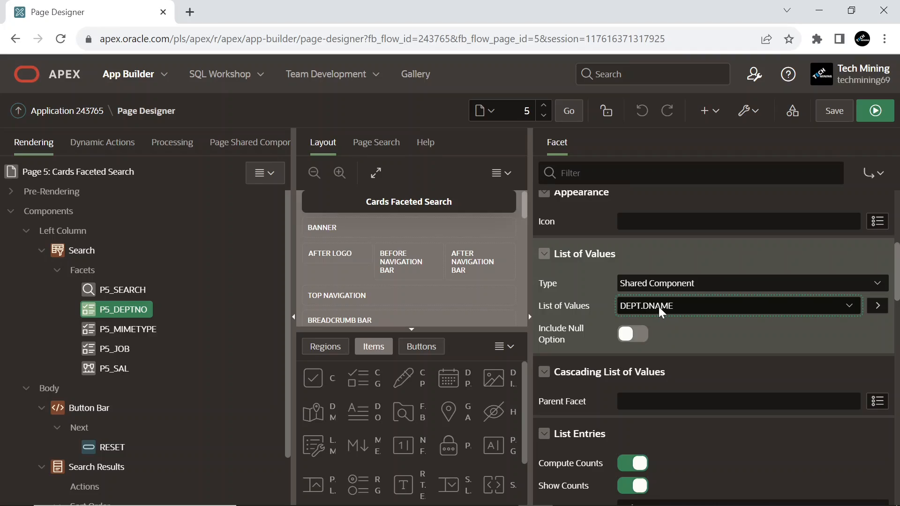
{"action": "scroll", "scroll_direction": "down", "scroll_amount": 3}
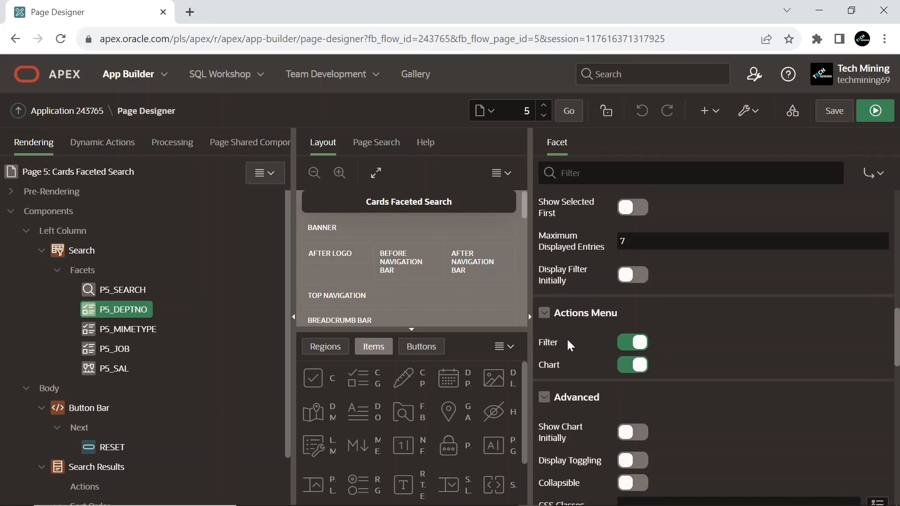
{"action": "scroll", "scroll_direction": "down", "scroll_amount": 3}
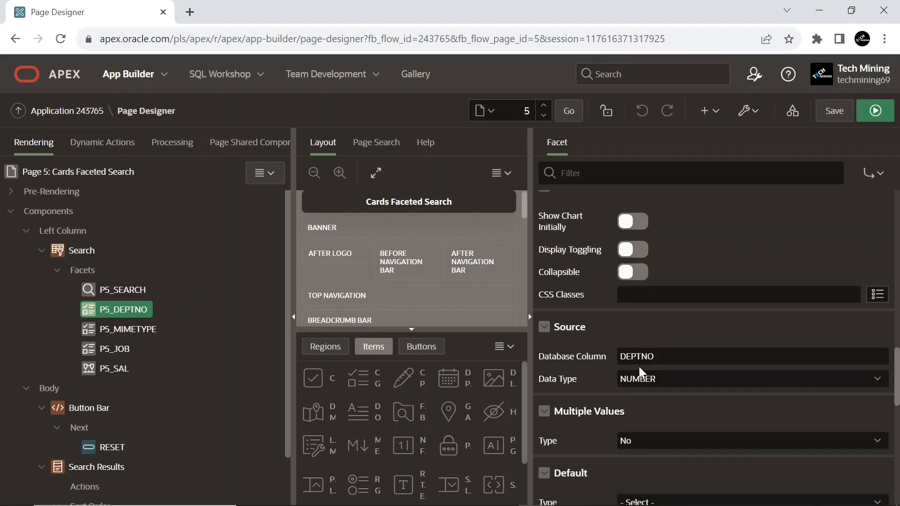
{"action": "mouse_move", "coordinate": [657, 393]}
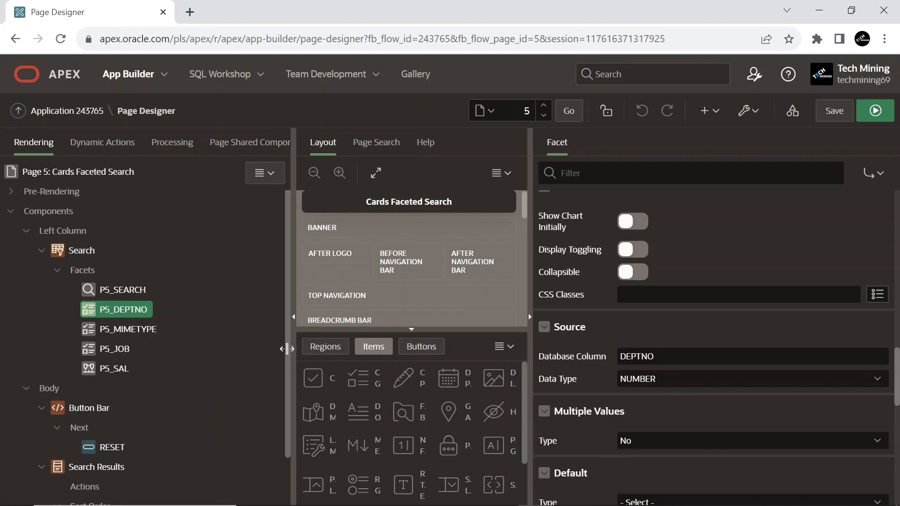
{"action": "left_click", "coordinate": [121, 330]}
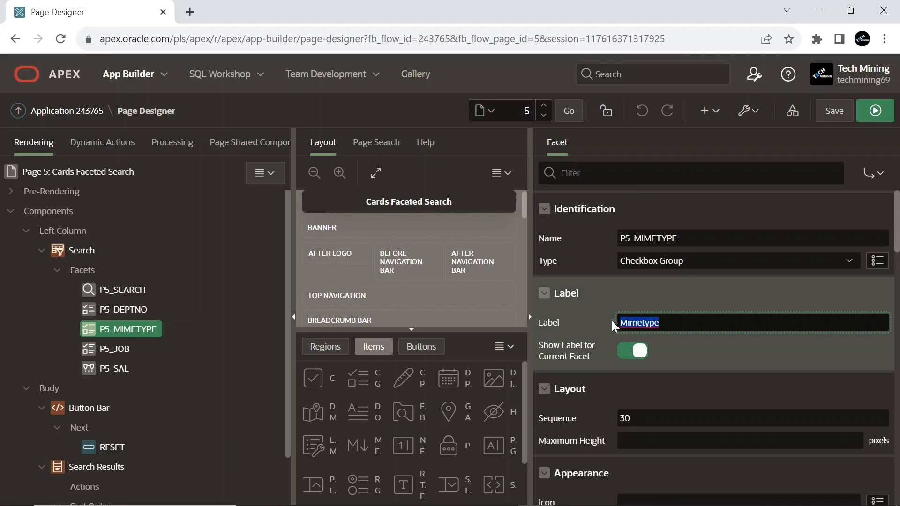
Rename the Mimetype facet to P5_MGR labelled Manager, using shared EMP.MGR on column MGR as NUMBER.
{"action": "type", "text": "Manager"}
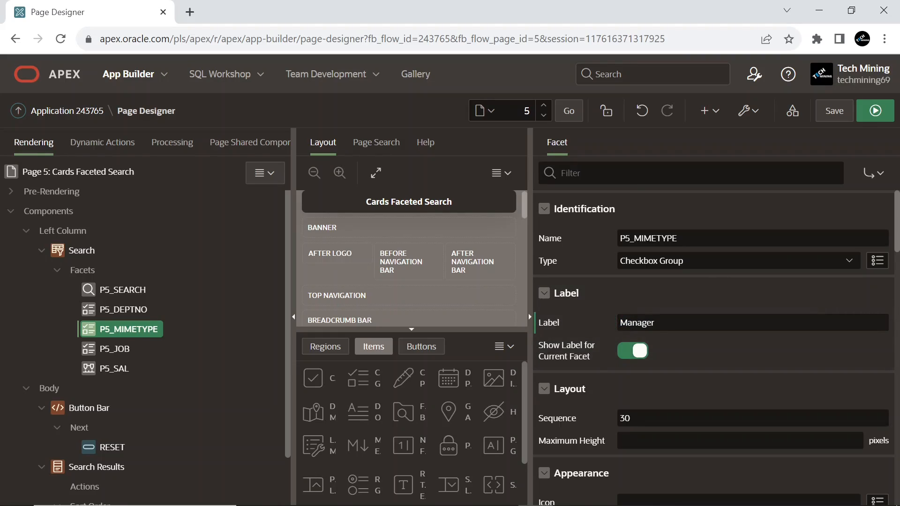
{"action": "double_click", "coordinate": [661, 238]}
{"action": "type", "text": "P5_MGR"}
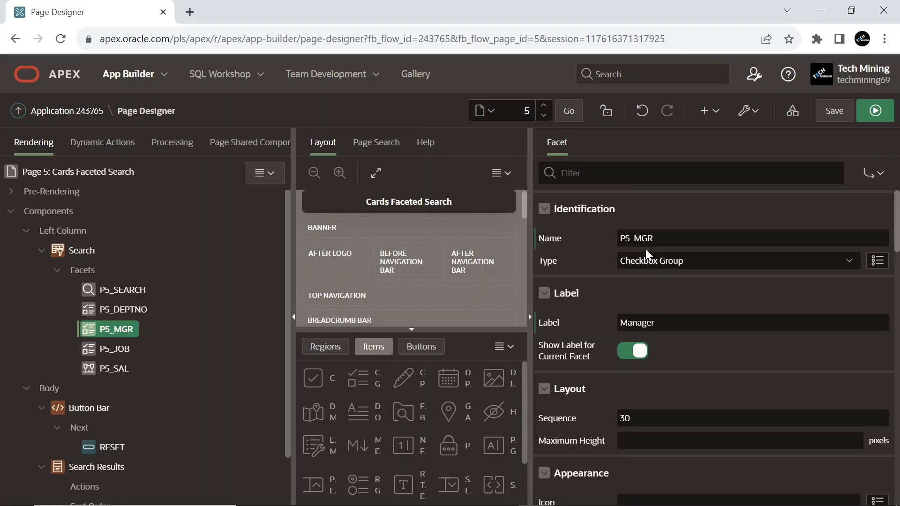
{"action": "mouse_move", "coordinate": [657, 340]}
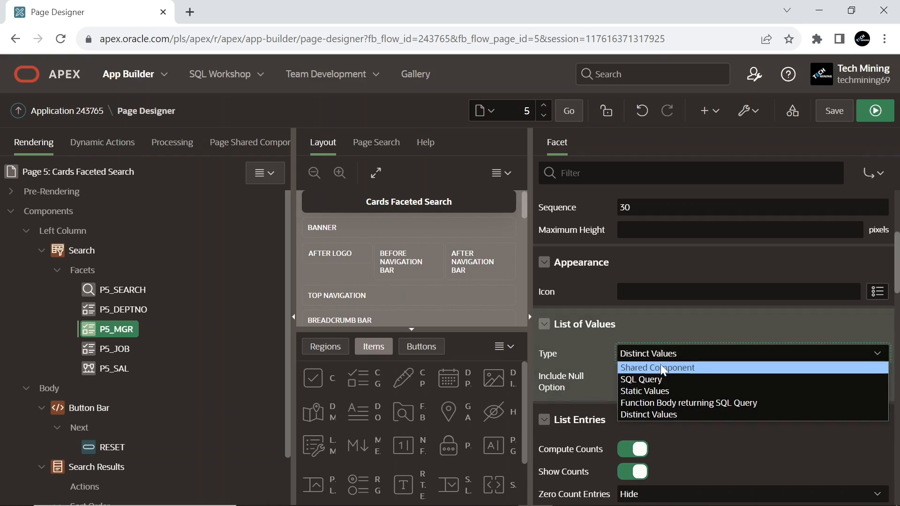
{"action": "left_click", "coordinate": [658, 368]}
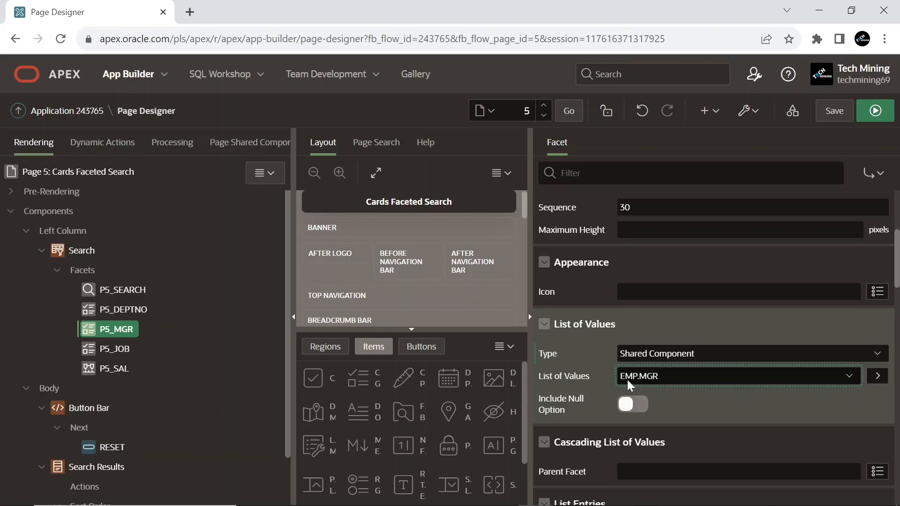
{"action": "mouse_move", "coordinate": [653, 385]}
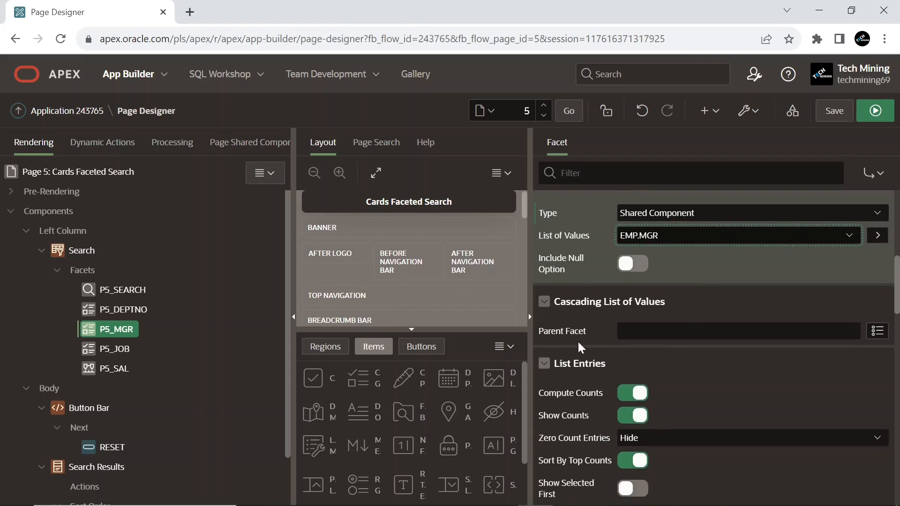
{"action": "scroll", "scroll_direction": "down", "scroll_amount": 3}
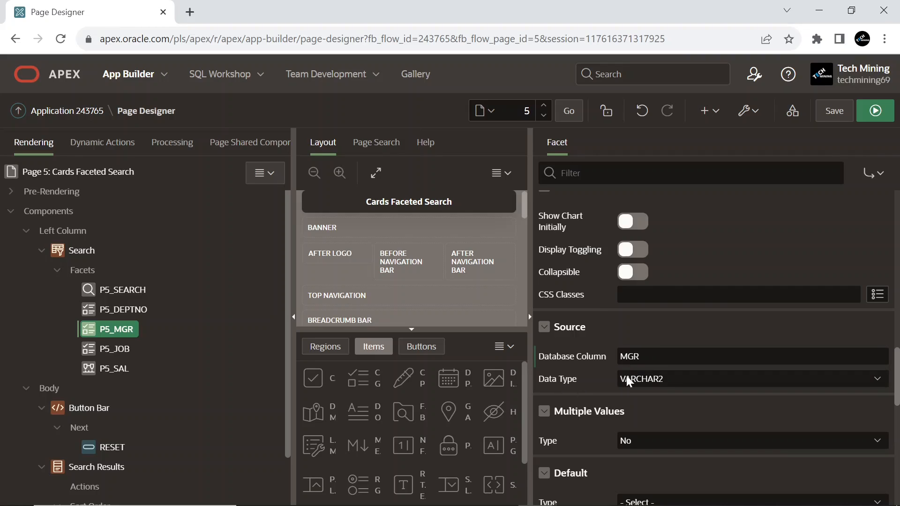
{"action": "left_click", "coordinate": [746, 379]}
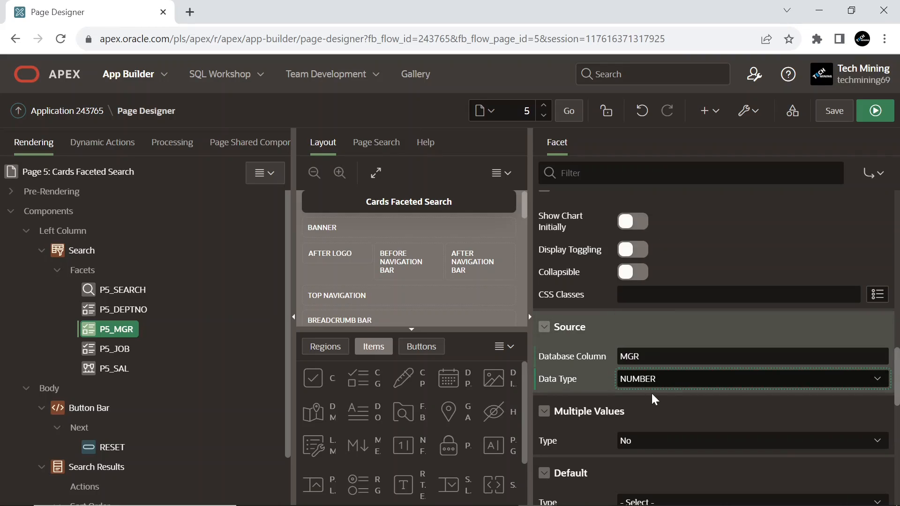
{"action": "mouse_move", "coordinate": [650, 391]}
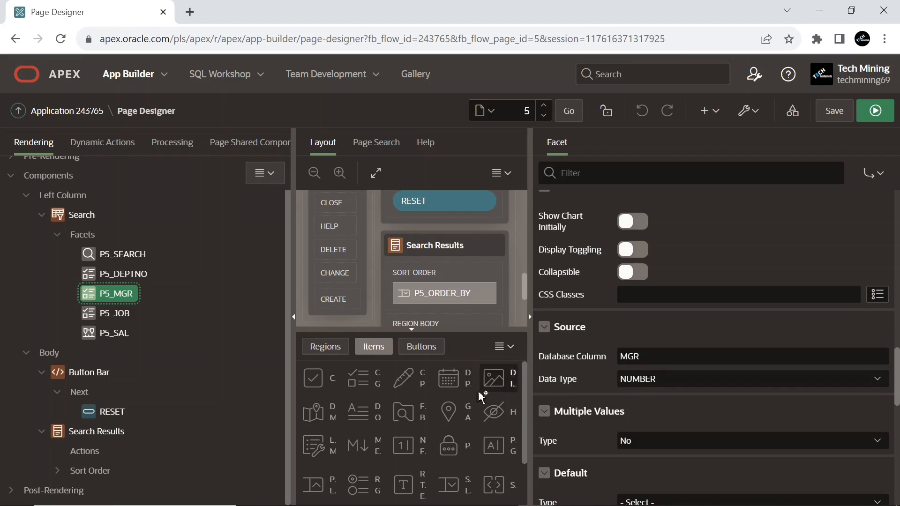
{"action": "left_click", "coordinate": [97, 431]}
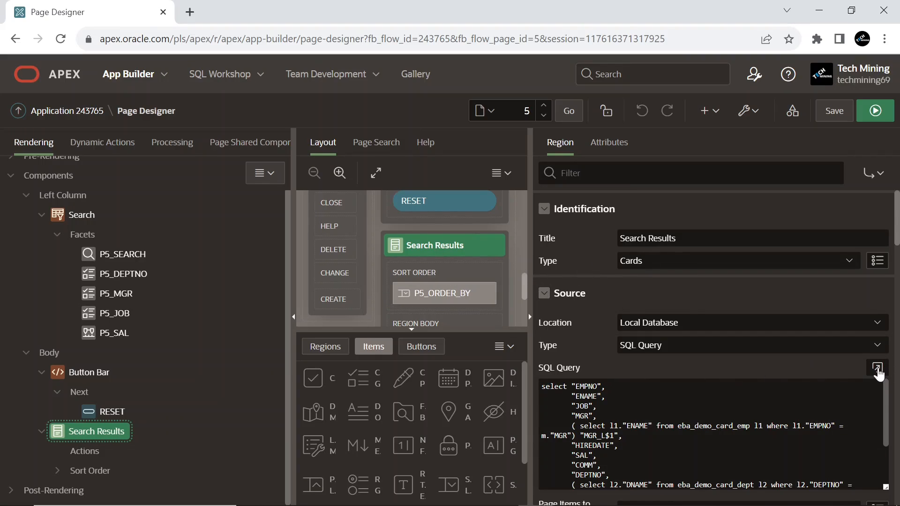
Review the Search Results region's SQL query on eba_demo_card_emp in the code editor.
{"action": "left_click", "coordinate": [878, 368]}
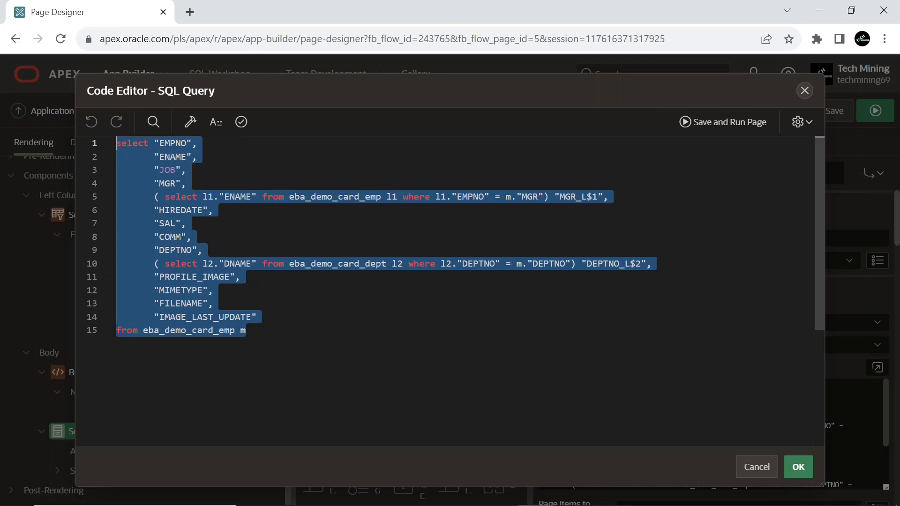
{"action": "left_click", "coordinate": [240, 122]}
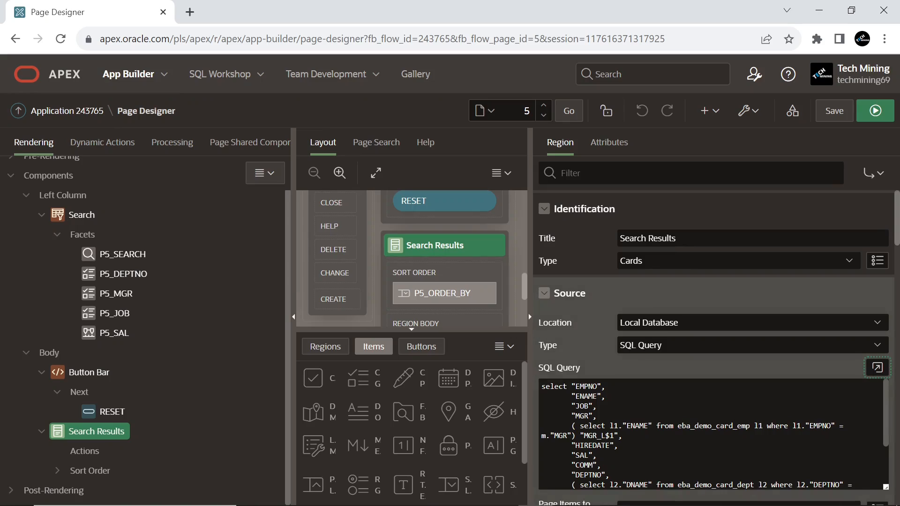
Set the Search Results cards region's template option Style to Style B and confirm.
{"action": "scroll", "scroll_direction": "down", "scroll_amount": 3}
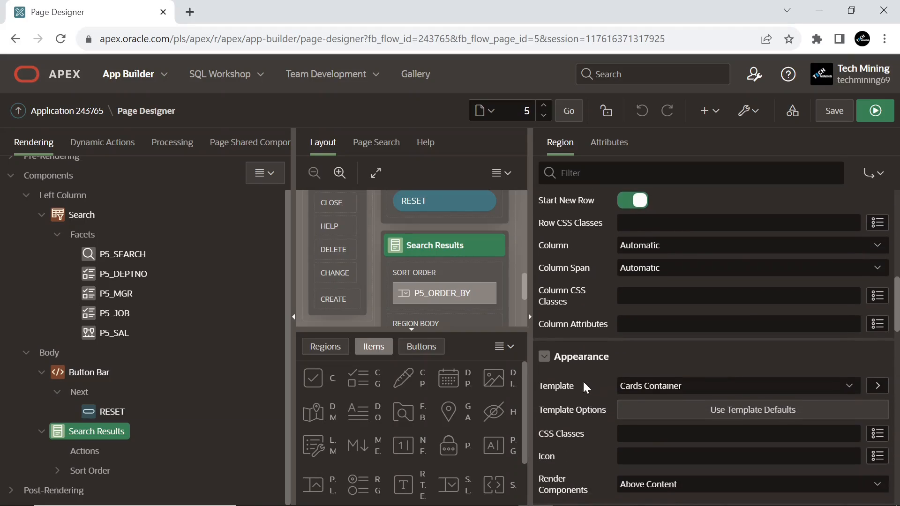
{"action": "scroll", "scroll_direction": "down", "scroll_amount": 3}
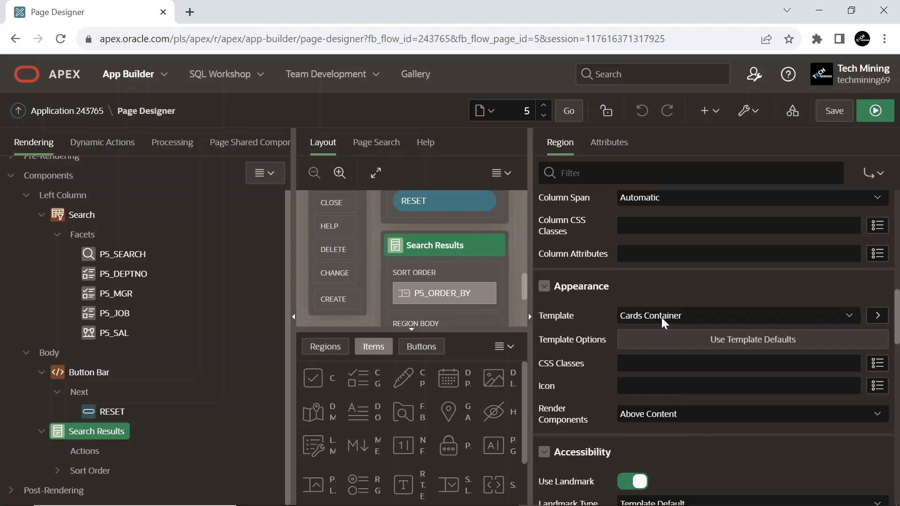
{"action": "left_click", "coordinate": [752, 340]}
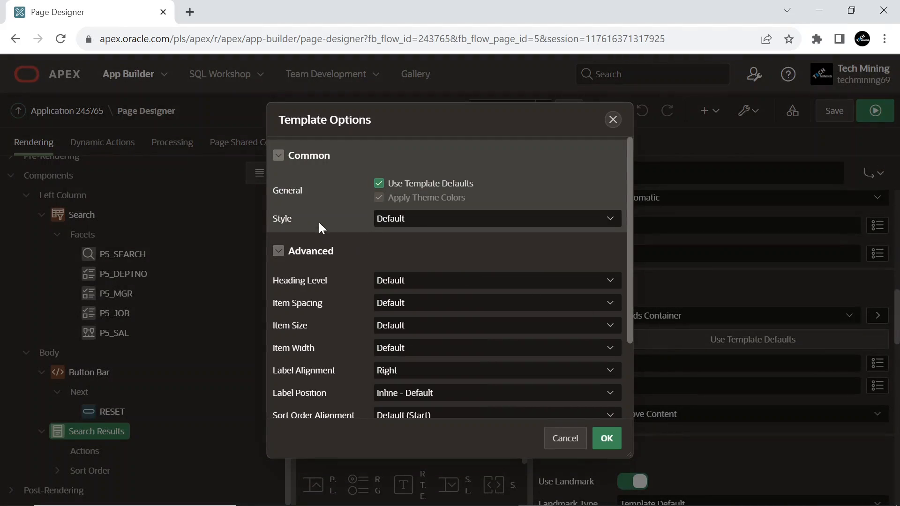
{"action": "left_click", "coordinate": [494, 218]}
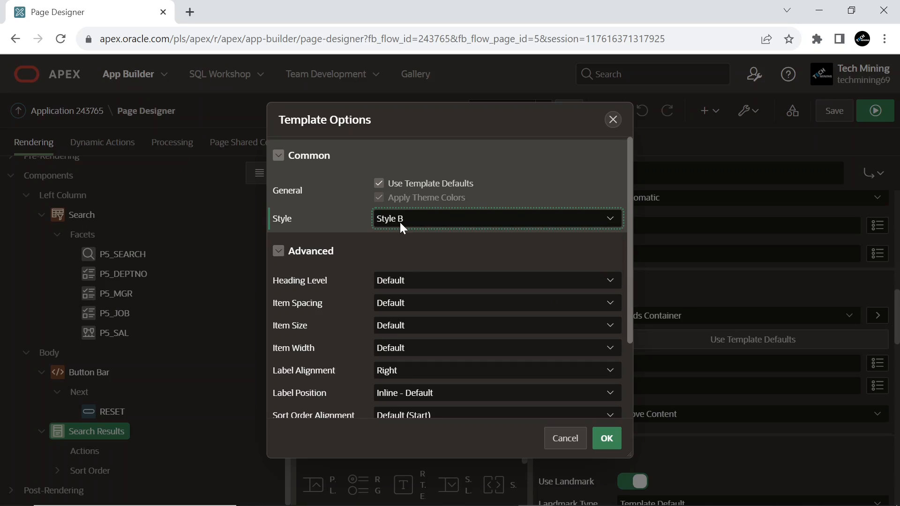
{"action": "left_click", "coordinate": [606, 438]}
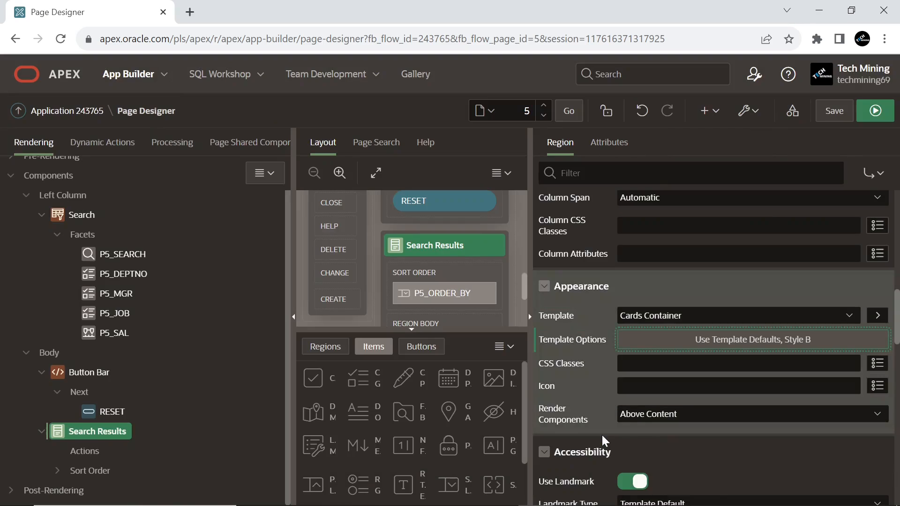
{"action": "mouse_move", "coordinate": [778, 339]}
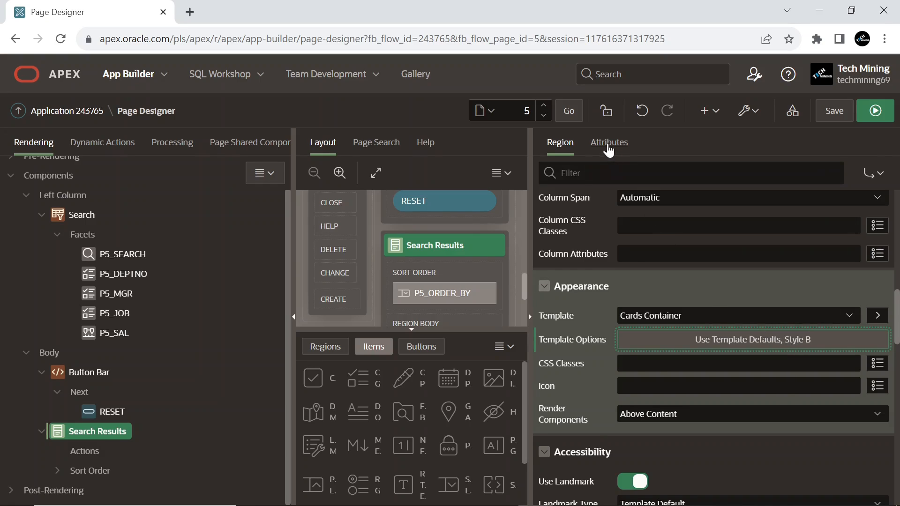
Set the cards' Primary Key Column 1 to EMPNO in the Search Results attributes.
{"action": "left_click", "coordinate": [610, 143]}
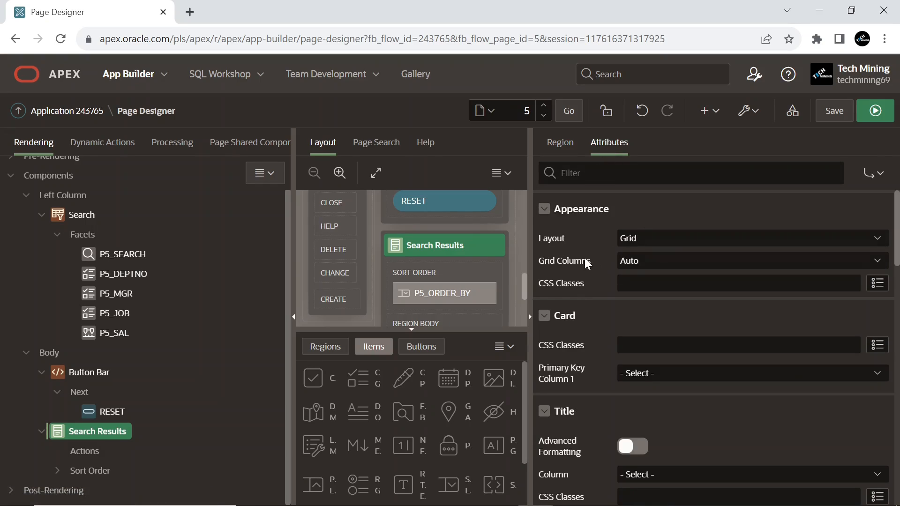
{"action": "left_click", "coordinate": [746, 373]}
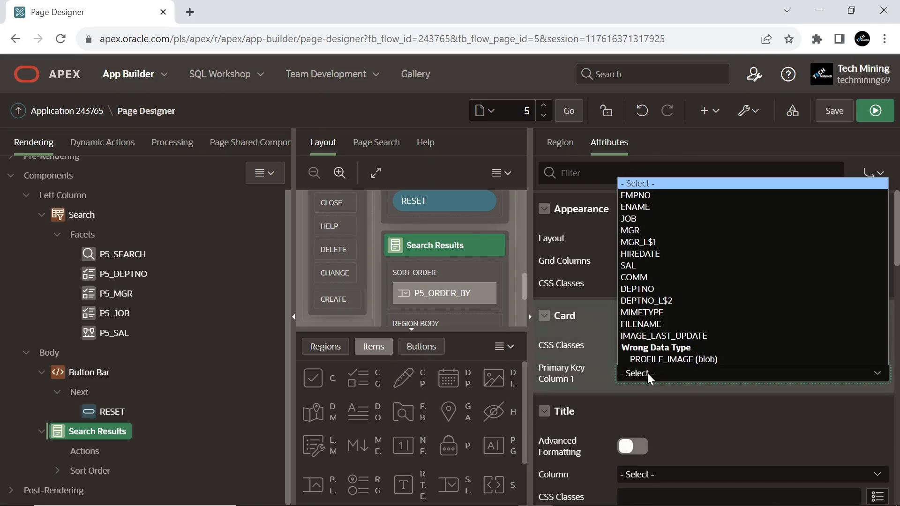
{"action": "left_click", "coordinate": [636, 195]}
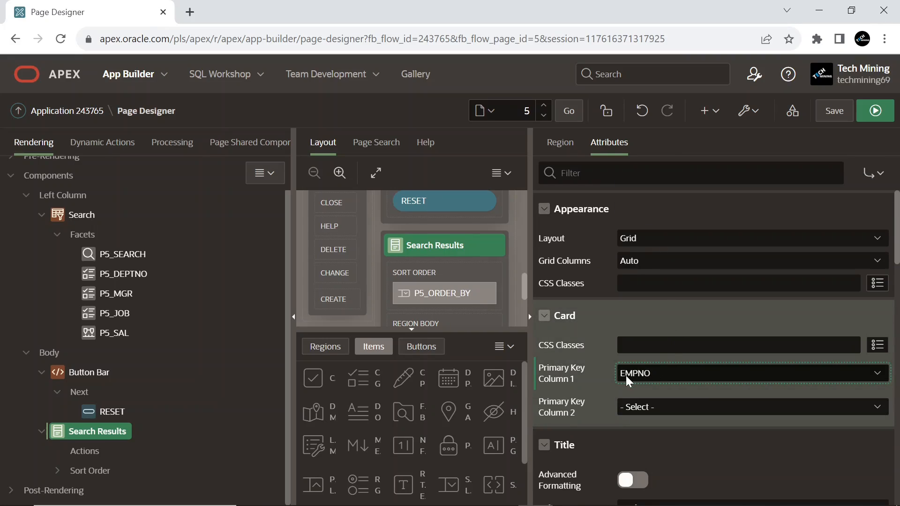
{"action": "mouse_move", "coordinate": [644, 384]}
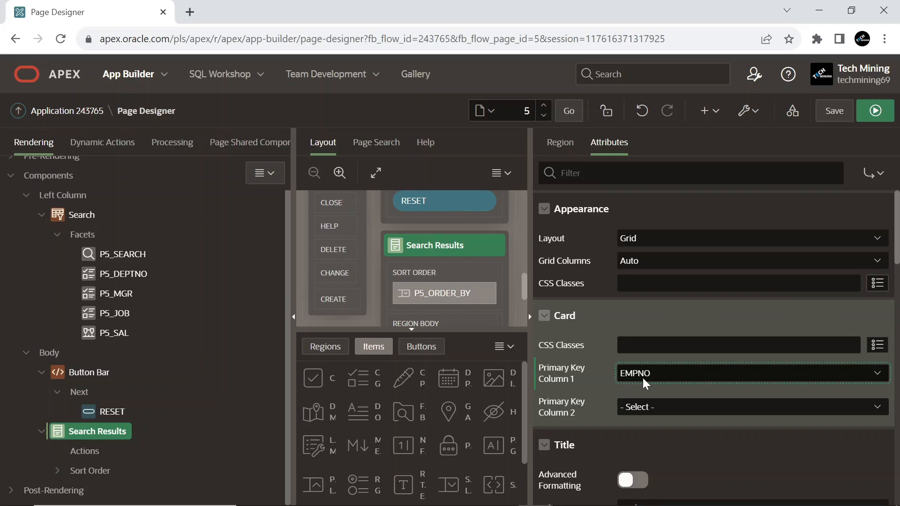
{"action": "scroll", "scroll_direction": "down", "scroll_amount": 3}
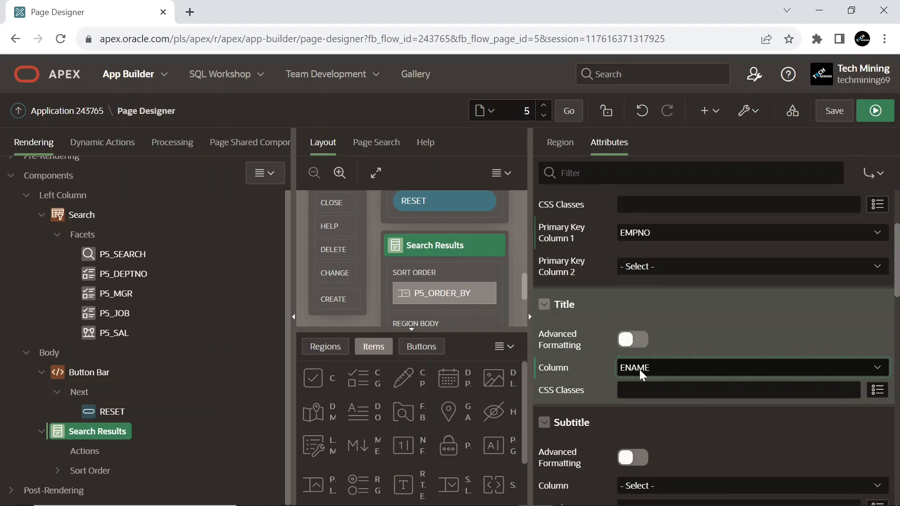
{"action": "mouse_move", "coordinate": [632, 375]}
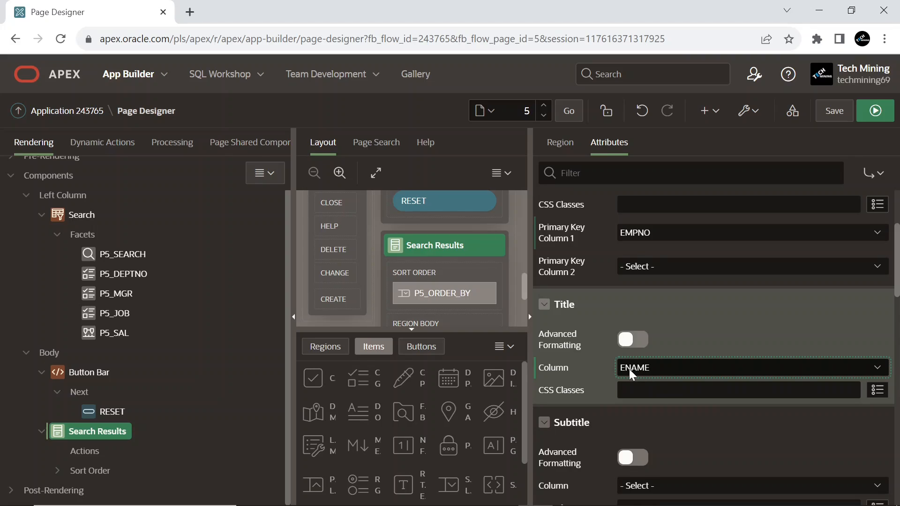
Set the card Subtitle Column to JOB beneath the ENAME title.
{"action": "scroll", "scroll_direction": "down", "scroll_amount": 3}
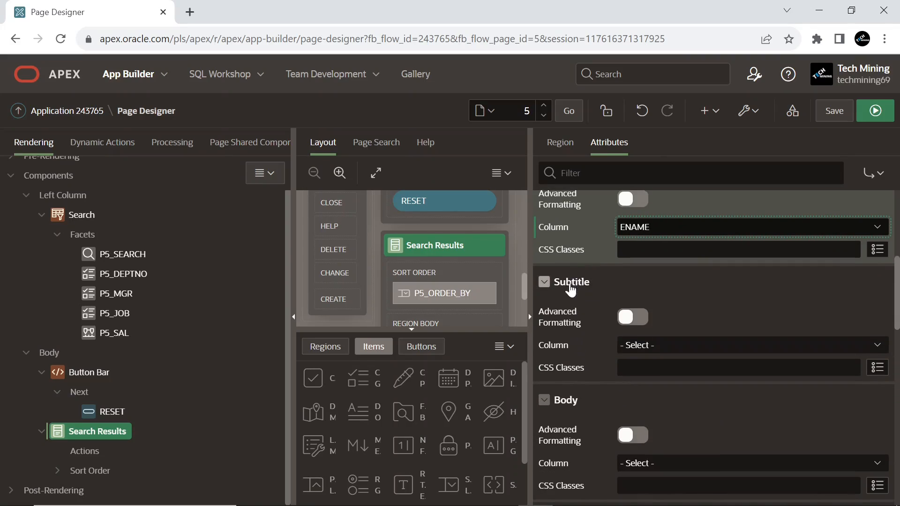
{"action": "left_click", "coordinate": [747, 345]}
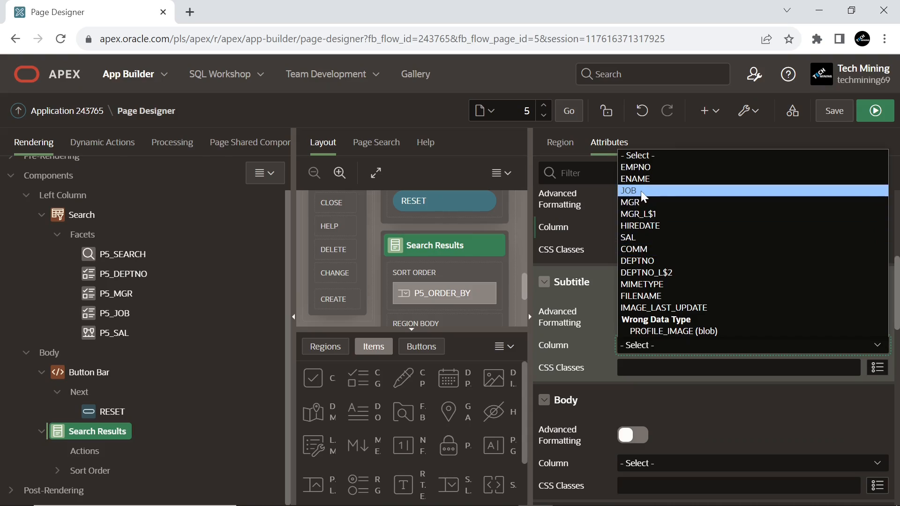
{"action": "left_click", "coordinate": [629, 191]}
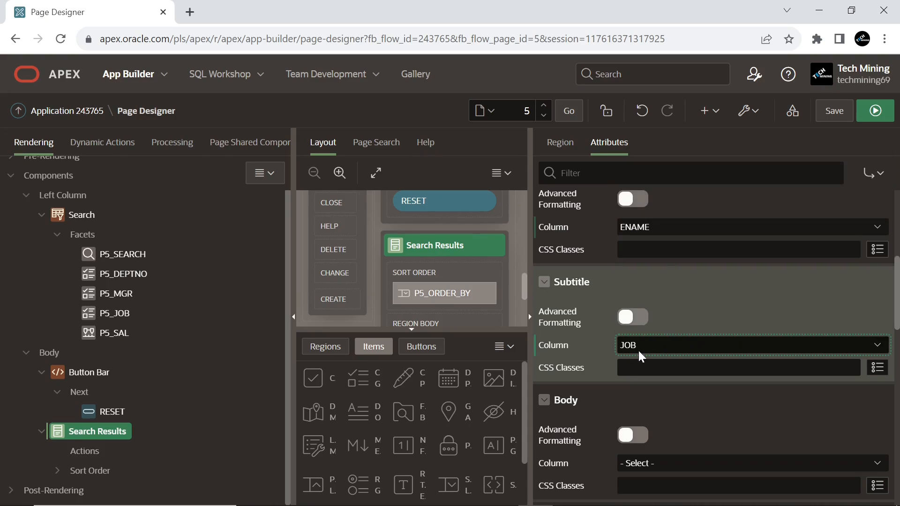
{"action": "mouse_move", "coordinate": [632, 356]}
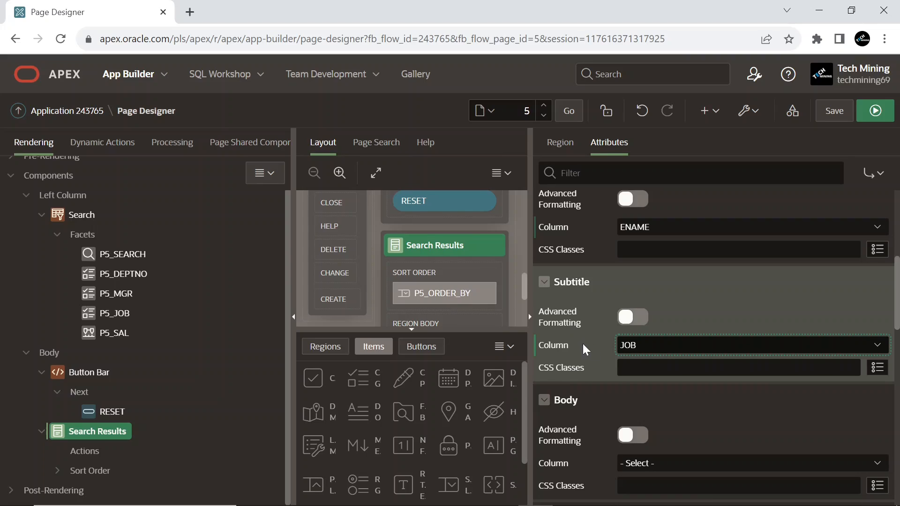
{"action": "scroll", "scroll_direction": "down", "scroll_amount": 3}
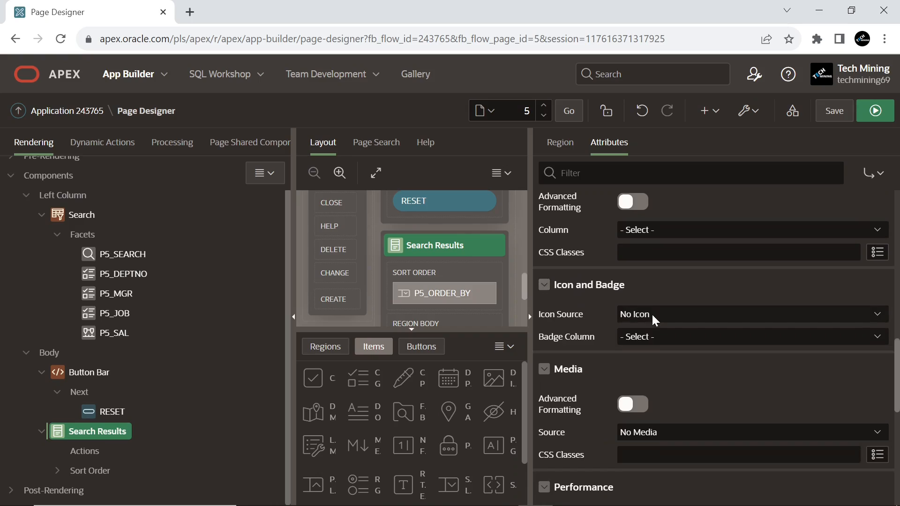
Use the PROFILE_IMAGE BLOB column as card icon described by &ENAME!ATTR., with DEPTNO_L$2 as badge.
{"action": "left_click", "coordinate": [747, 315]}
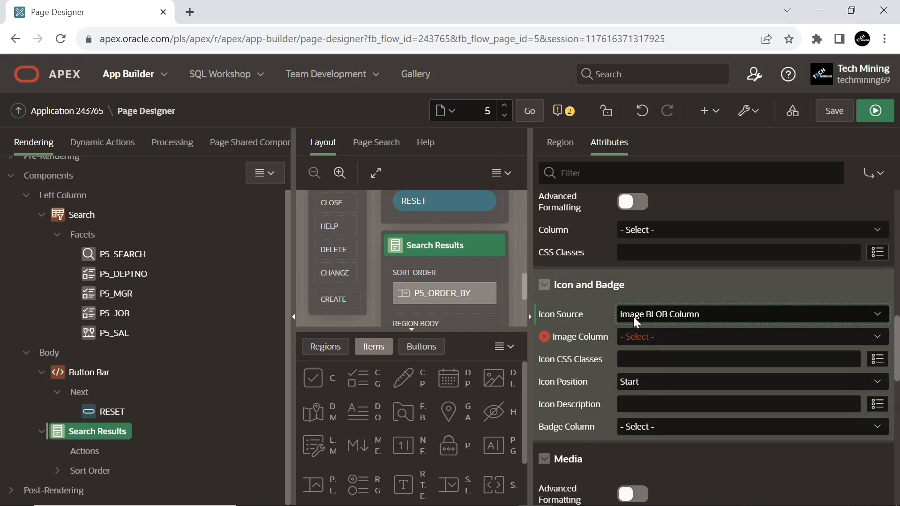
{"action": "mouse_move", "coordinate": [660, 327]}
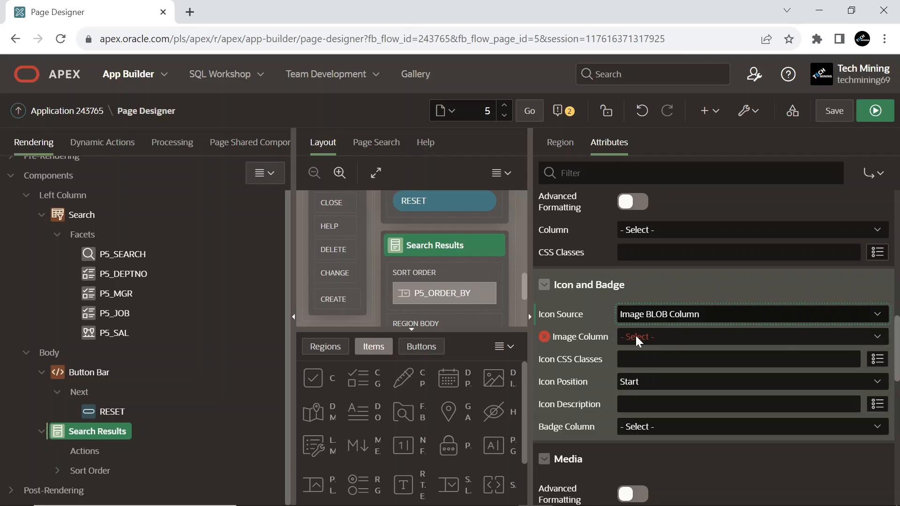
{"action": "left_click", "coordinate": [747, 338]}
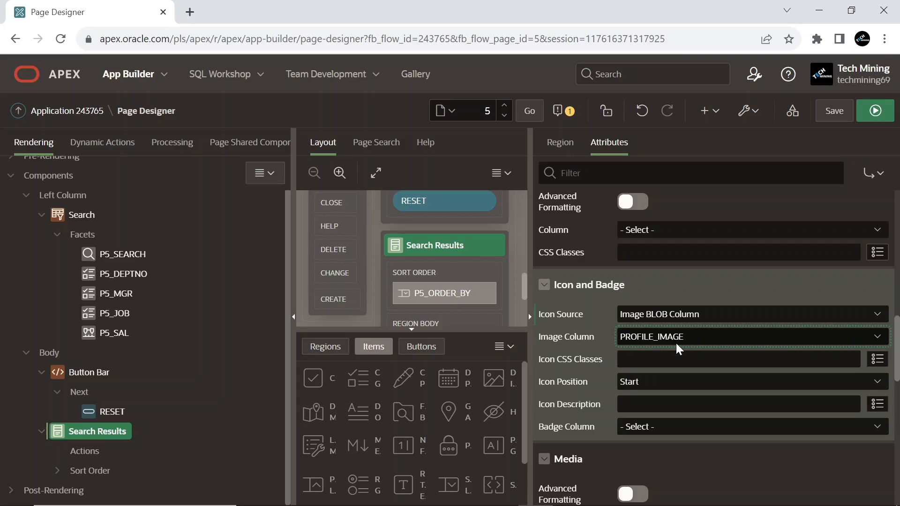
{"action": "mouse_move", "coordinate": [663, 347]}
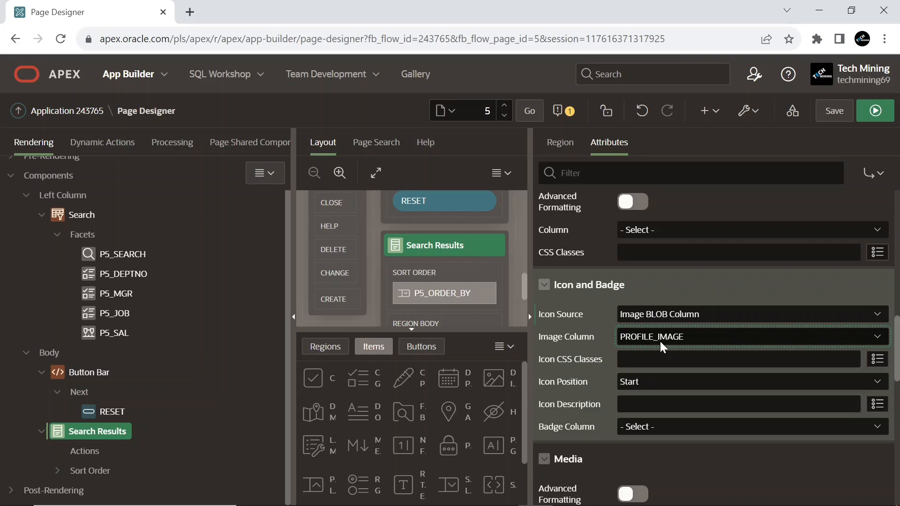
{"action": "mouse_move", "coordinate": [630, 388]}
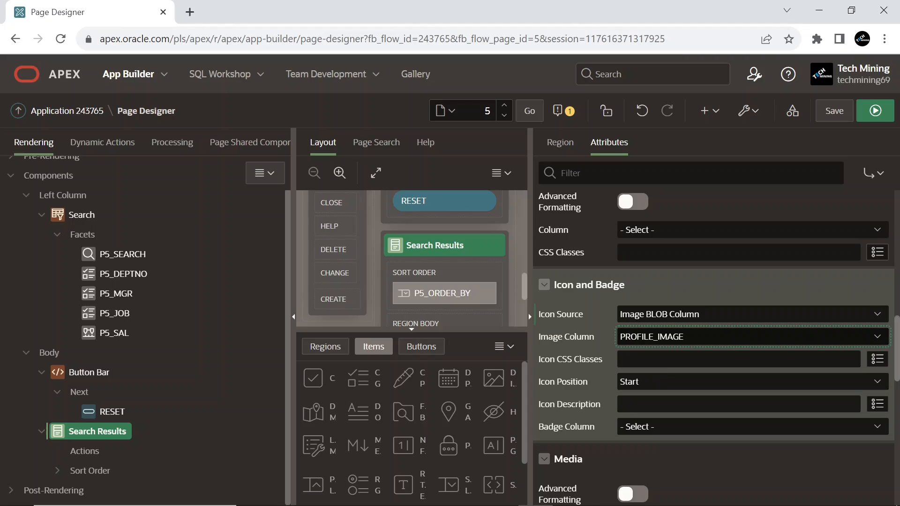
{"action": "type", "text": "&ENAME!ATTR."}
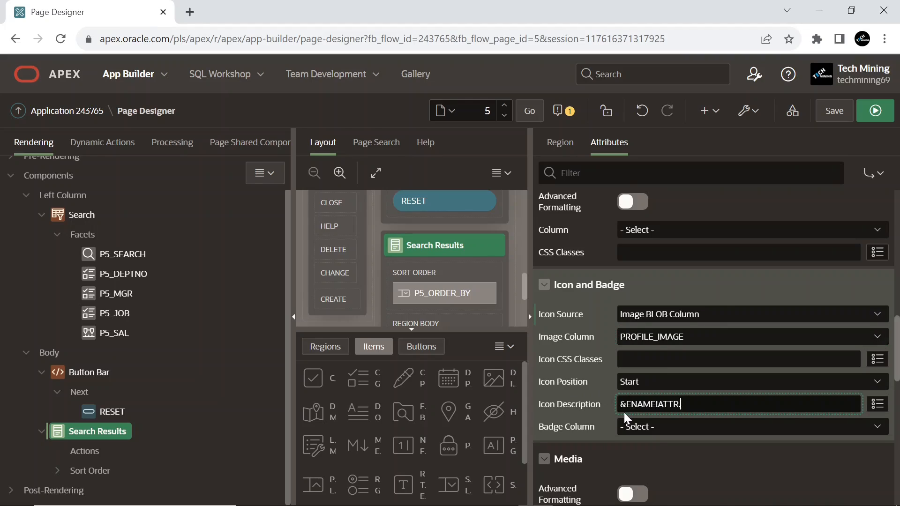
{"action": "mouse_move", "coordinate": [683, 422]}
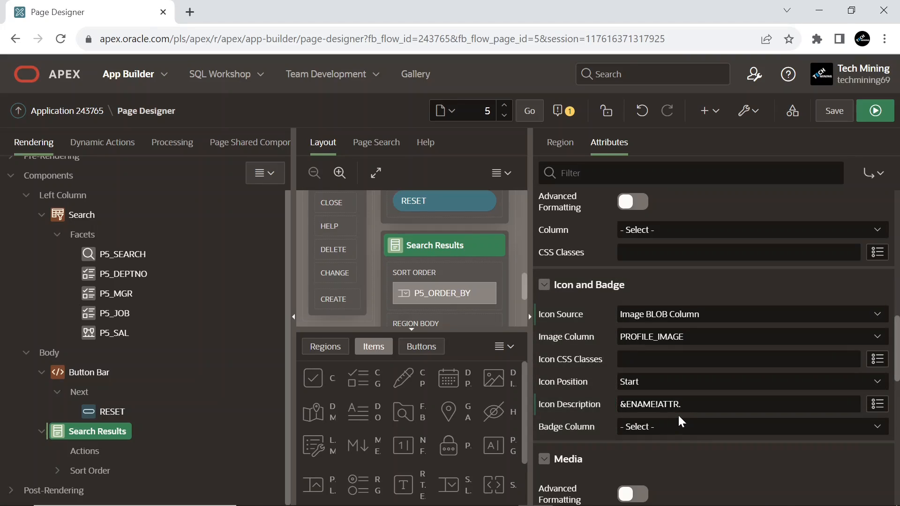
{"action": "left_click", "coordinate": [747, 427]}
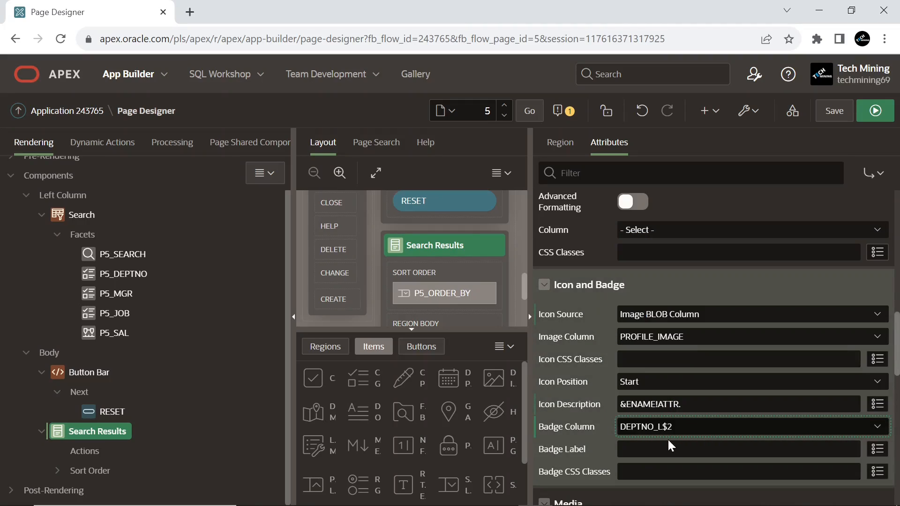
{"action": "mouse_move", "coordinate": [668, 438]}
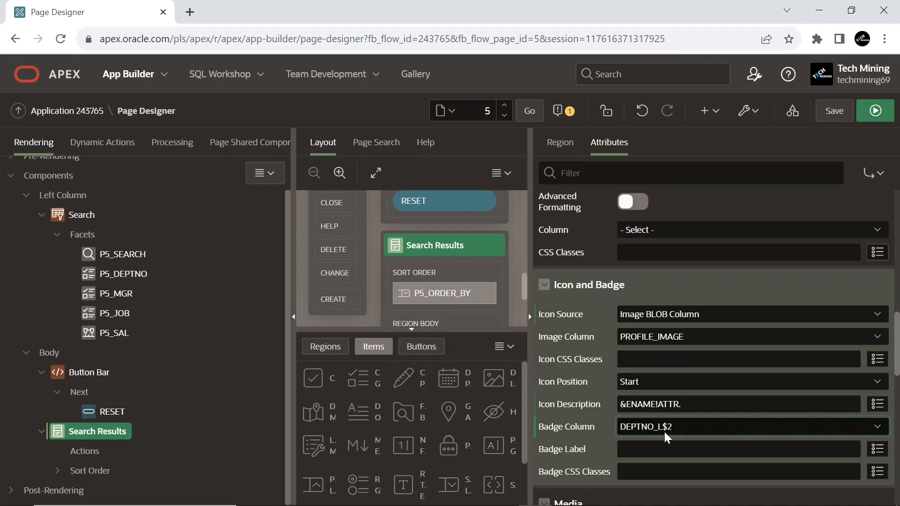
{"action": "scroll", "scroll_direction": "down", "scroll_amount": 3}
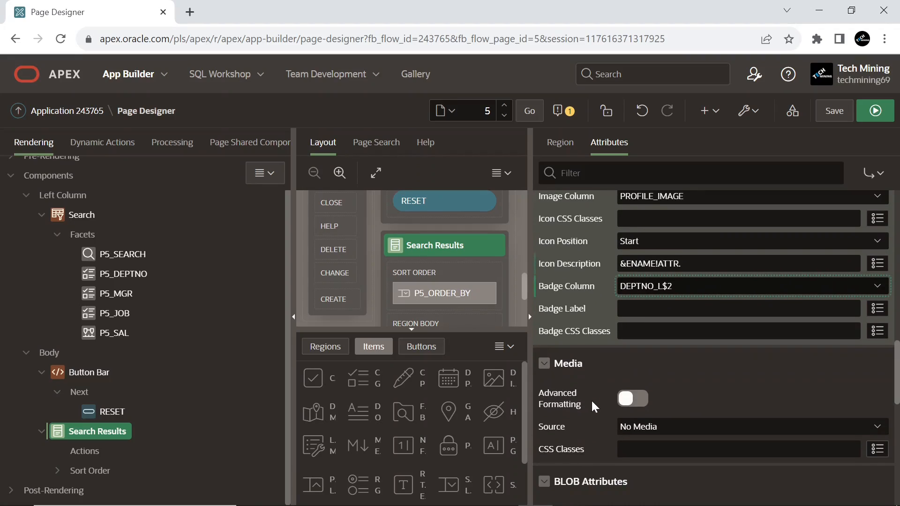
Set the card image's Mime Type Column to MIMETYPE.
{"action": "left_click", "coordinate": [752, 376]}
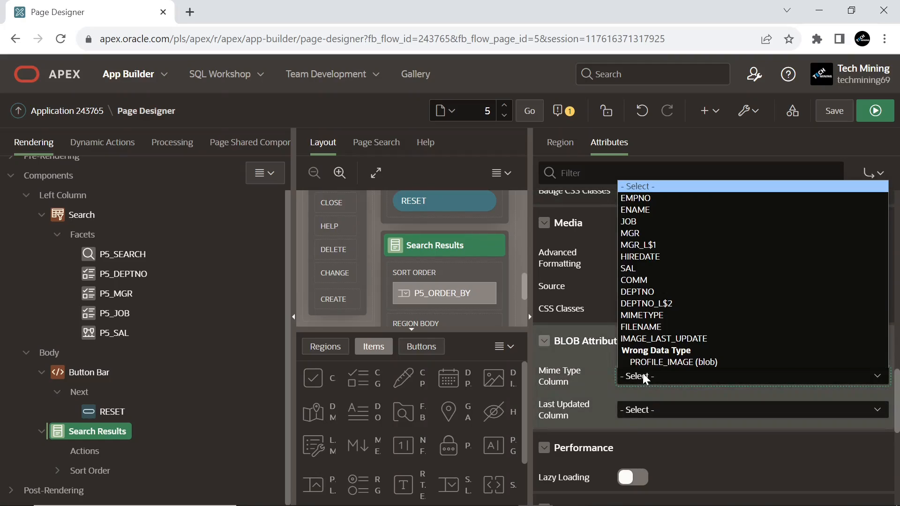
{"action": "left_click", "coordinate": [642, 315]}
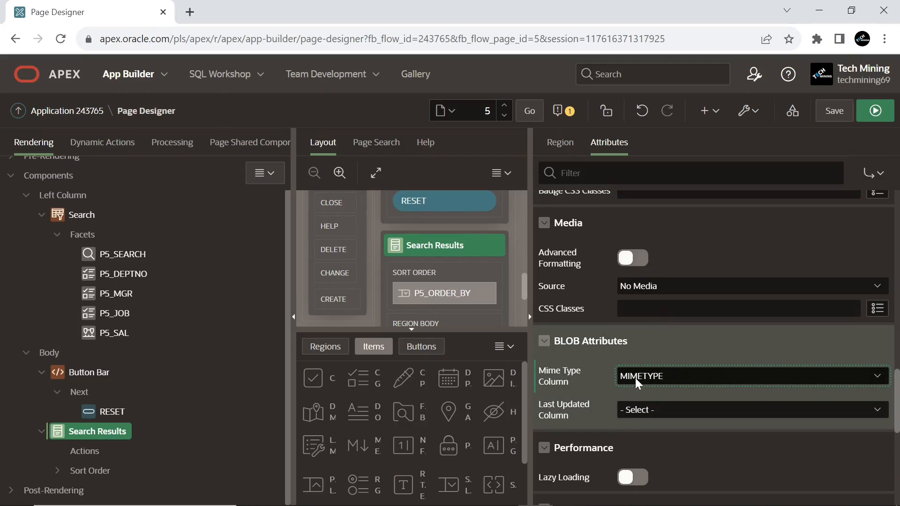
{"action": "mouse_move", "coordinate": [645, 388]}
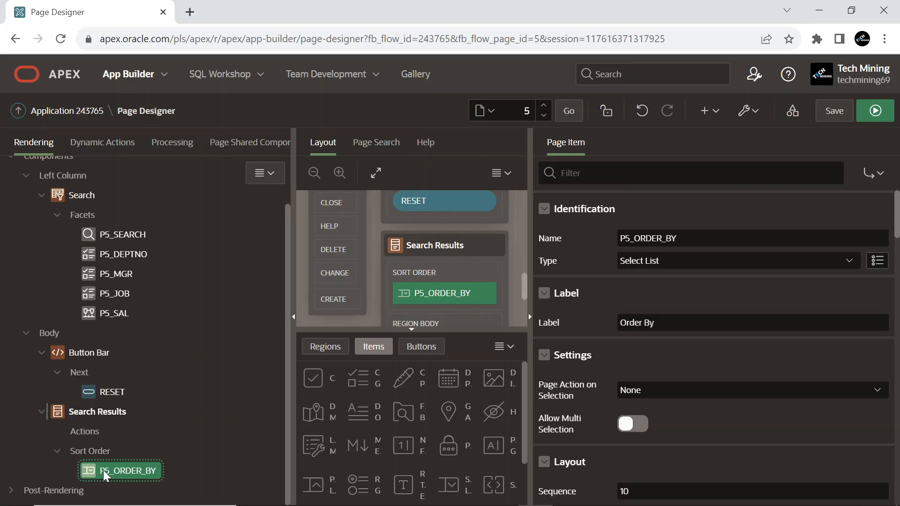
{"action": "mouse_move", "coordinate": [275, 367]}
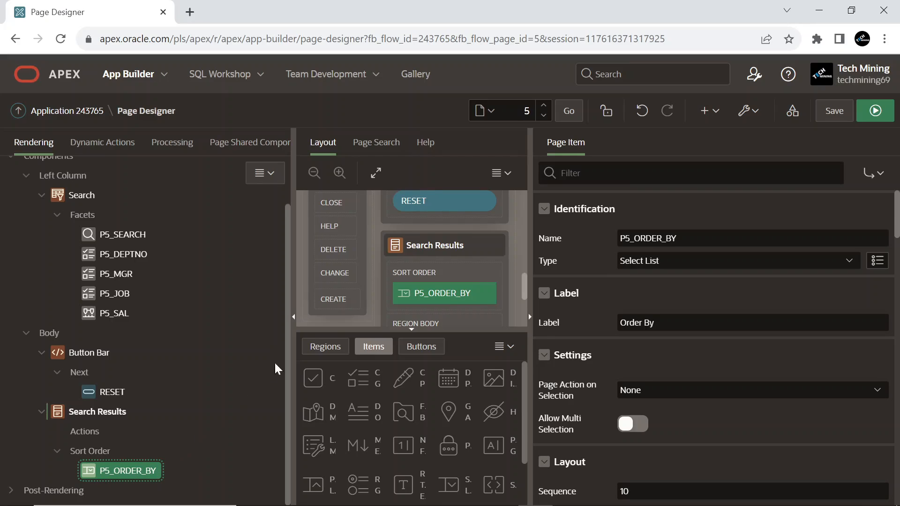
{"action": "mouse_move", "coordinate": [646, 267]}
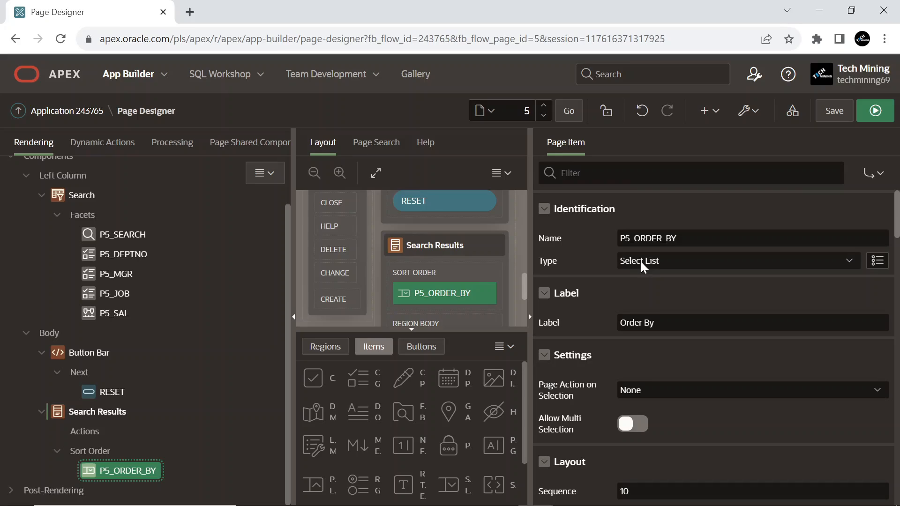
{"action": "mouse_move", "coordinate": [639, 269]}
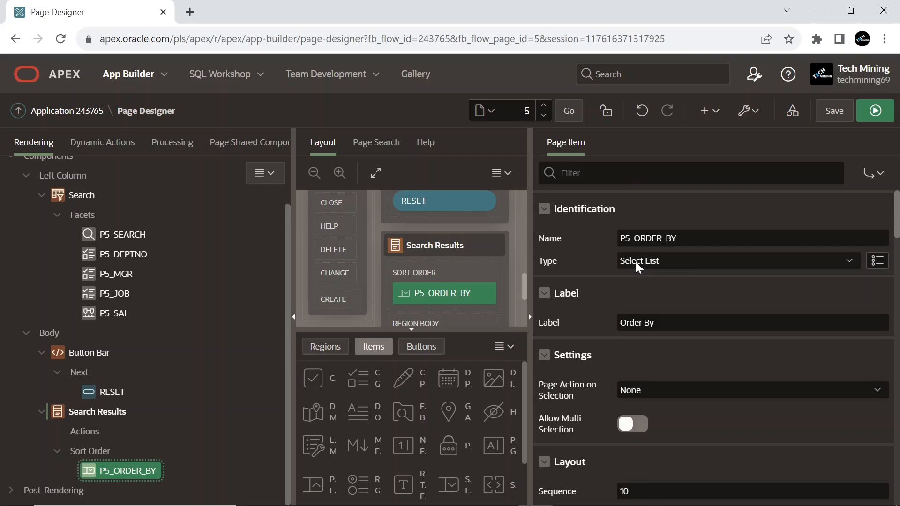
{"action": "mouse_move", "coordinate": [639, 267]}
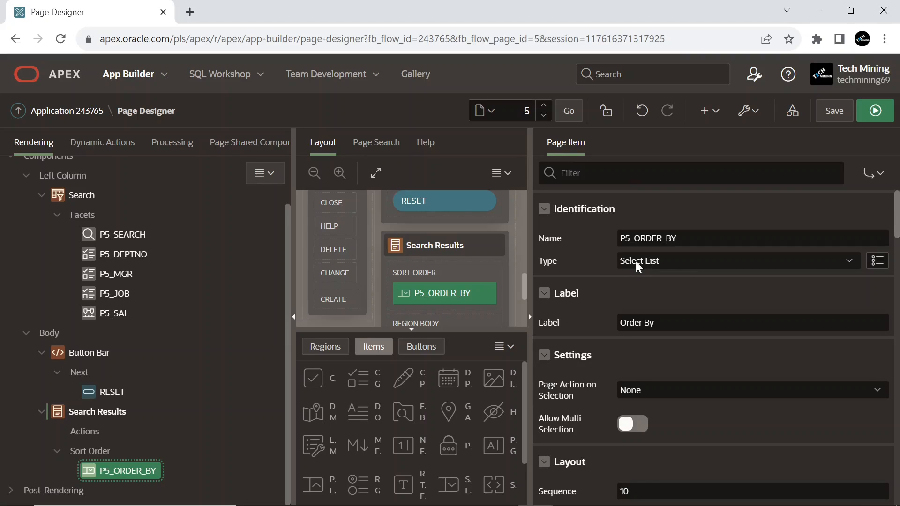
{"action": "mouse_move", "coordinate": [652, 272]}
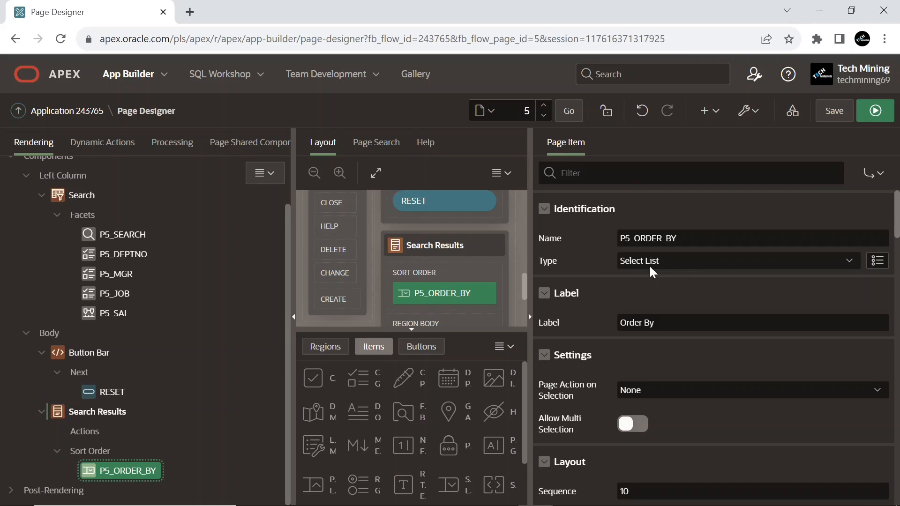
{"action": "mouse_move", "coordinate": [630, 274]}
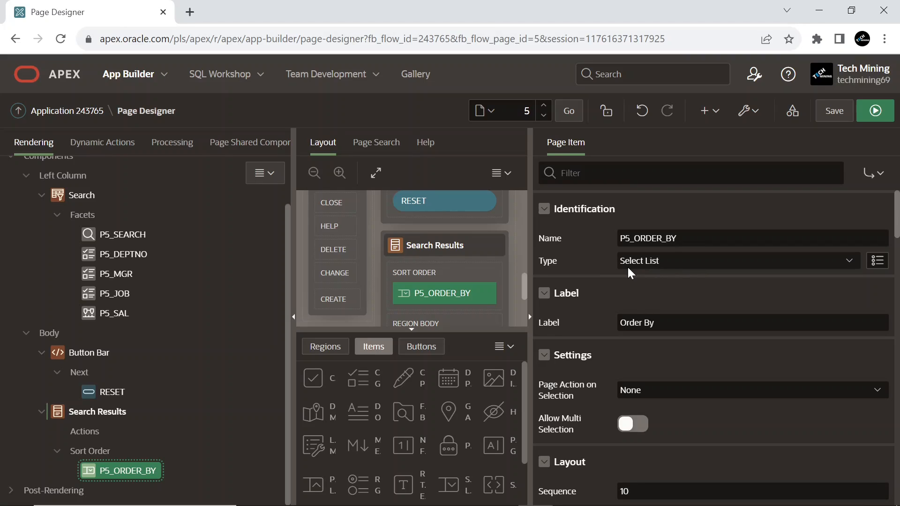
{"action": "scroll", "scroll_direction": "down", "scroll_amount": 3}
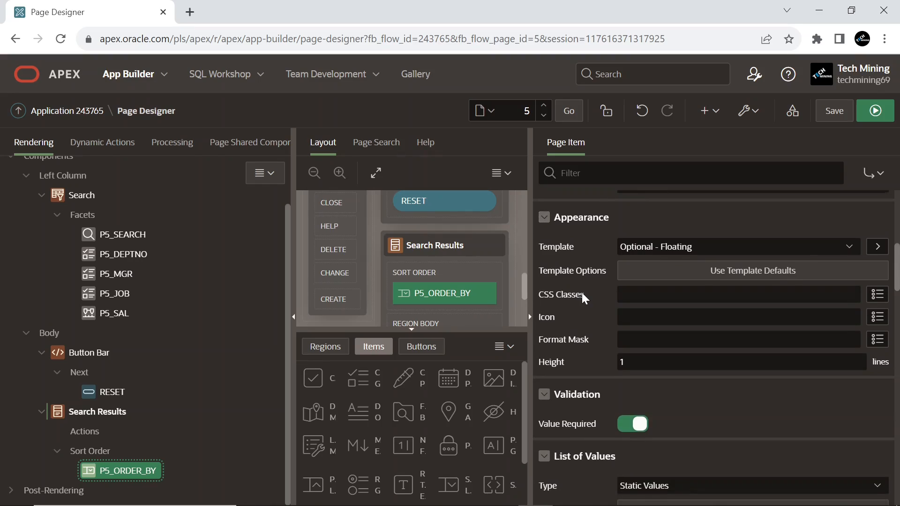
{"action": "scroll", "scroll_direction": "down", "scroll_amount": 3}
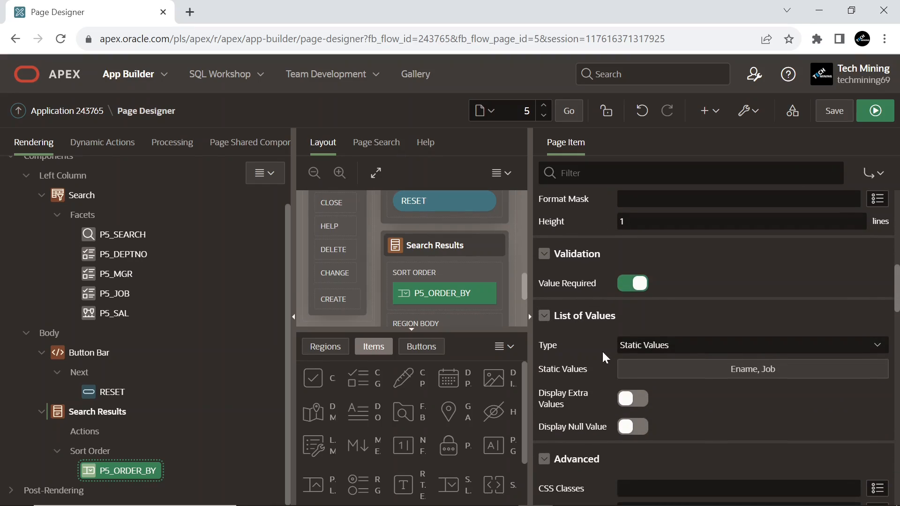
{"action": "mouse_move", "coordinate": [655, 355]}
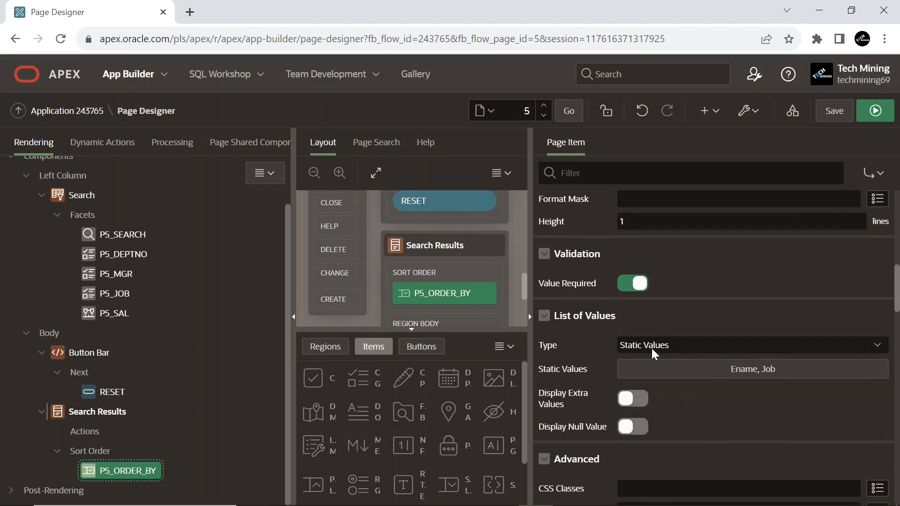
Confirm P5_ORDER_BY's static values Ename/ENAME and Job/JOB and set its static default to ENAME.
{"action": "left_click", "coordinate": [752, 369]}
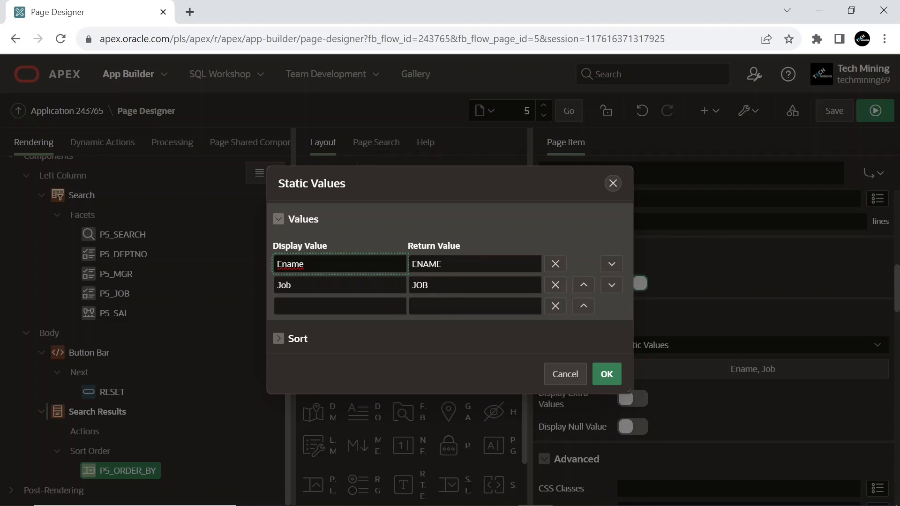
{"action": "left_click", "coordinate": [606, 374]}
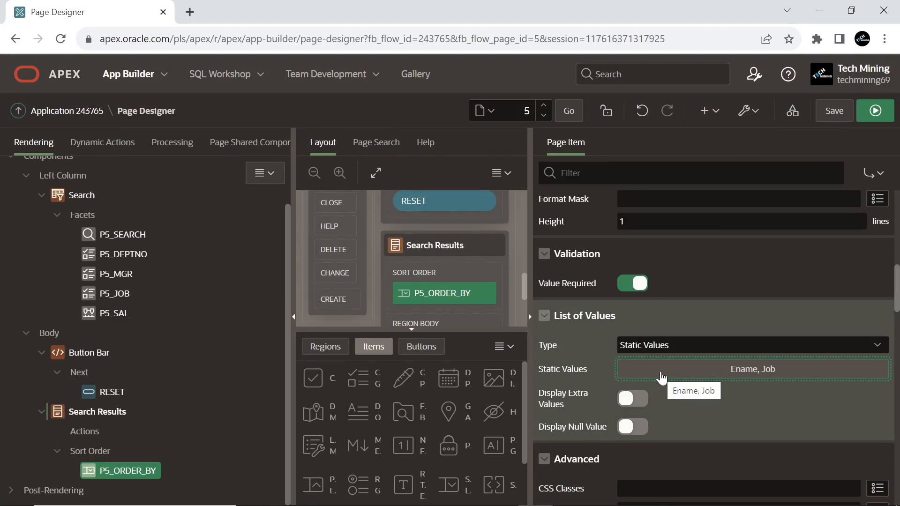
{"action": "scroll", "scroll_direction": "down", "scroll_amount": 3}
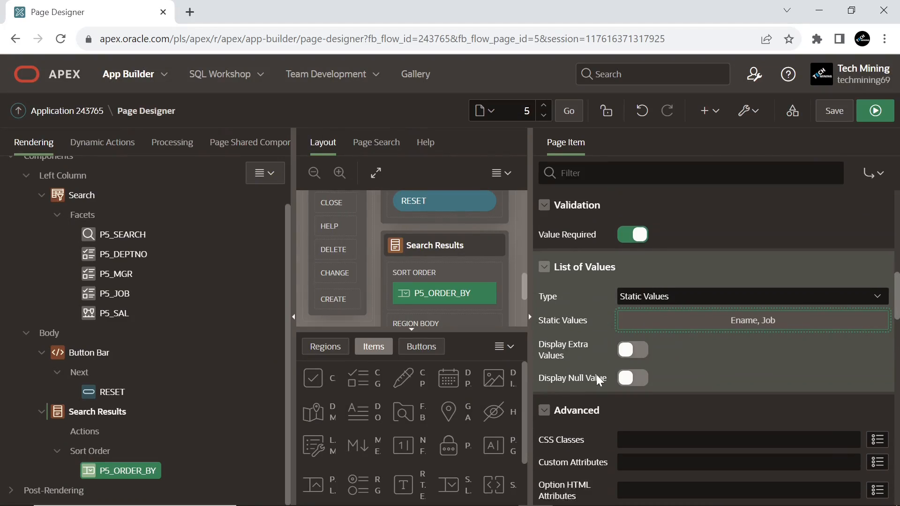
{"action": "scroll", "scroll_direction": "down", "scroll_amount": 3}
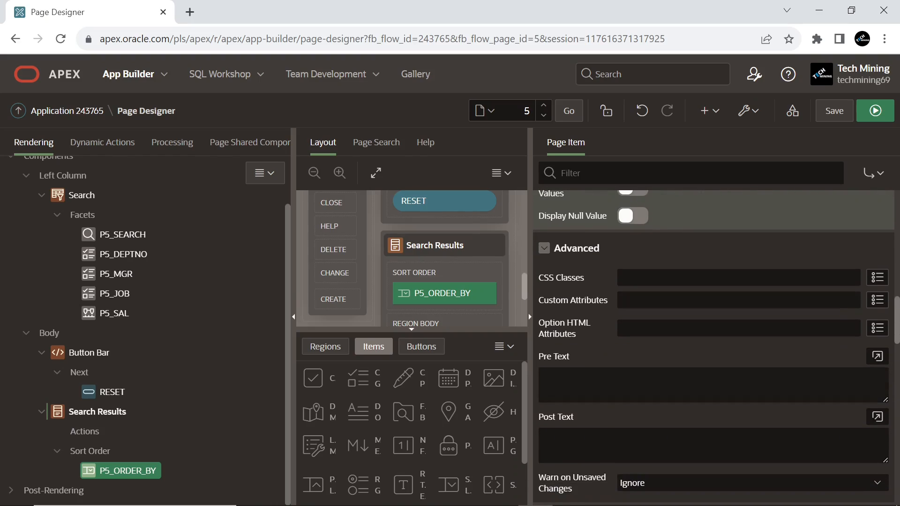
{"action": "scroll", "scroll_direction": "down", "scroll_amount": 3}
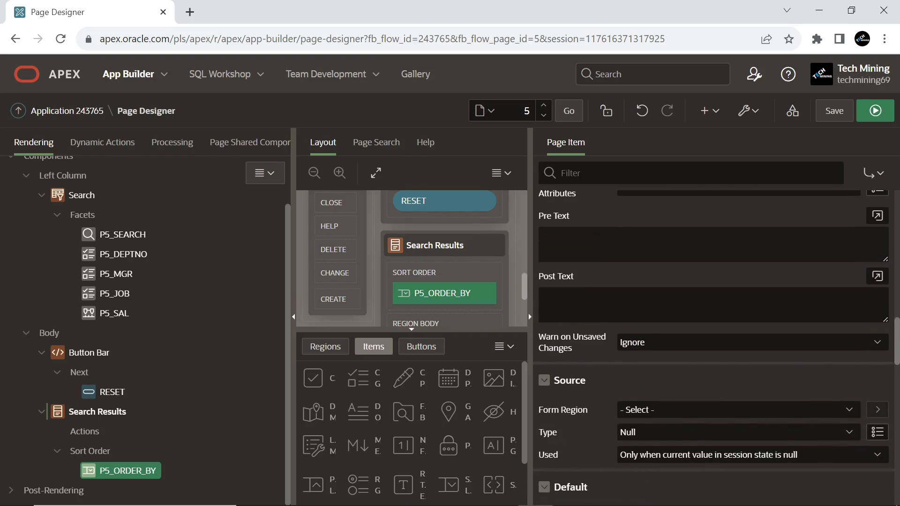
{"action": "scroll", "scroll_direction": "down", "scroll_amount": 3}
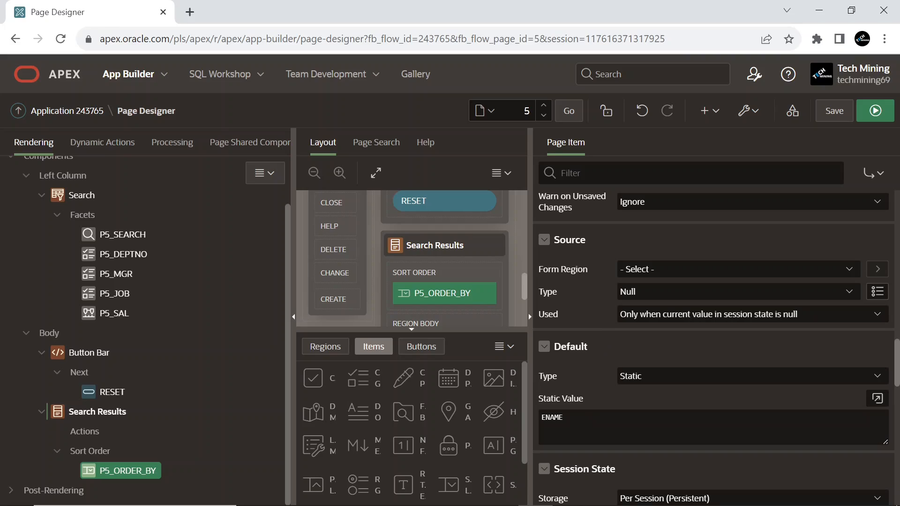
{"action": "mouse_move", "coordinate": [609, 407]}
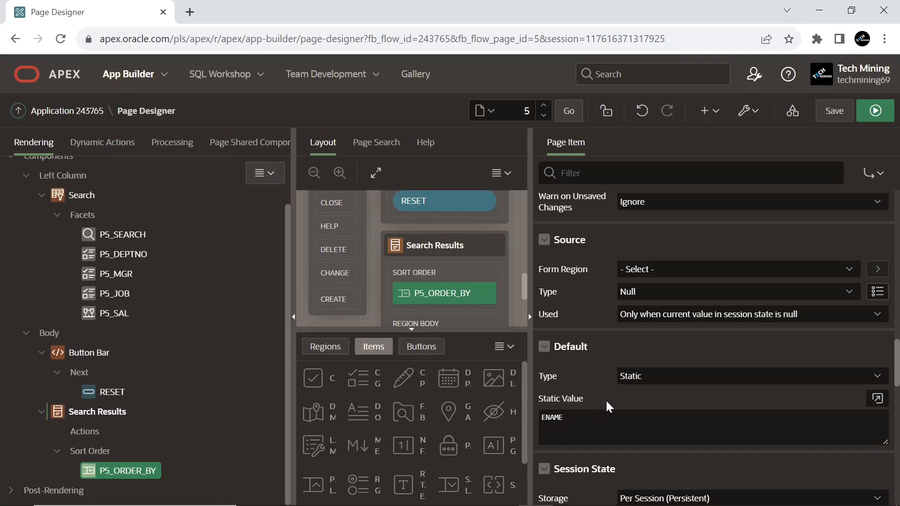
Save page 5 and run it as the Cards Faceted Search app.
{"action": "left_click", "coordinate": [834, 111]}
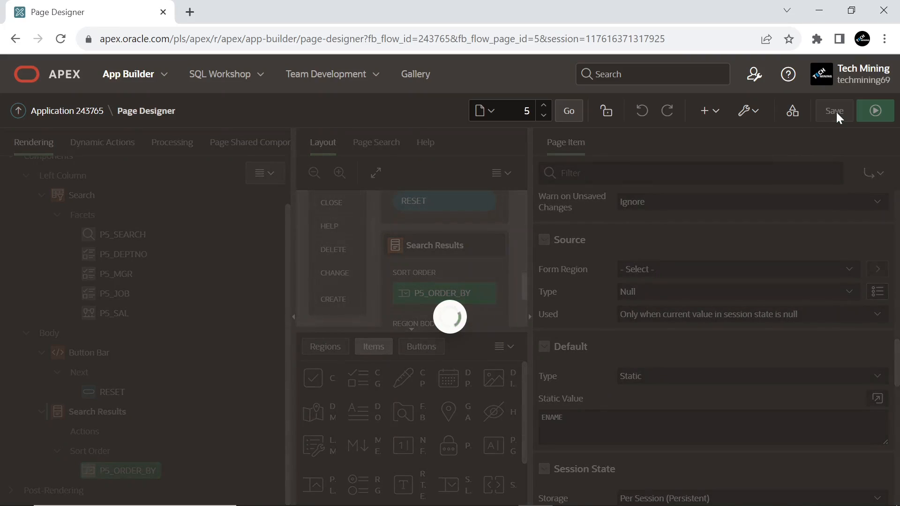
{"action": "left_click", "coordinate": [834, 110]}
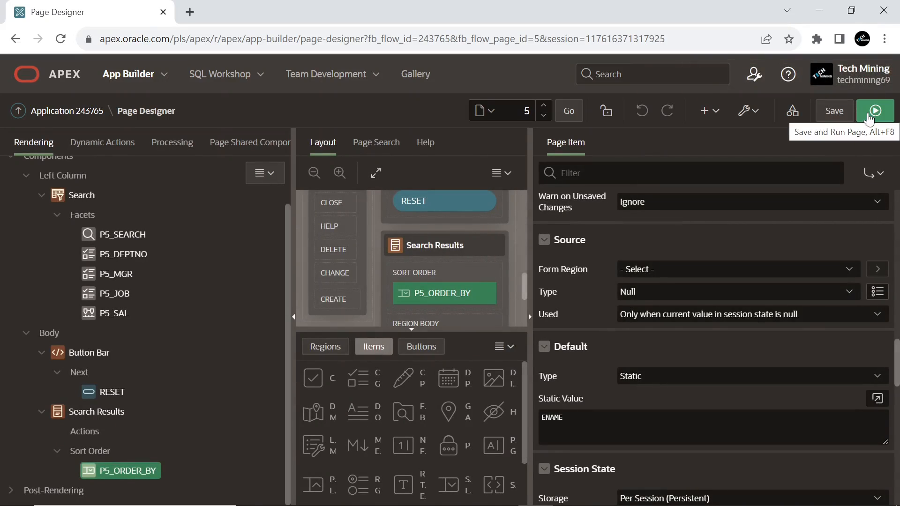
{"action": "left_click", "coordinate": [875, 110]}
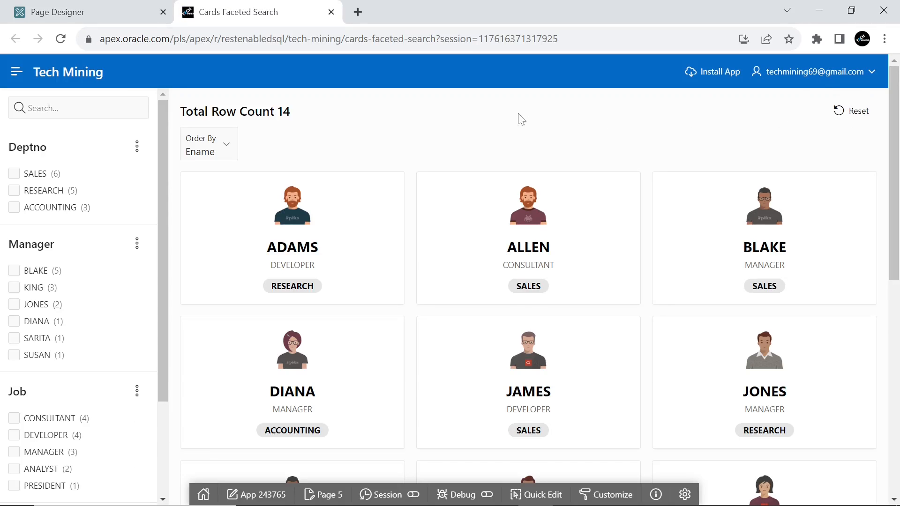
{"action": "scroll", "scroll_direction": "down", "scroll_amount": 3}
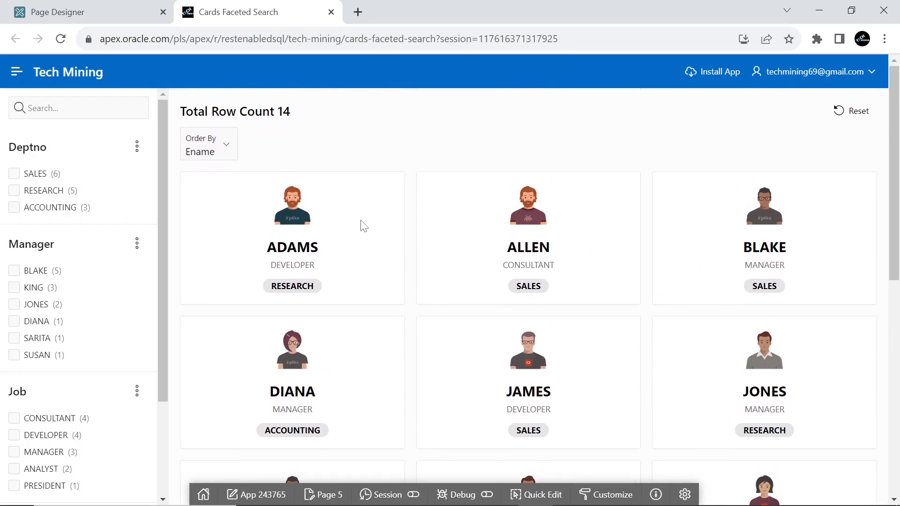
{"action": "left_click", "coordinate": [208, 144]}
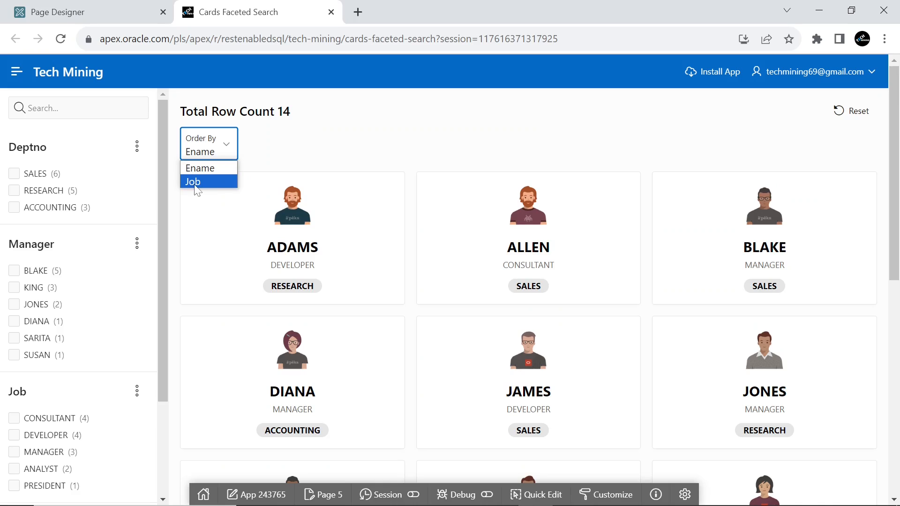
{"action": "left_click", "coordinate": [193, 181]}
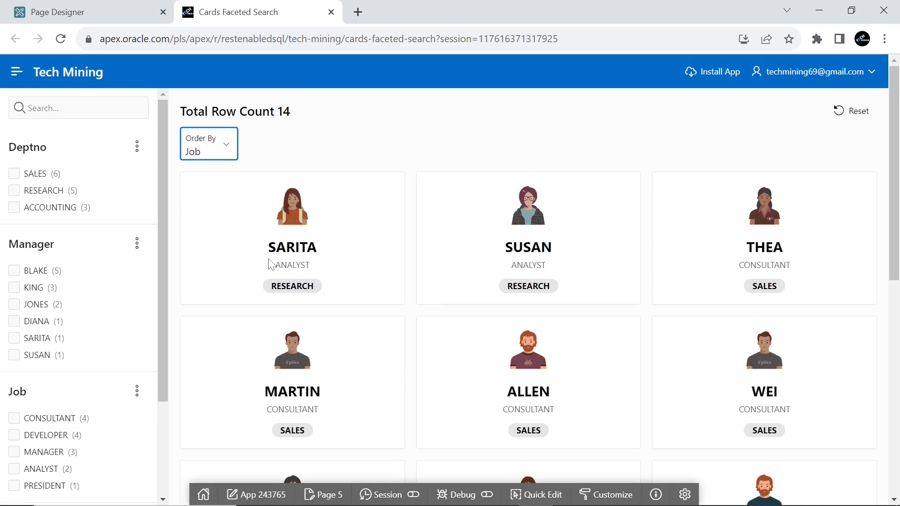
{"action": "scroll", "scroll_direction": "down", "scroll_amount": 3}
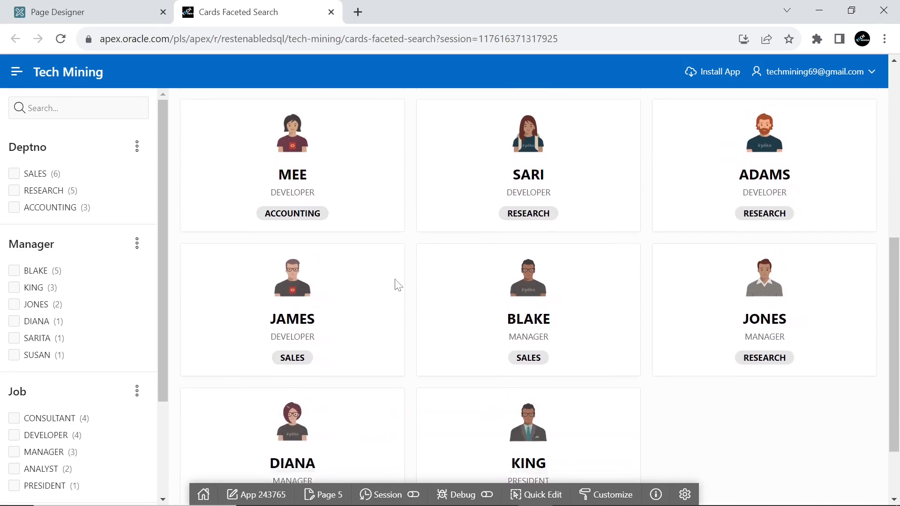
{"action": "scroll", "scroll_direction": "down", "scroll_amount": 3}
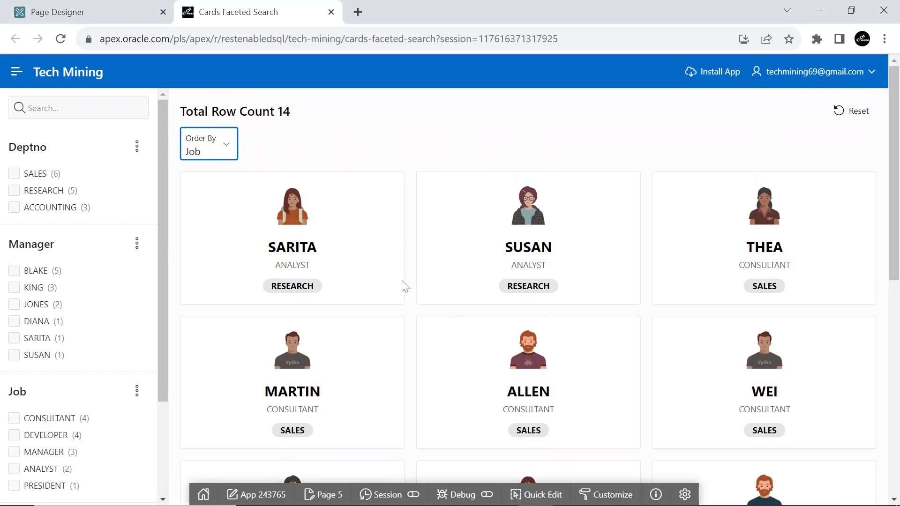
{"action": "left_click", "coordinate": [208, 143]}
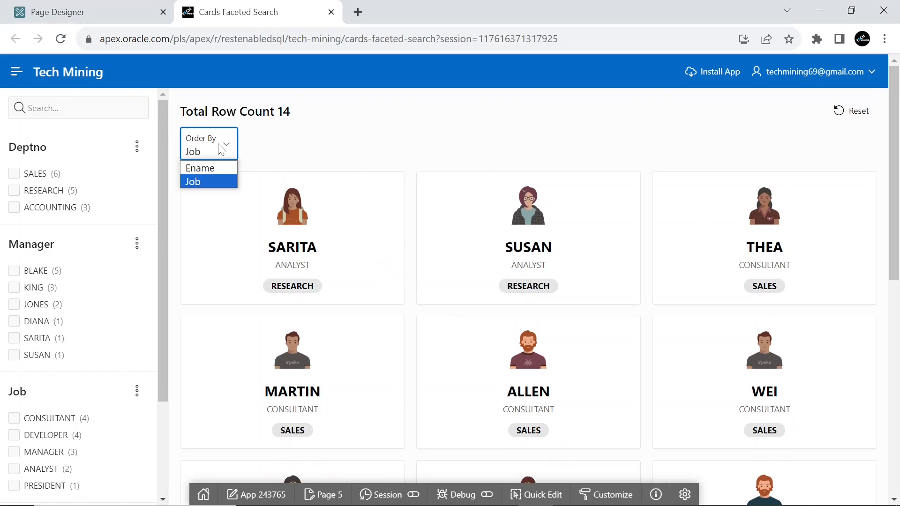
{"action": "left_click", "coordinate": [200, 169]}
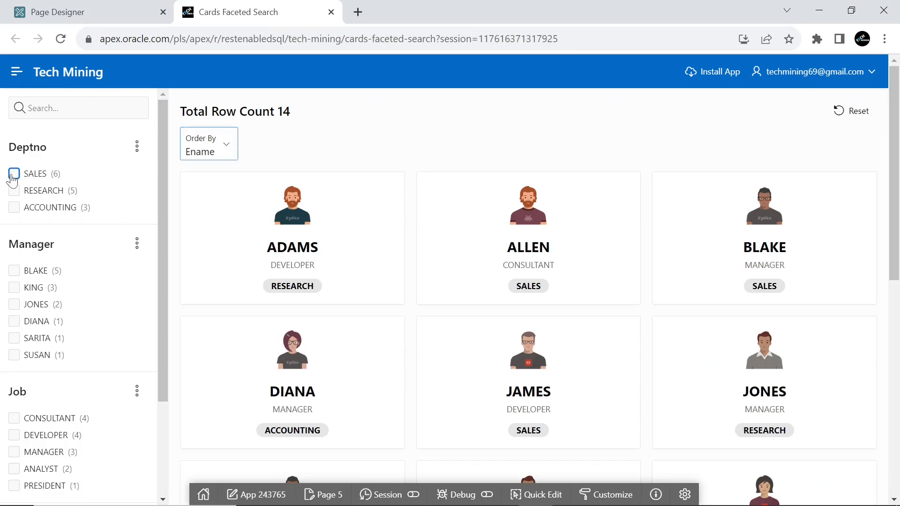
{"action": "left_click", "coordinate": [13, 174]}
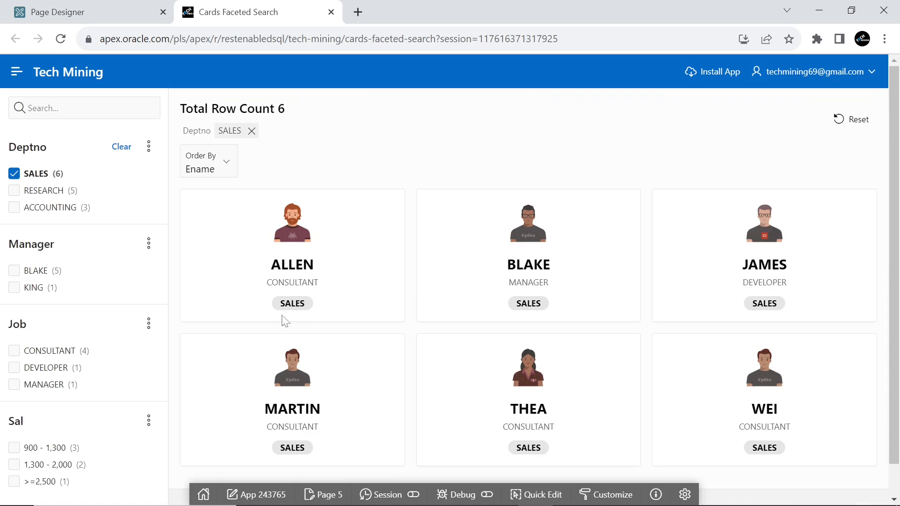
{"action": "scroll", "scroll_direction": "down", "scroll_amount": 3}
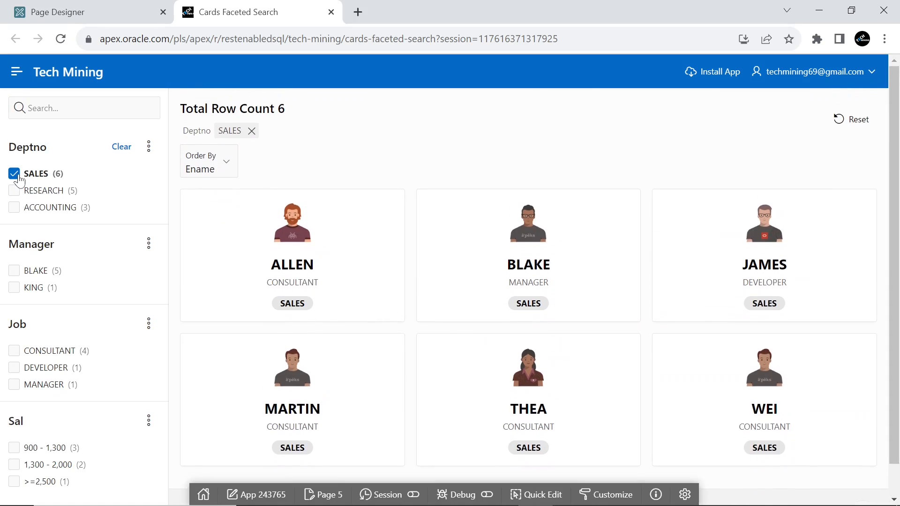
{"action": "left_click", "coordinate": [14, 173]}
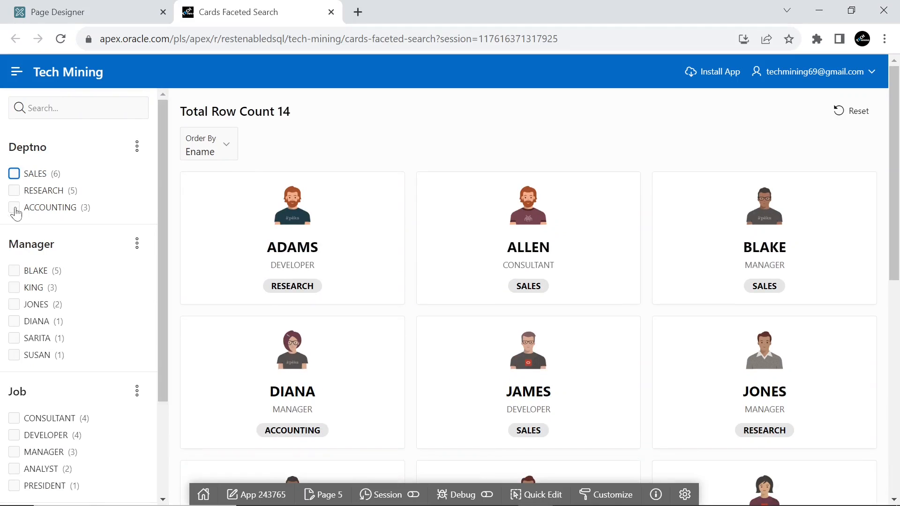
{"action": "left_click", "coordinate": [15, 321]}
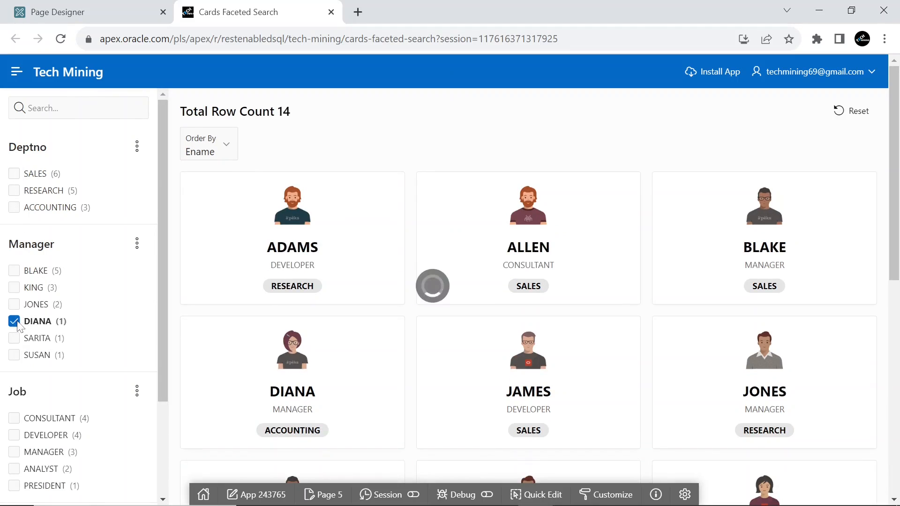
{"action": "left_click", "coordinate": [14, 321]}
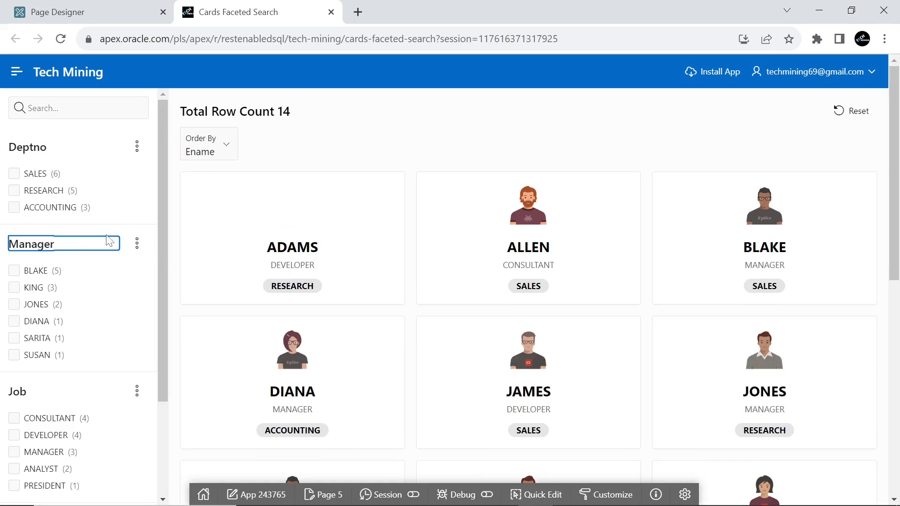
{"action": "scroll", "scroll_direction": "down", "scroll_amount": 3}
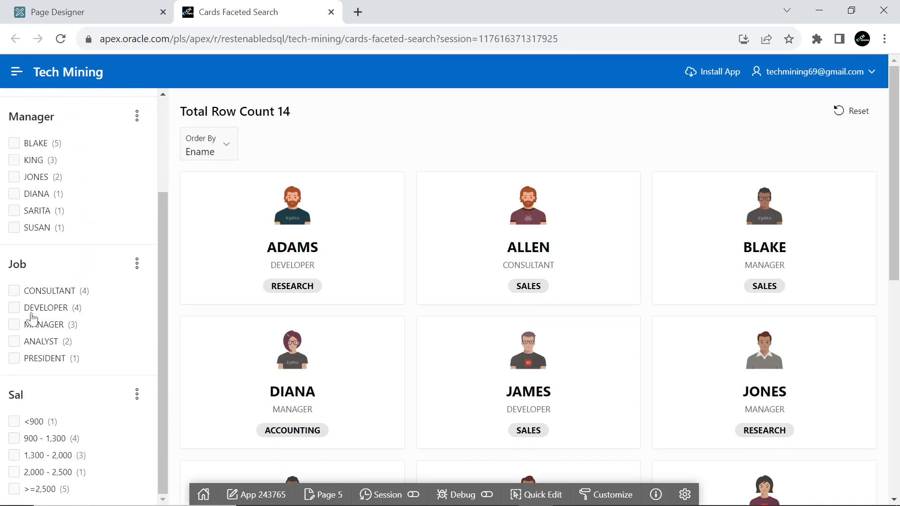
{"action": "left_click", "coordinate": [14, 341]}
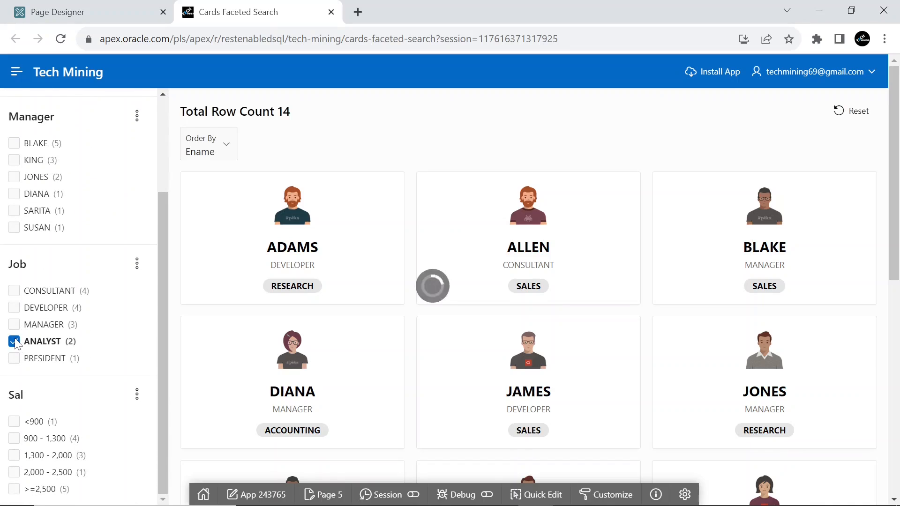
{"action": "left_click", "coordinate": [14, 341]}
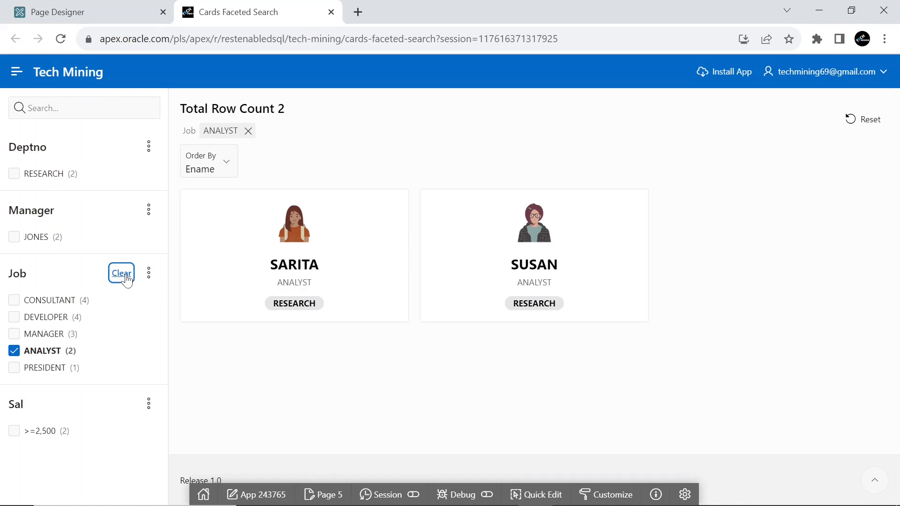
{"action": "left_click", "coordinate": [121, 273]}
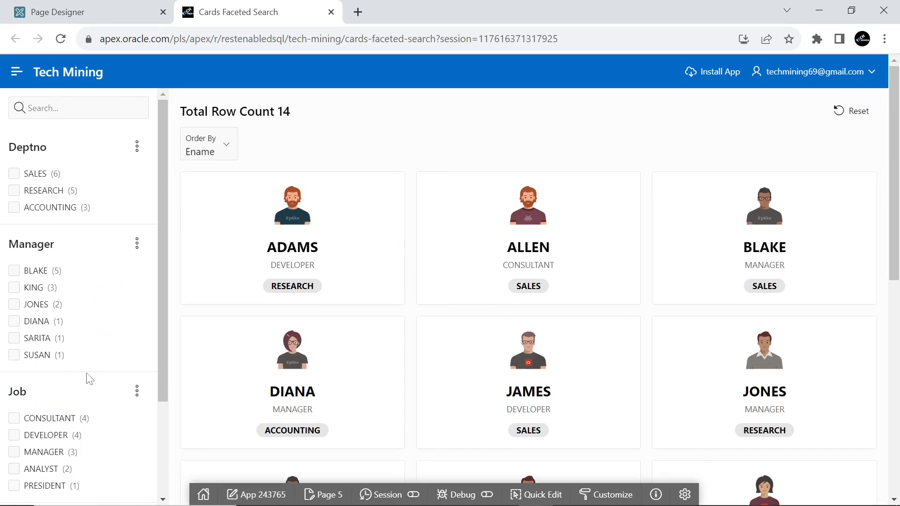
{"action": "scroll", "scroll_direction": "down", "scroll_amount": 3}
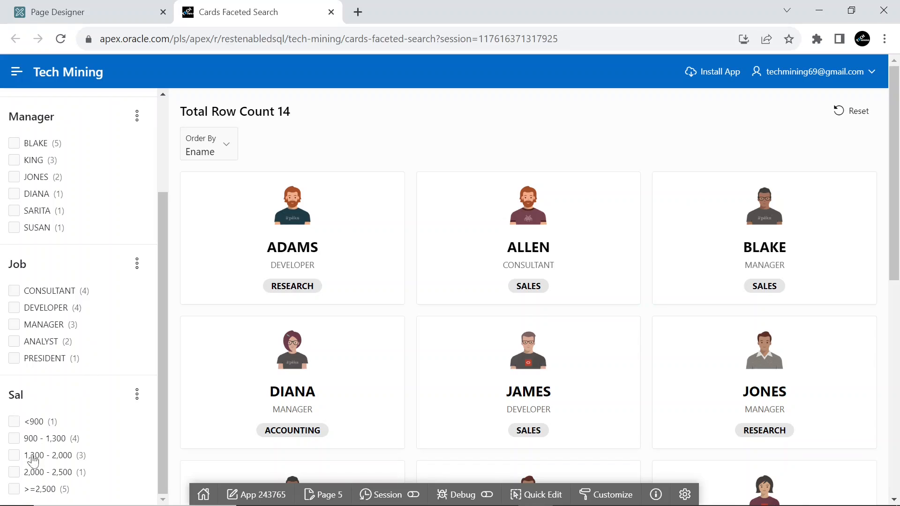
{"action": "left_click", "coordinate": [14, 456]}
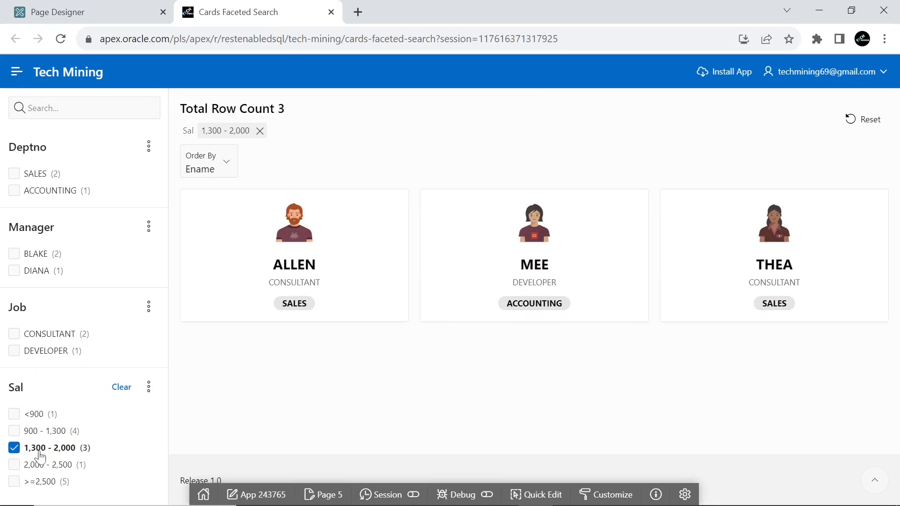
{"action": "mouse_move", "coordinate": [518, 272]}
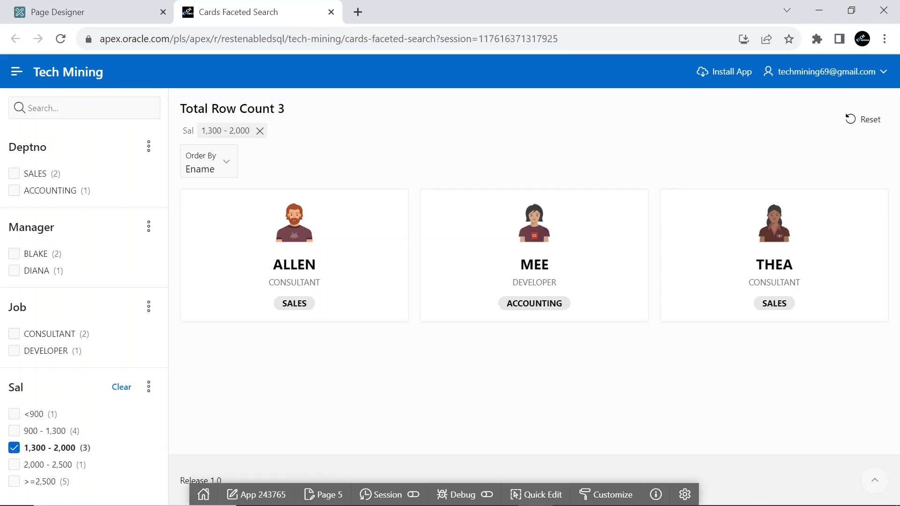
{"action": "mouse_move", "coordinate": [260, 131]}
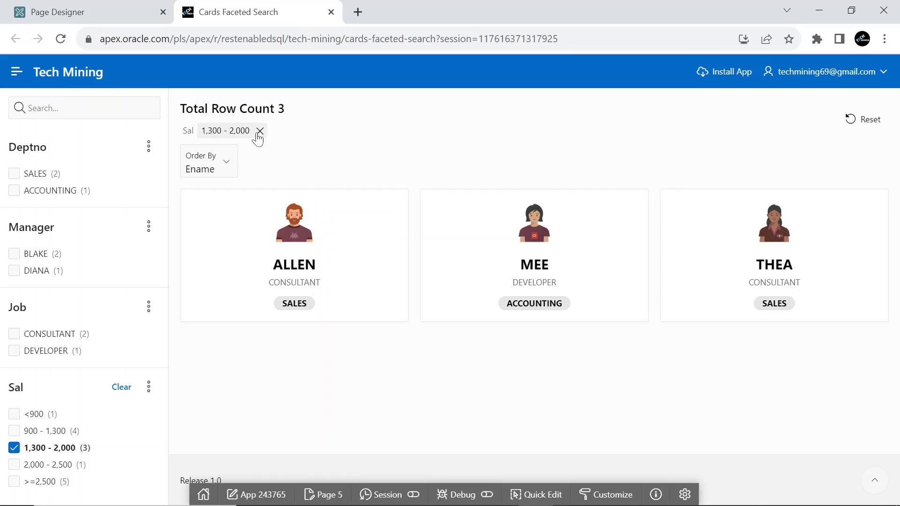
{"action": "left_click", "coordinate": [259, 130]}
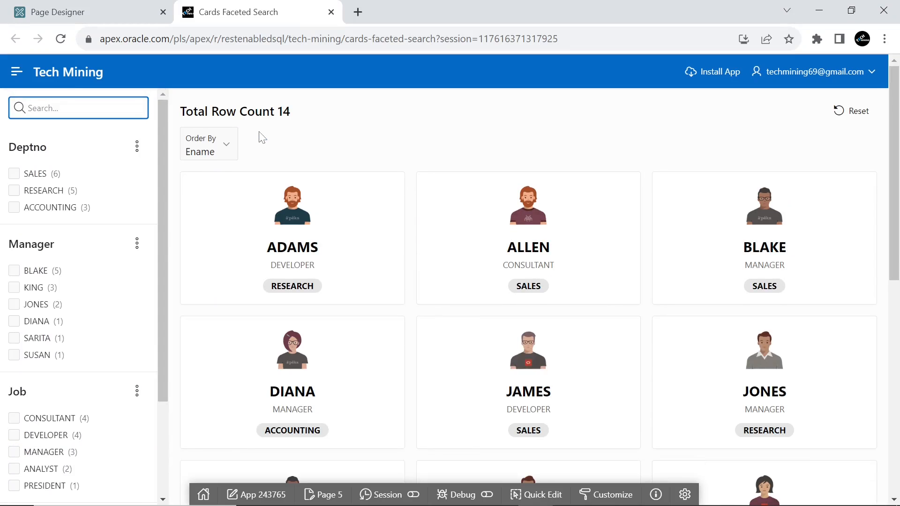